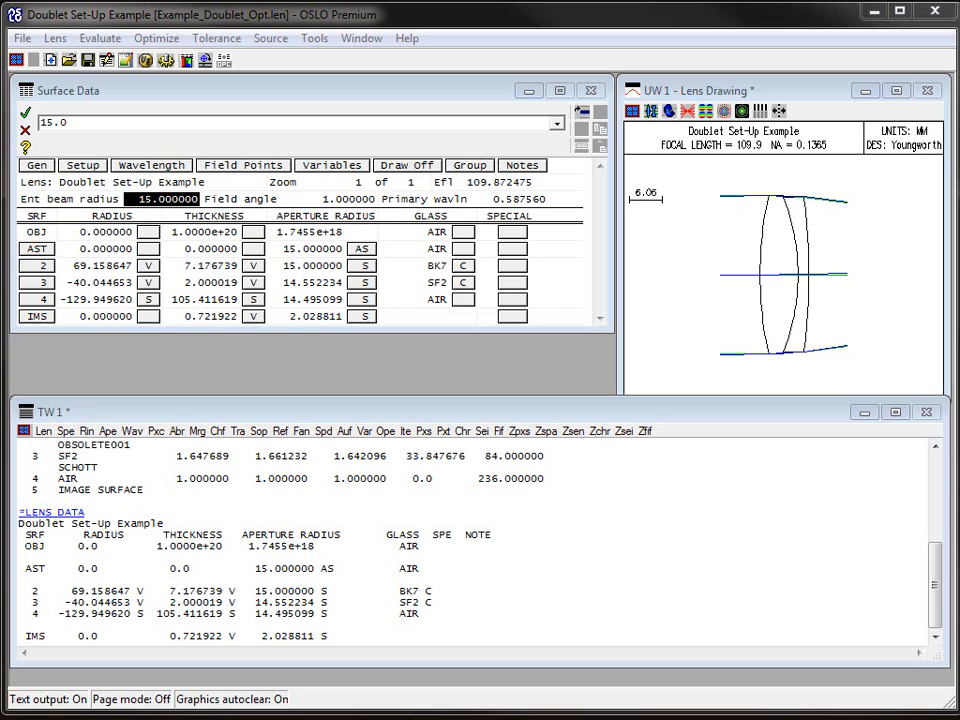
mouse_move(778, 338)
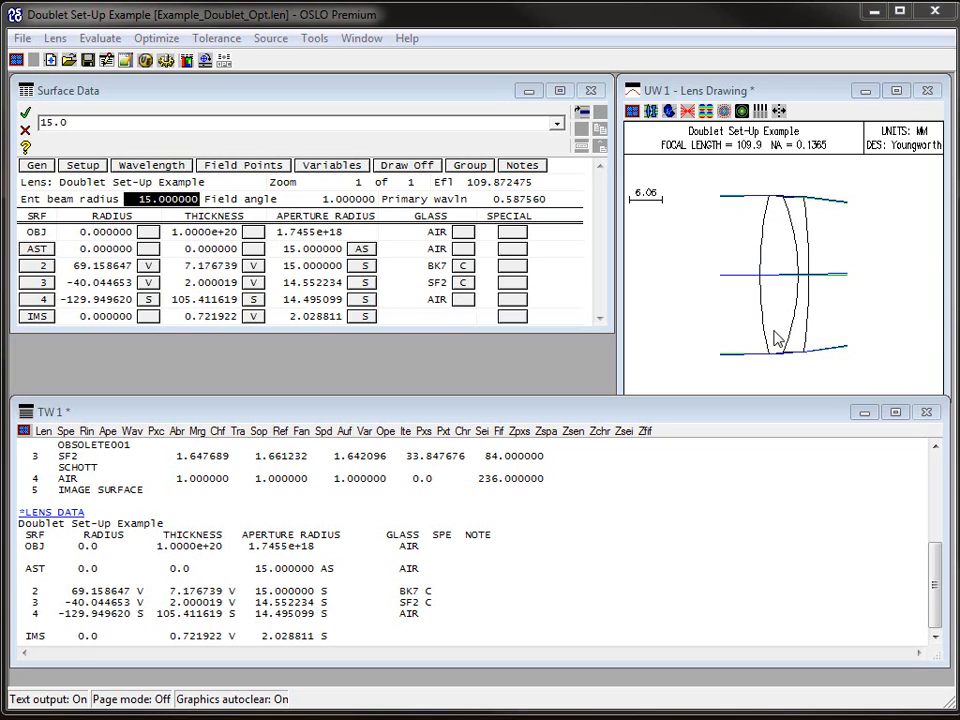
mouse_move(649, 224)
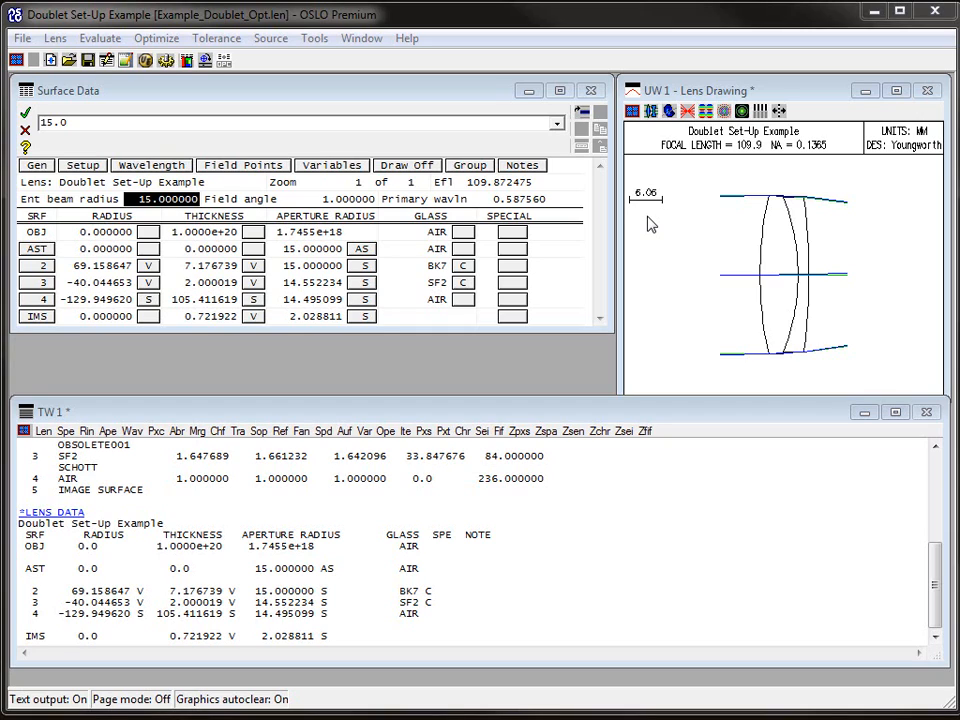
mouse_move(738, 273)
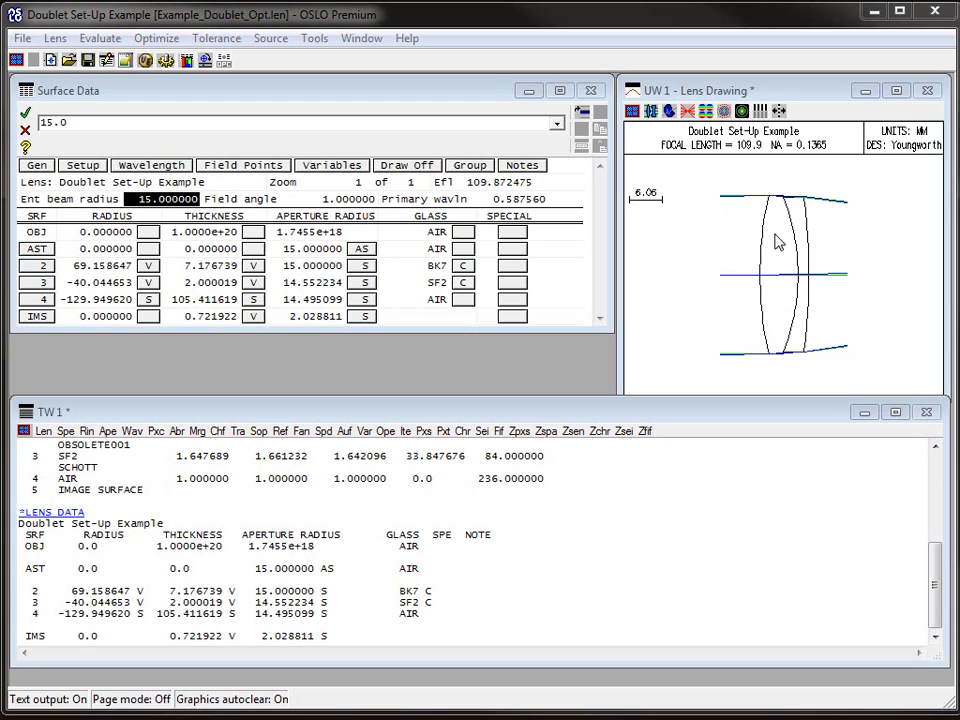
mouse_move(822, 263)
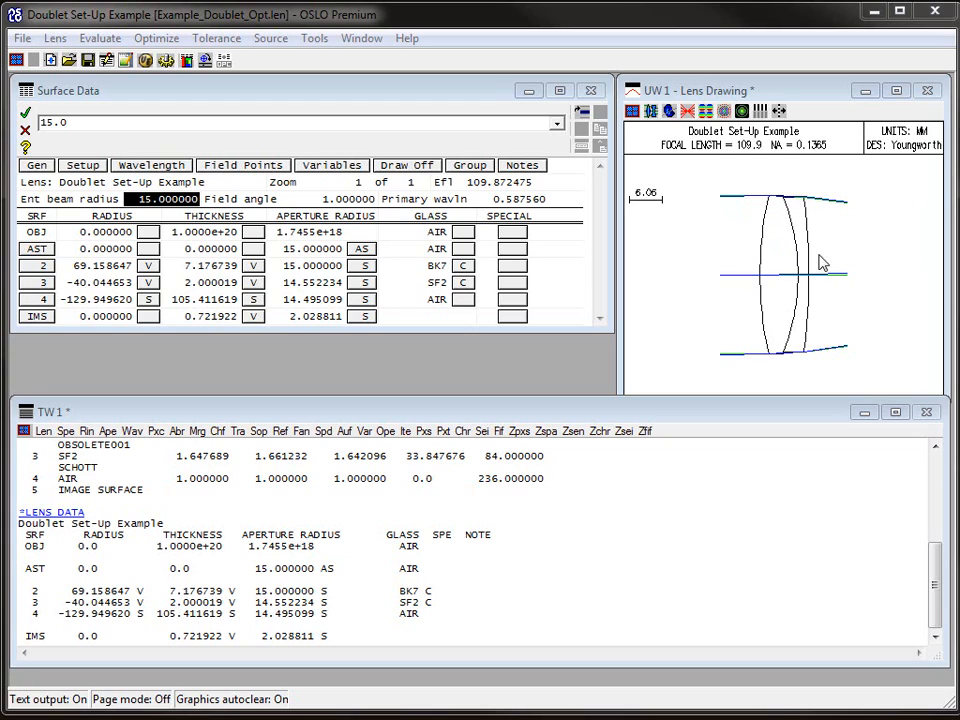
mouse_move(800, 248)
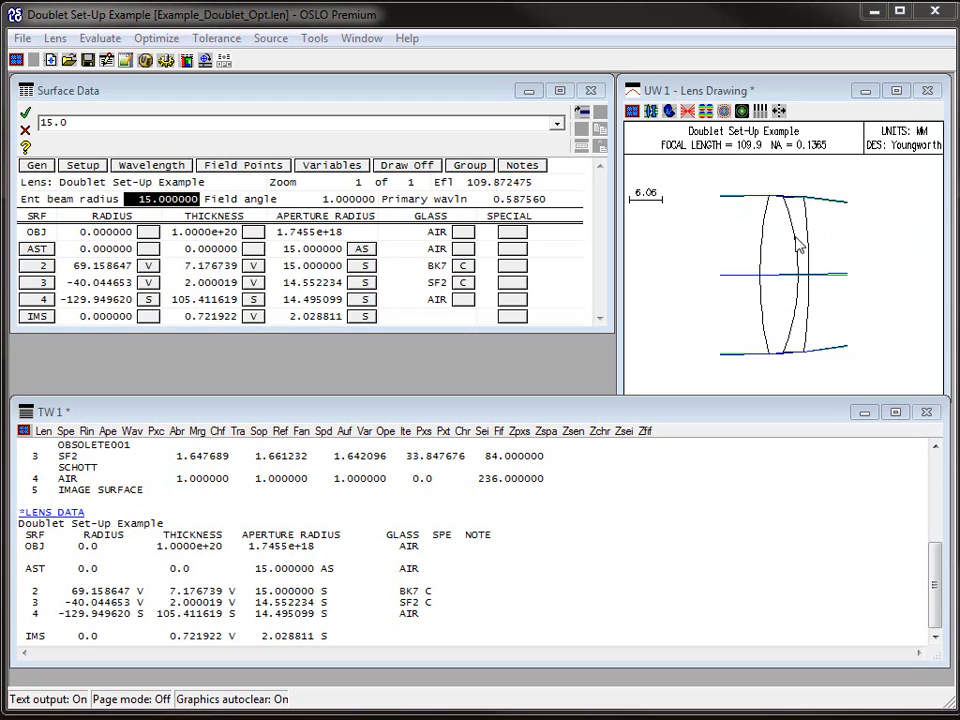
mouse_move(688, 272)
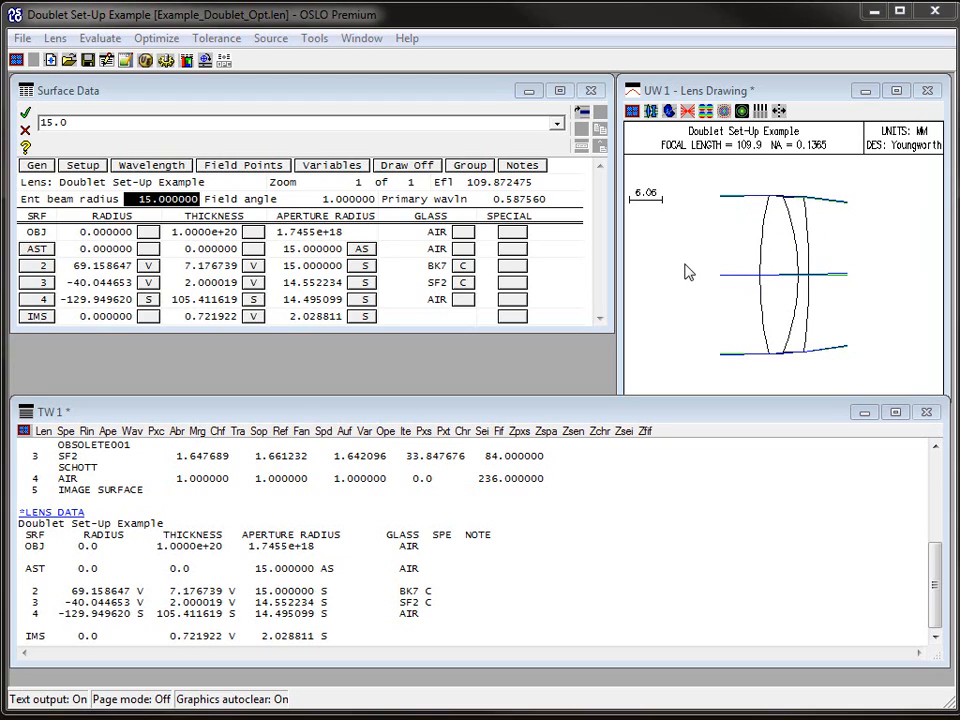
mouse_move(777, 240)
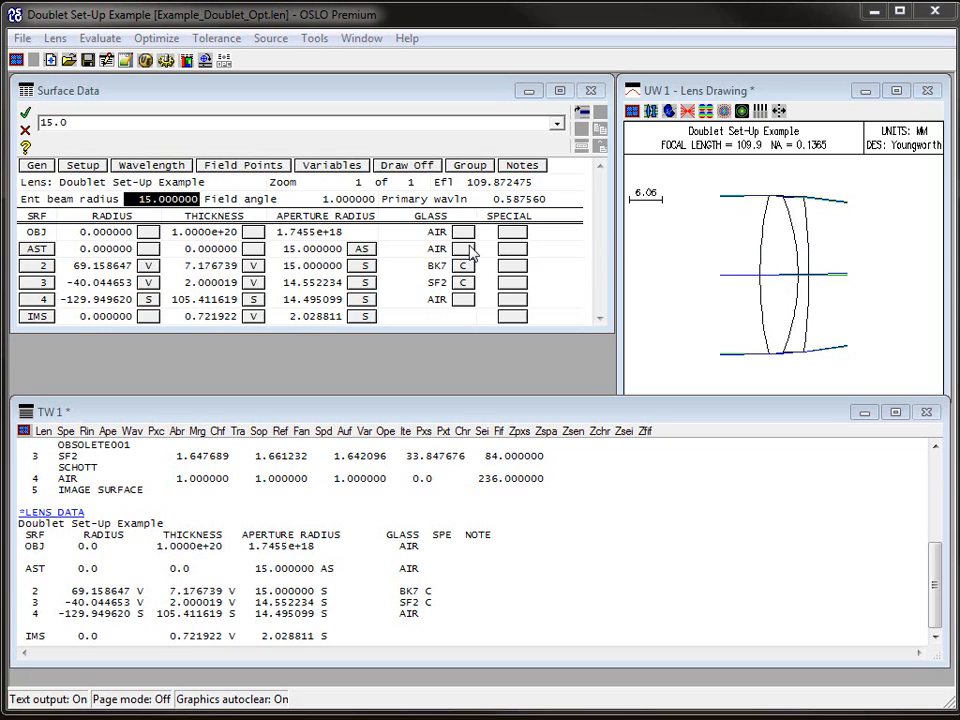
mouse_move(283, 114)
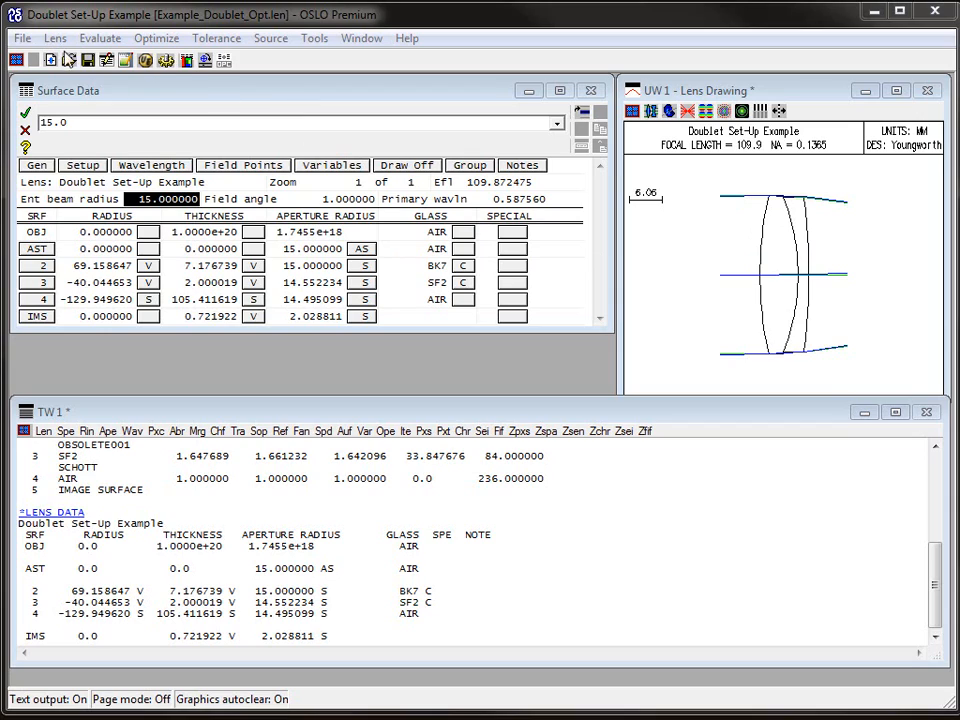
Save the doublet under the new file name Example_Doublet_Asph.len.
click(21, 38)
text(Example_Doublet_Asph.len)
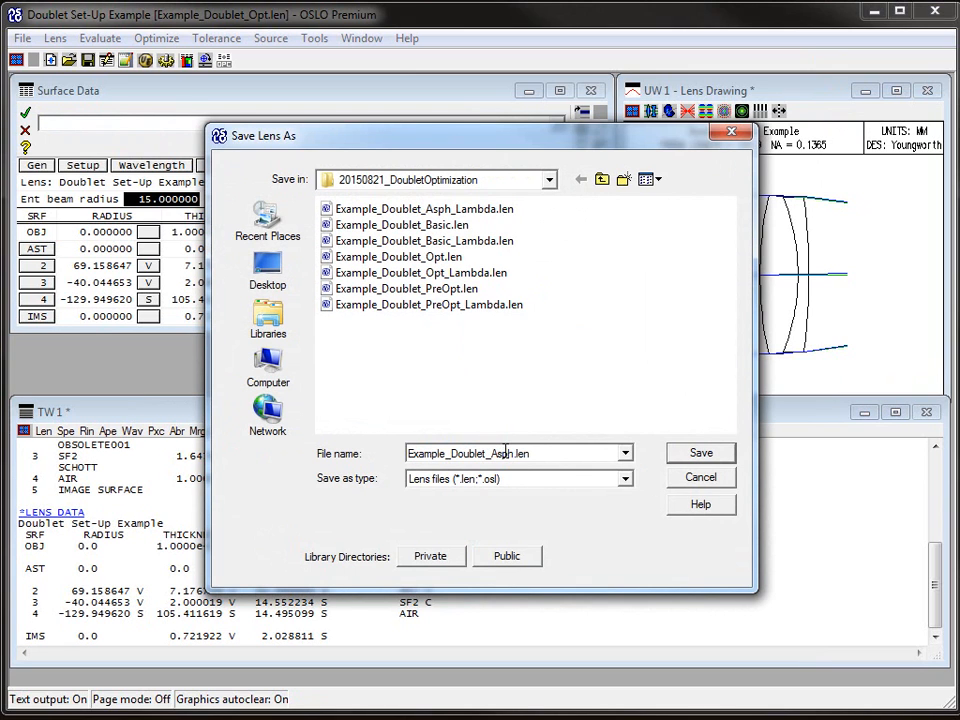
click(700, 452)
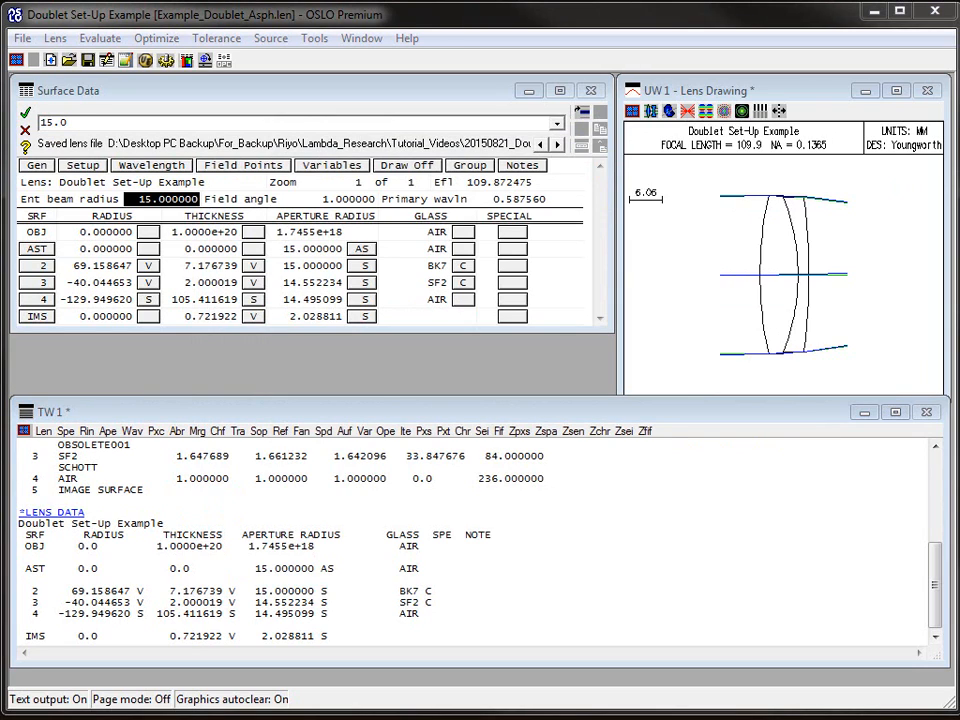
mouse_move(833, 308)
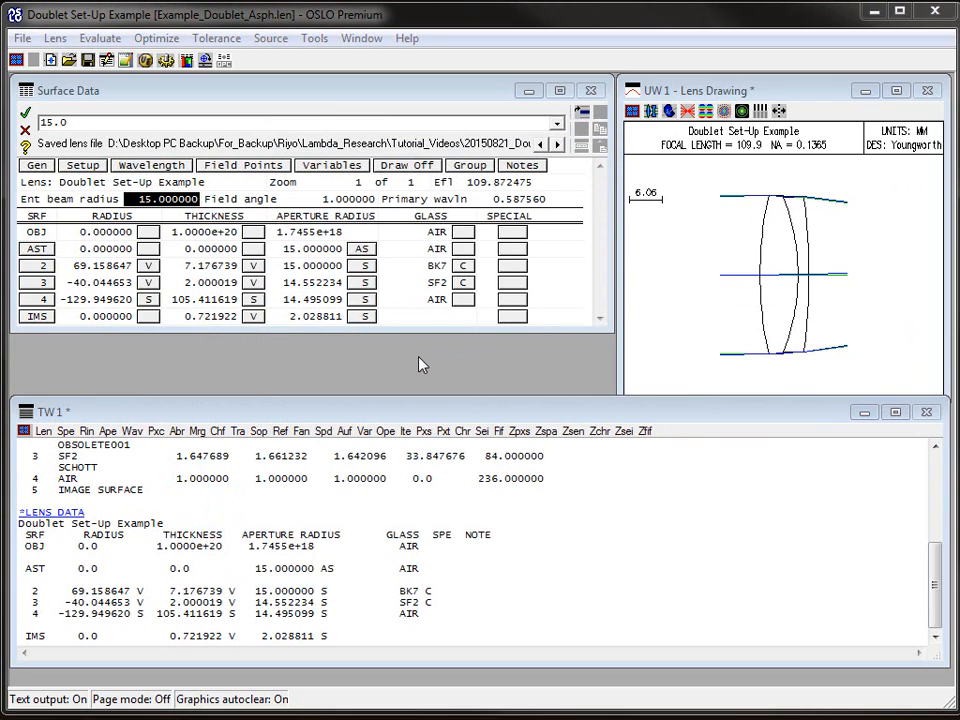
mouse_move(426, 328)
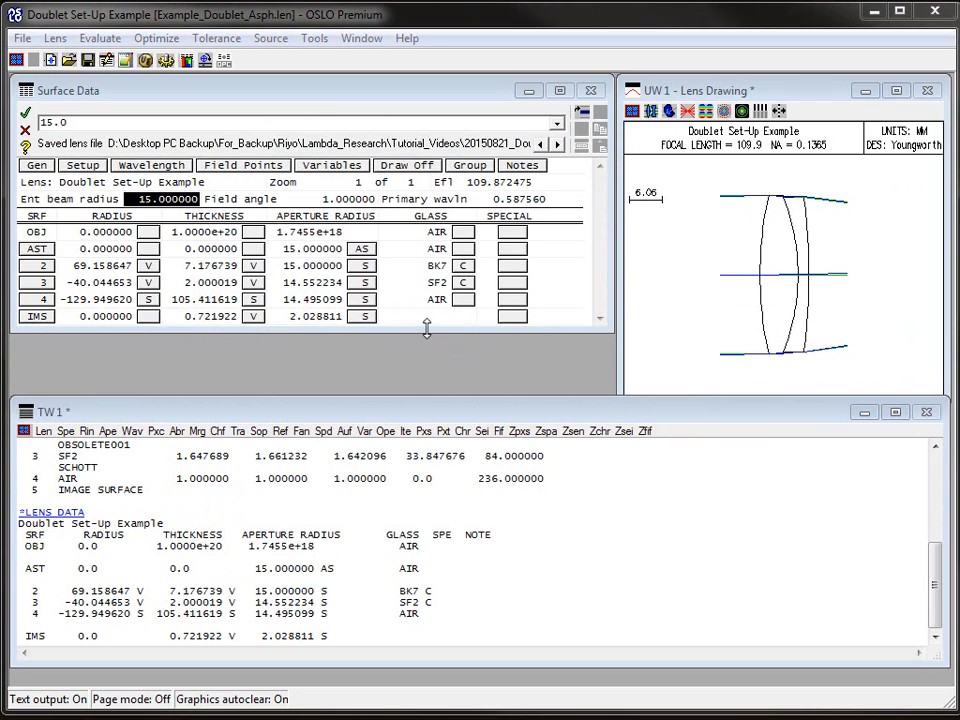
mouse_move(415, 308)
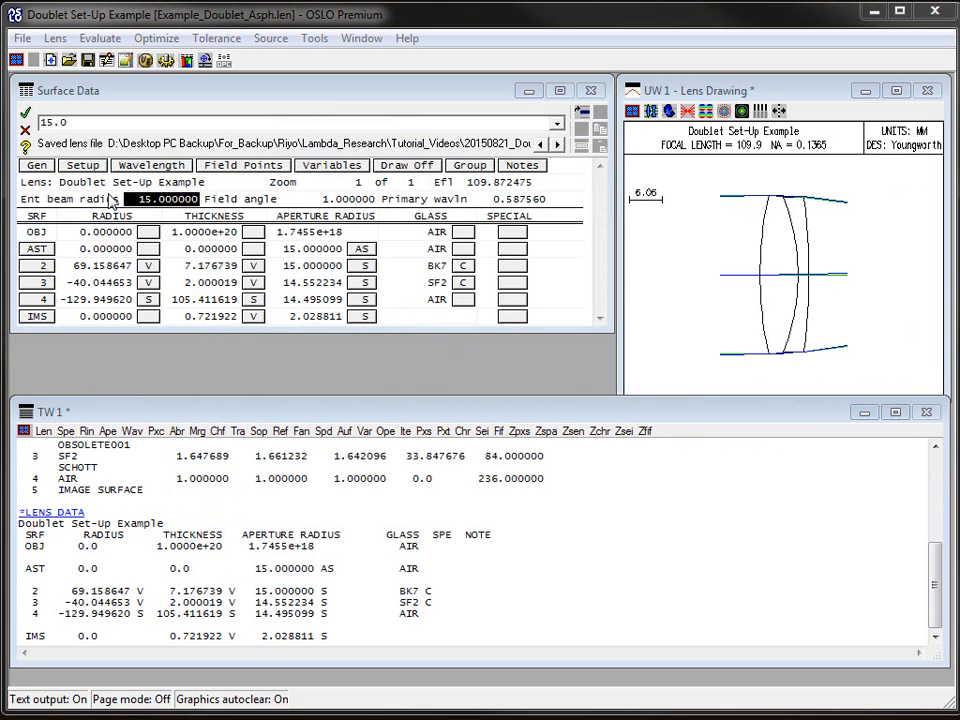
Insert a new variable row after row 5 and choose its variable type.
click(331, 165)
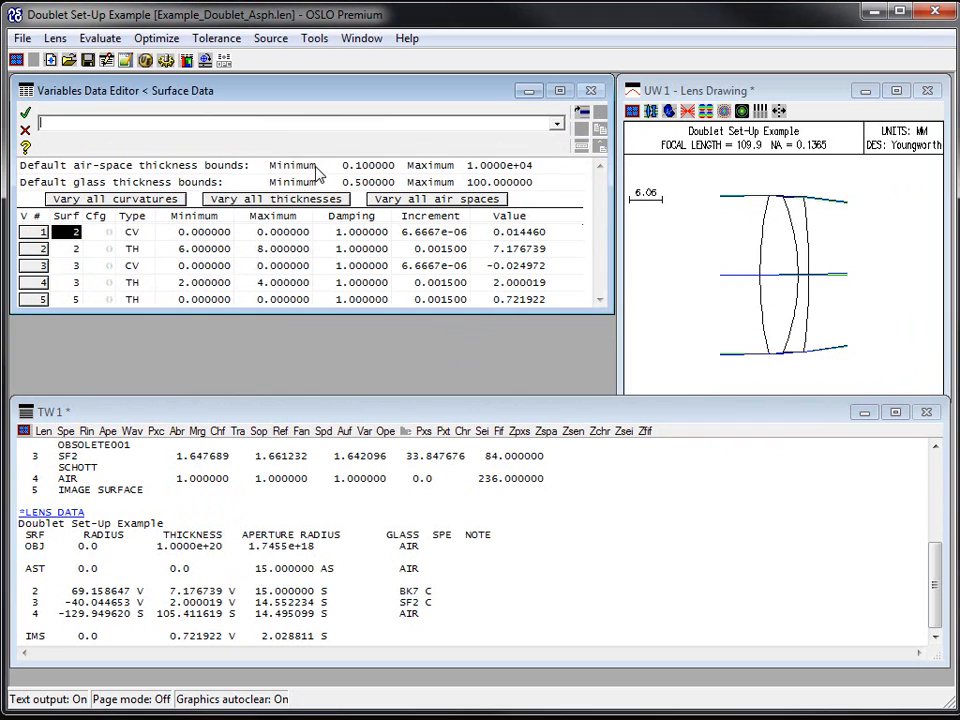
right_click(75, 299)
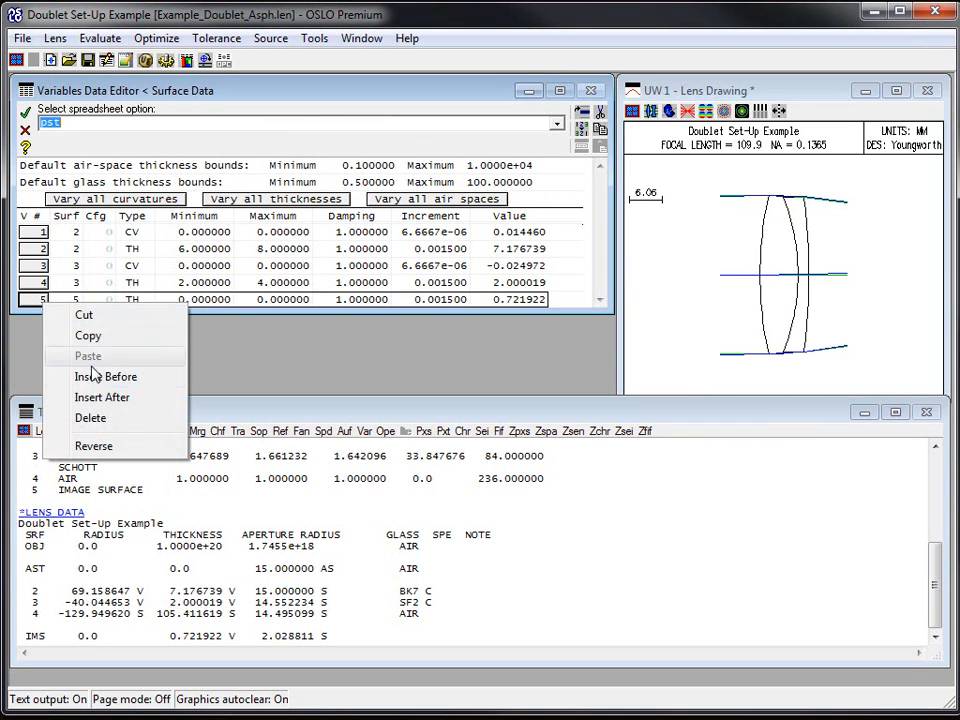
click(91, 417)
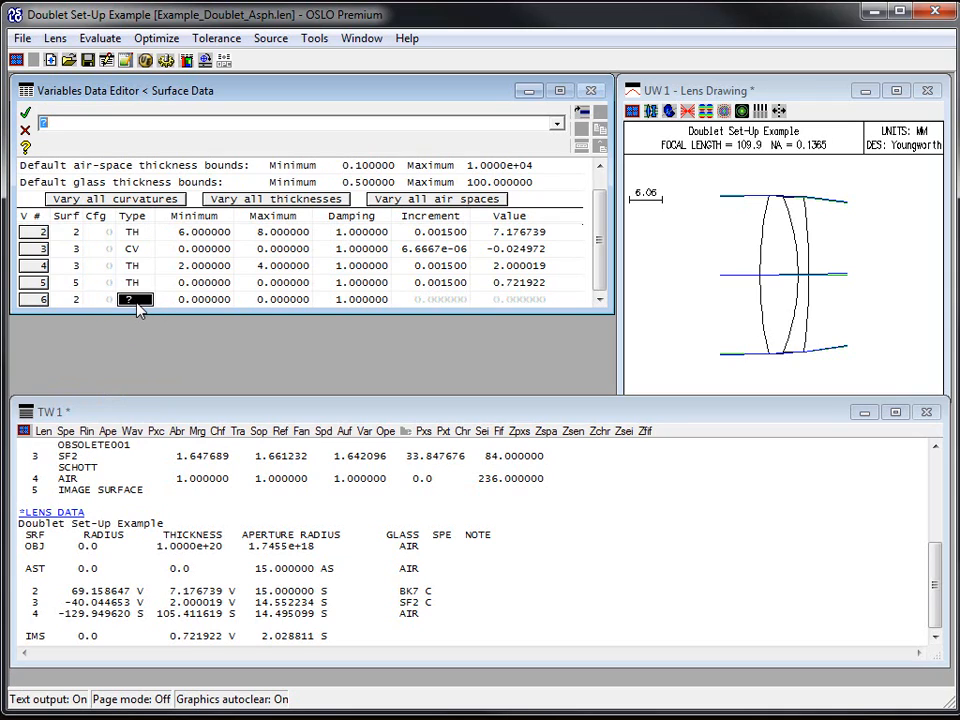
click(135, 299)
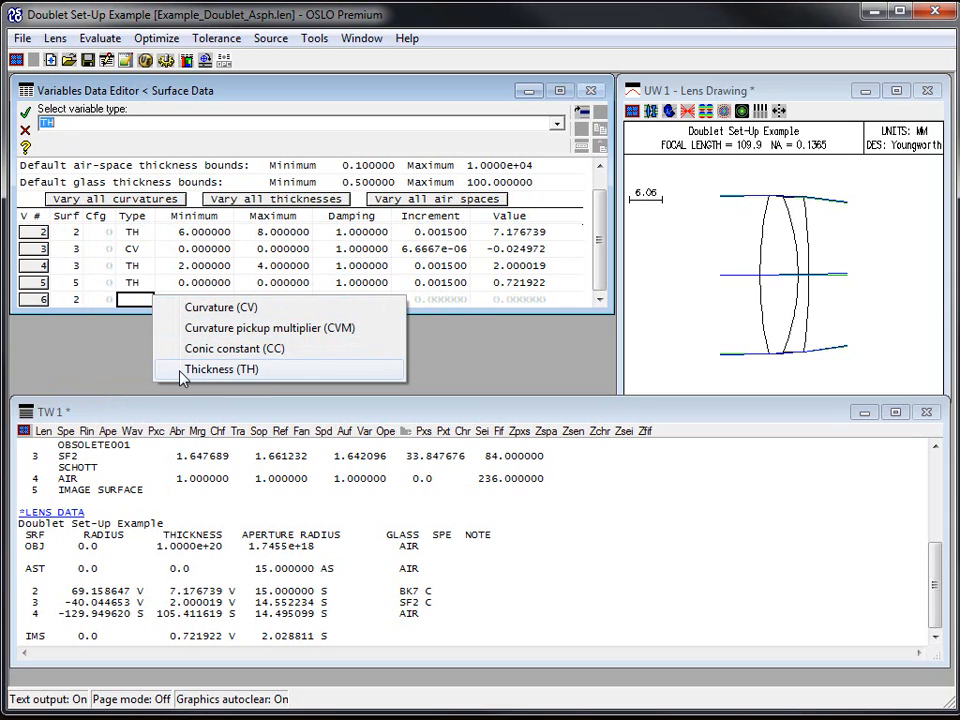
click(221, 307)
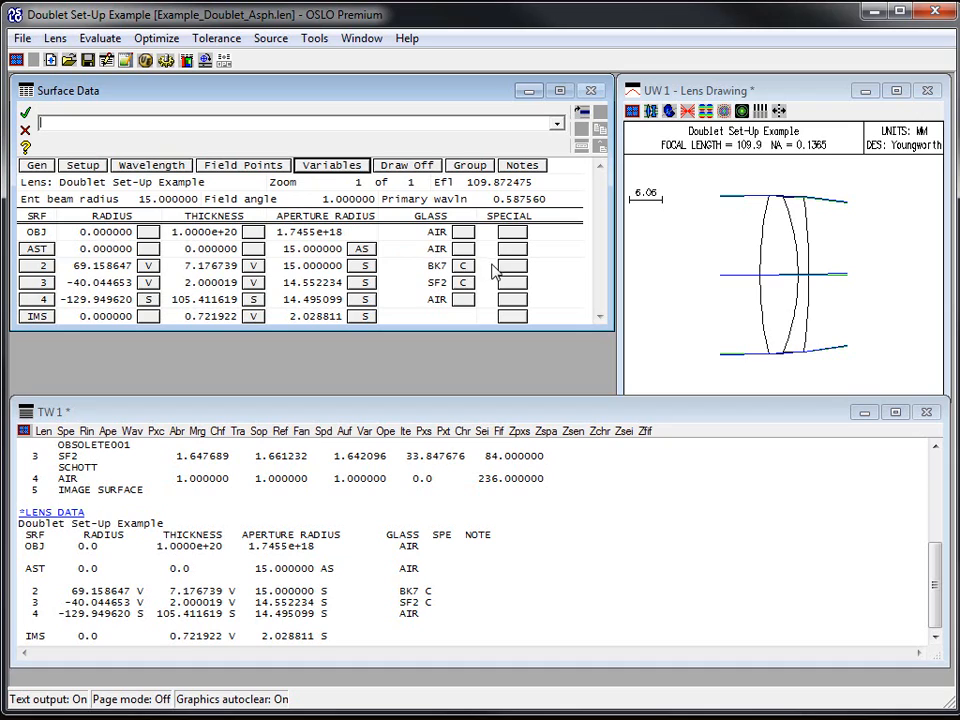
mouse_move(398, 287)
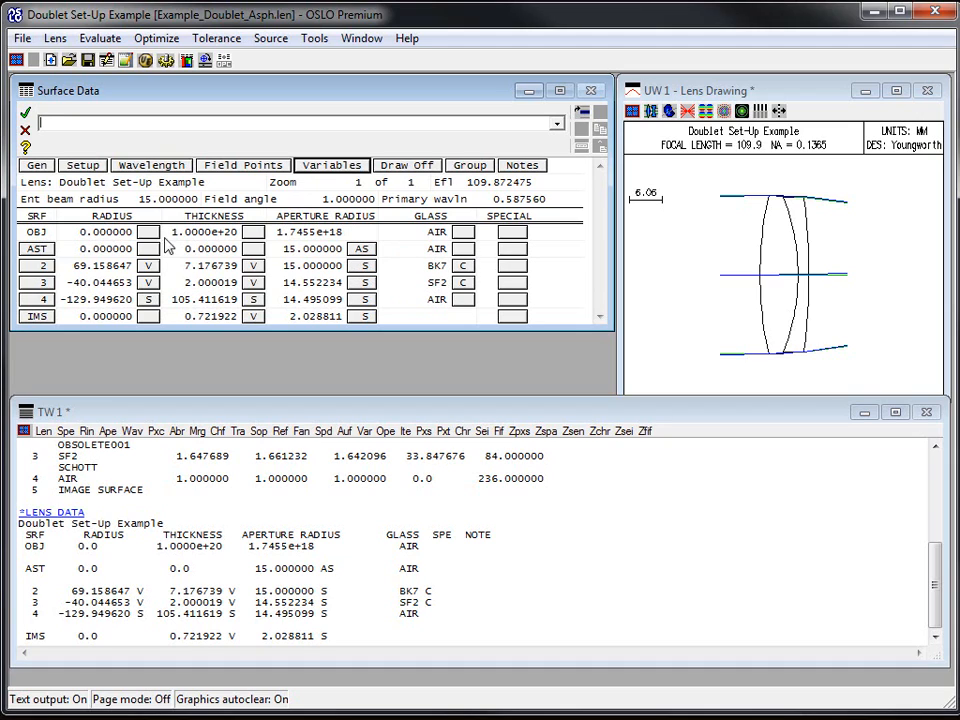
Make surface 2 a Standard Asphere with 4th-order coefficient 1e-20.
click(406, 165)
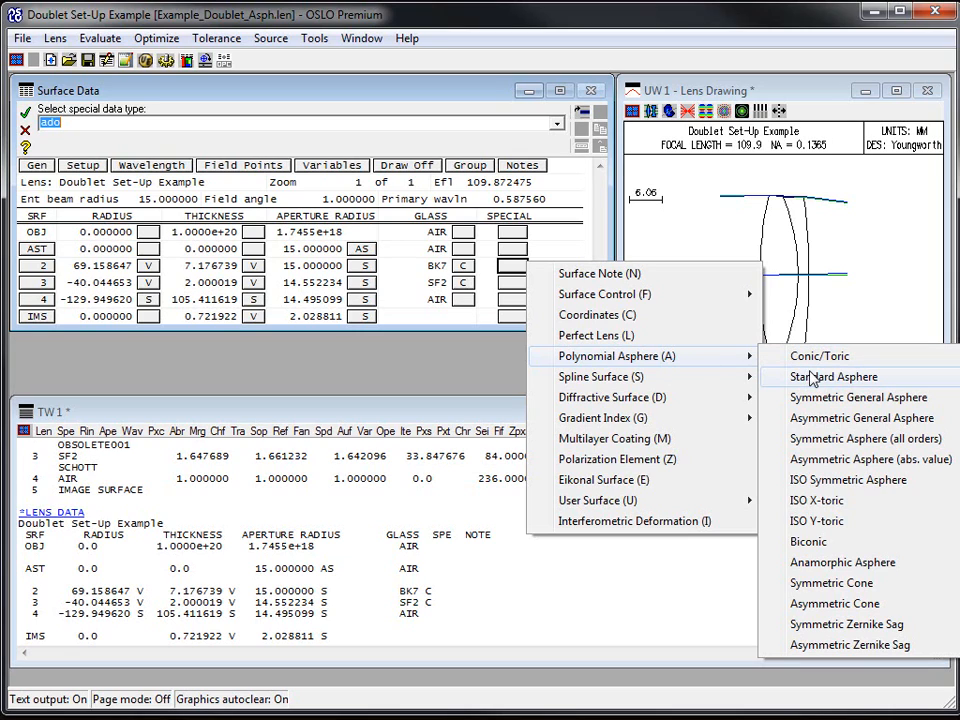
click(833, 377)
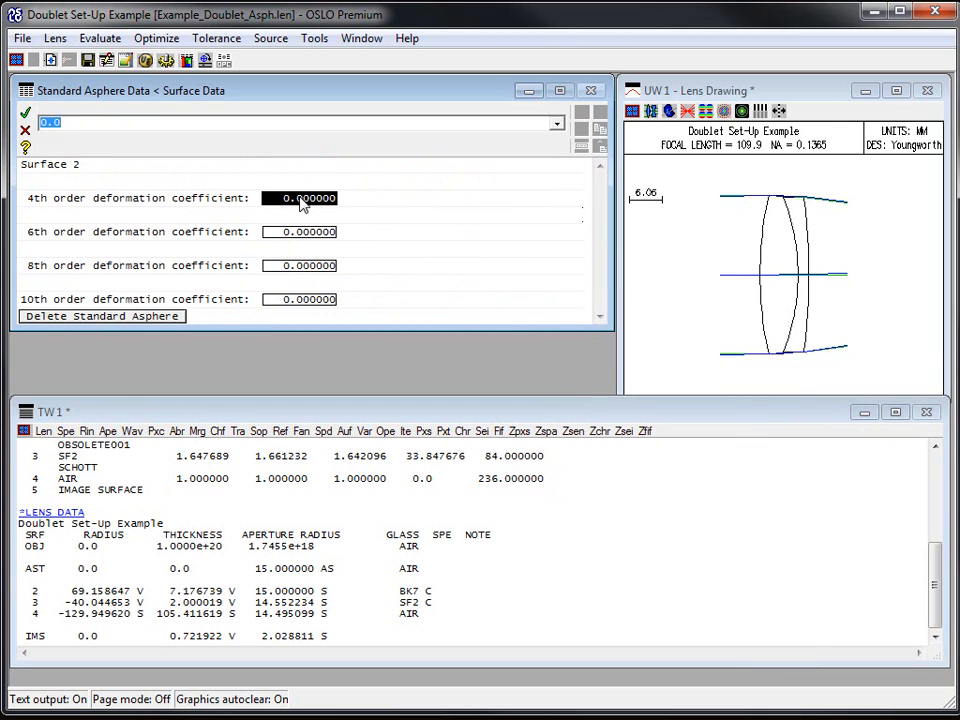
text(1e-20)
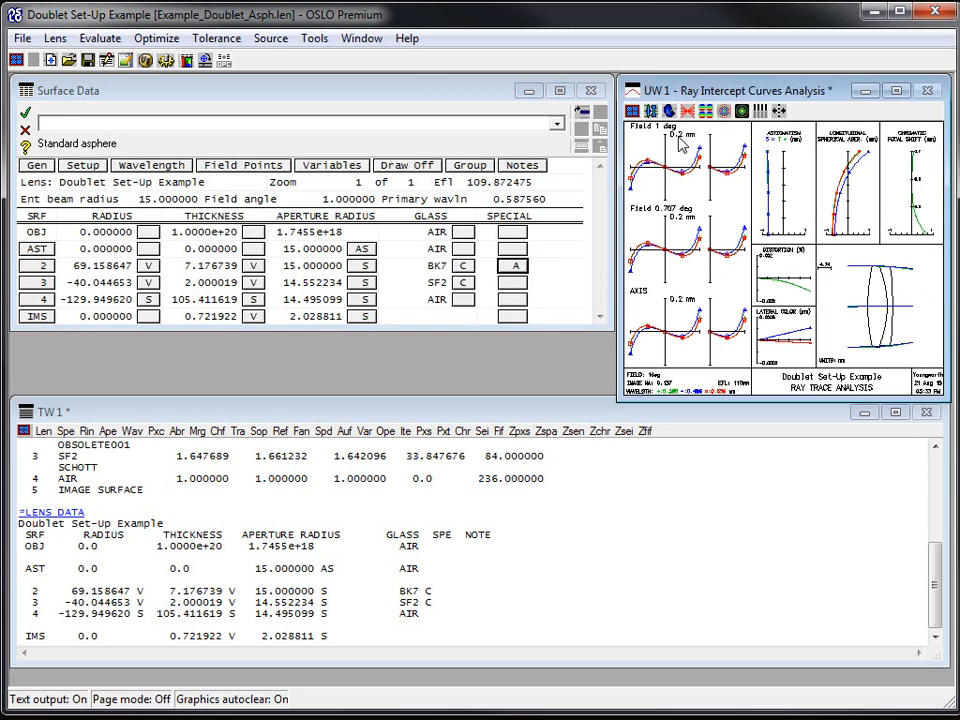
mouse_move(722, 248)
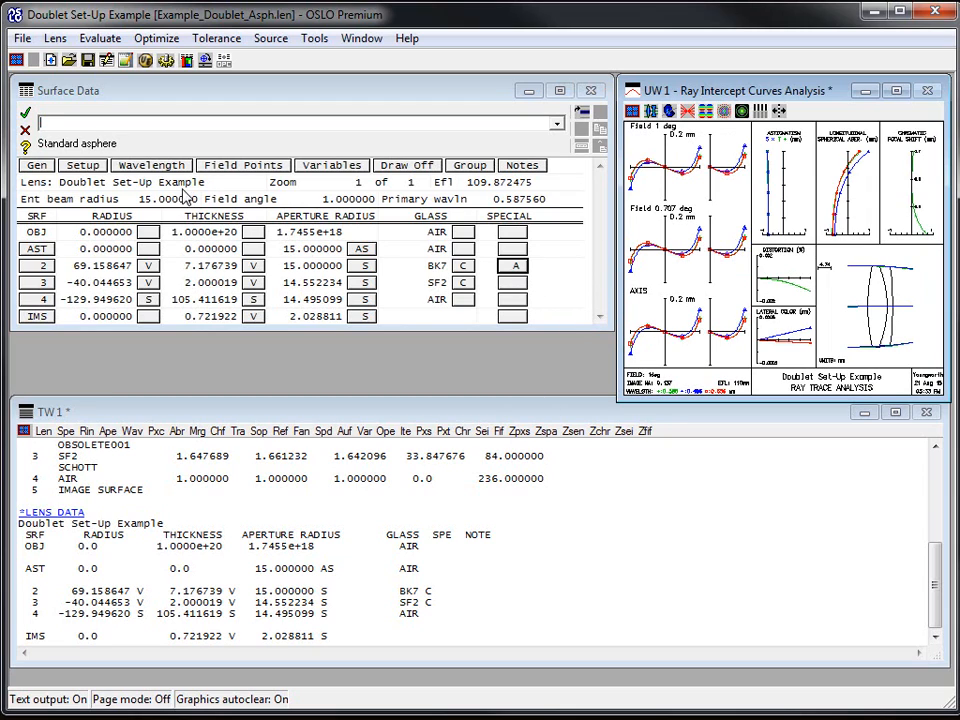
click(331, 165)
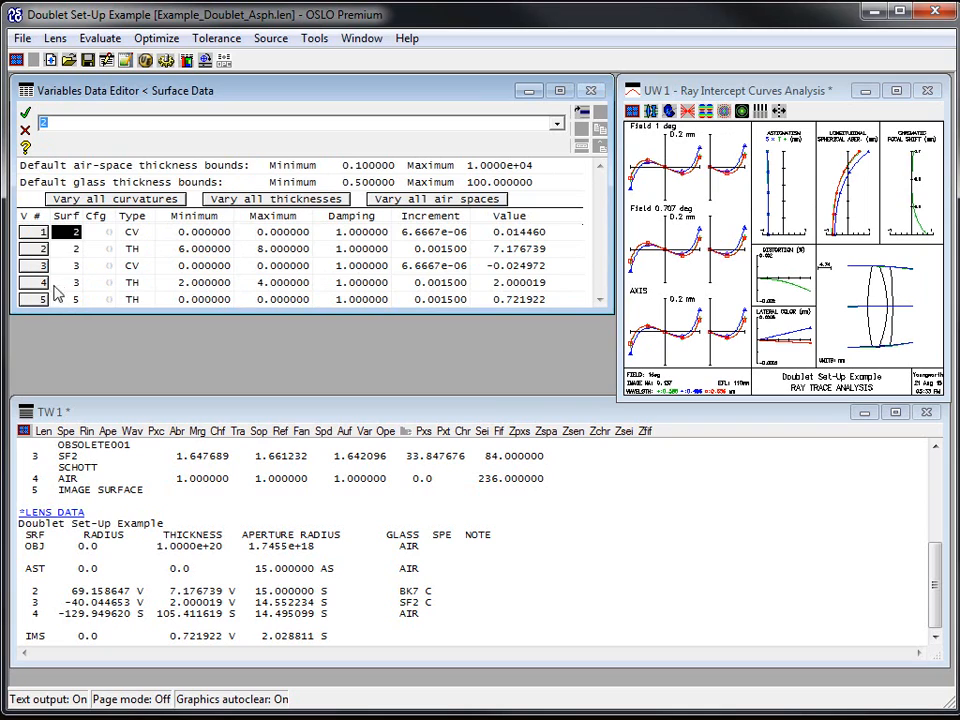
right_click(55, 295)
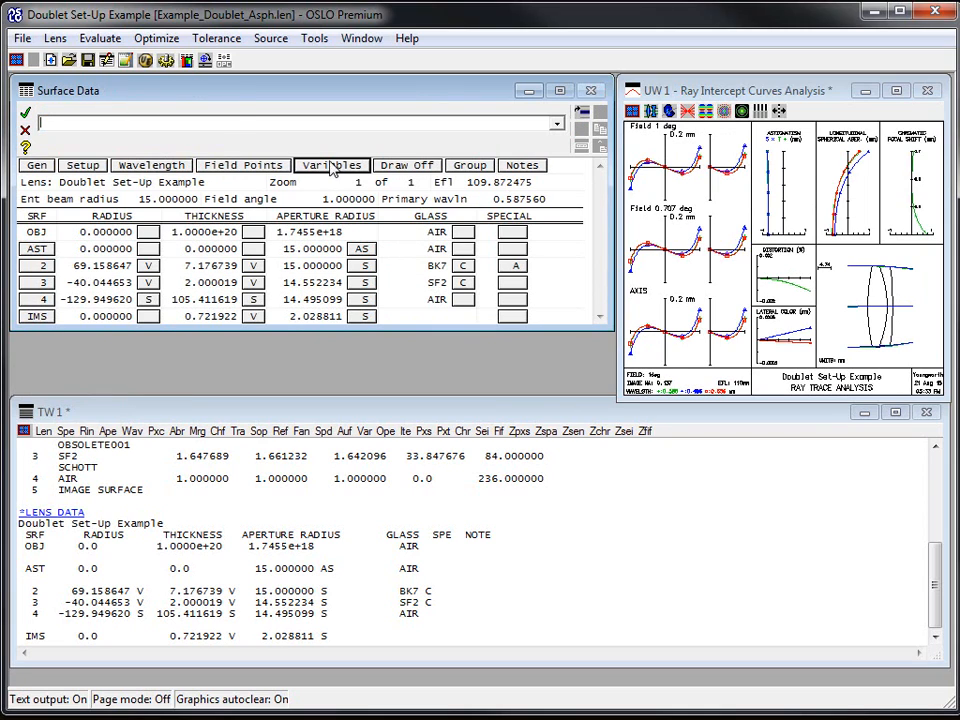
click(216, 38)
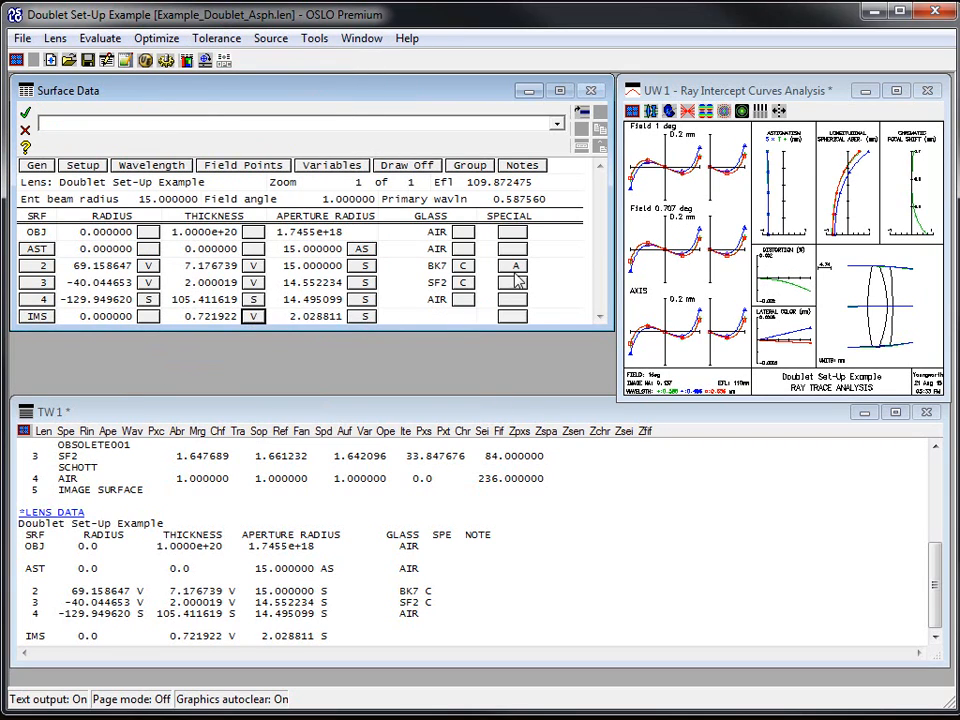
click(513, 265)
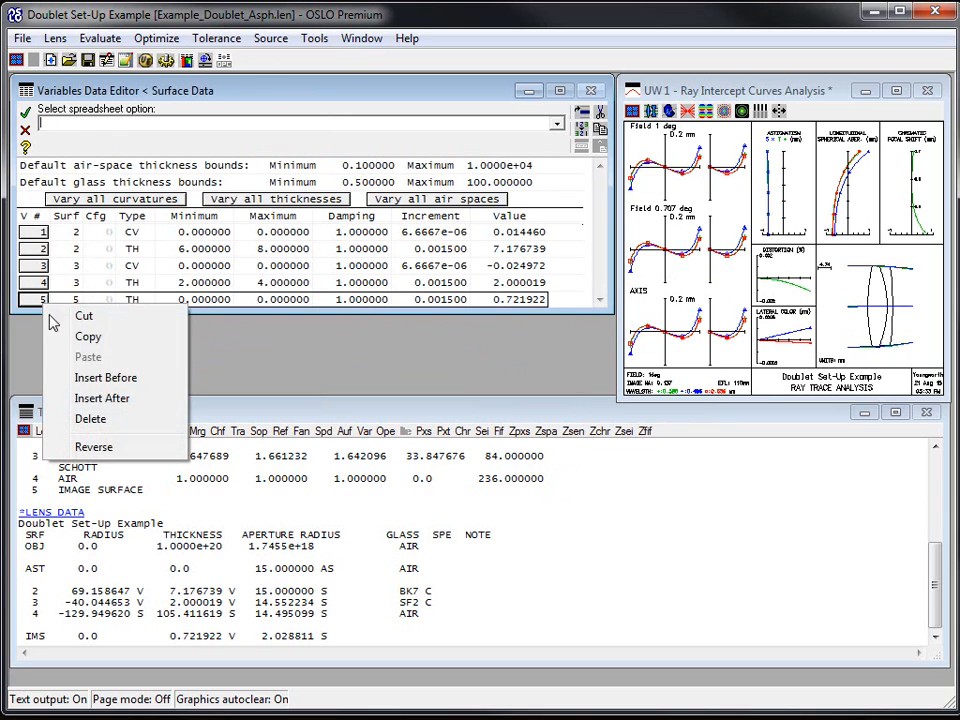
Insert a variable after row 5 and set it to Fourth-order aspheric coef (AD).
click(102, 398)
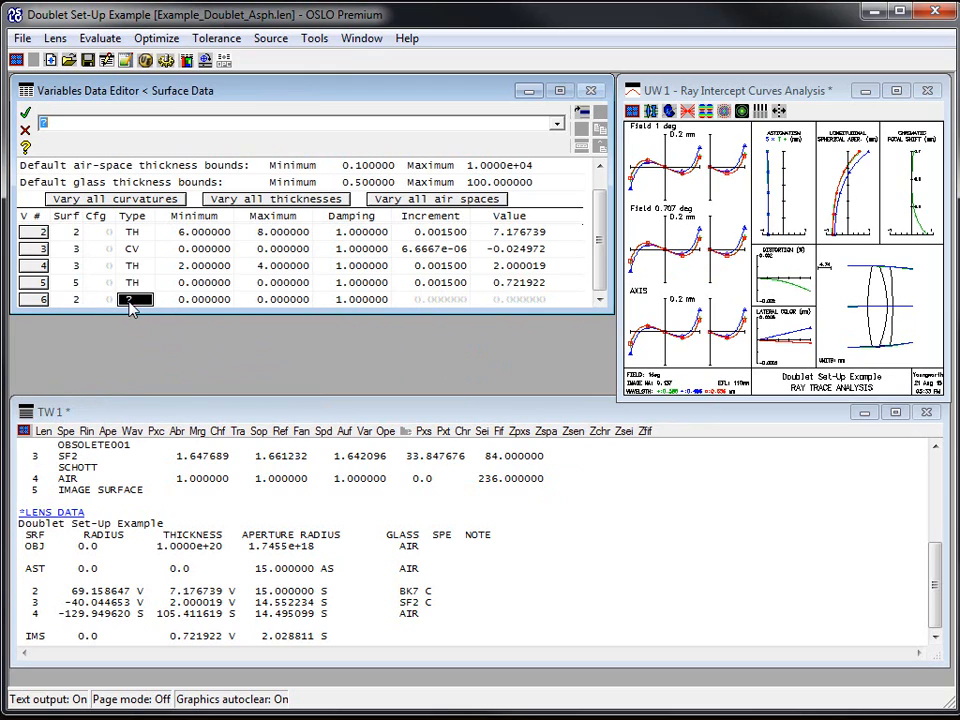
text(a)
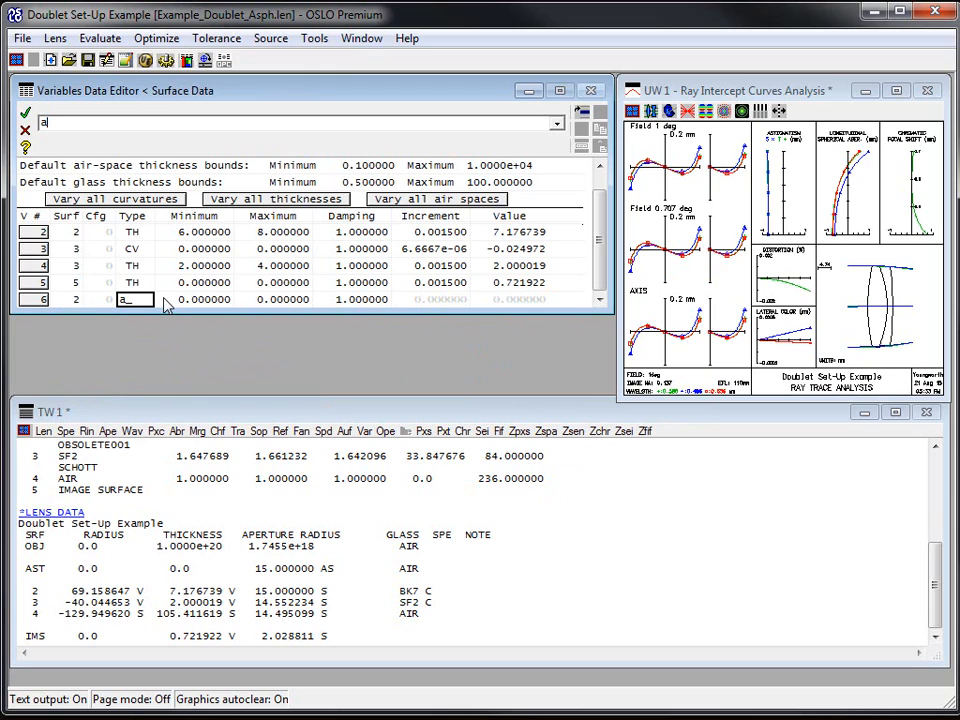
text(d)
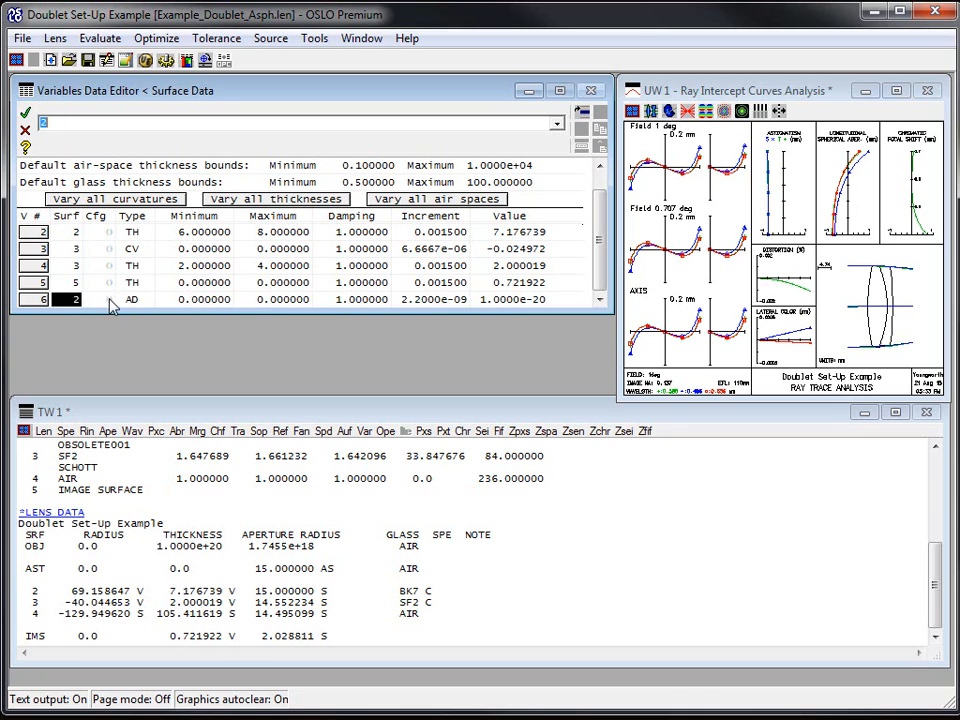
click(131, 299)
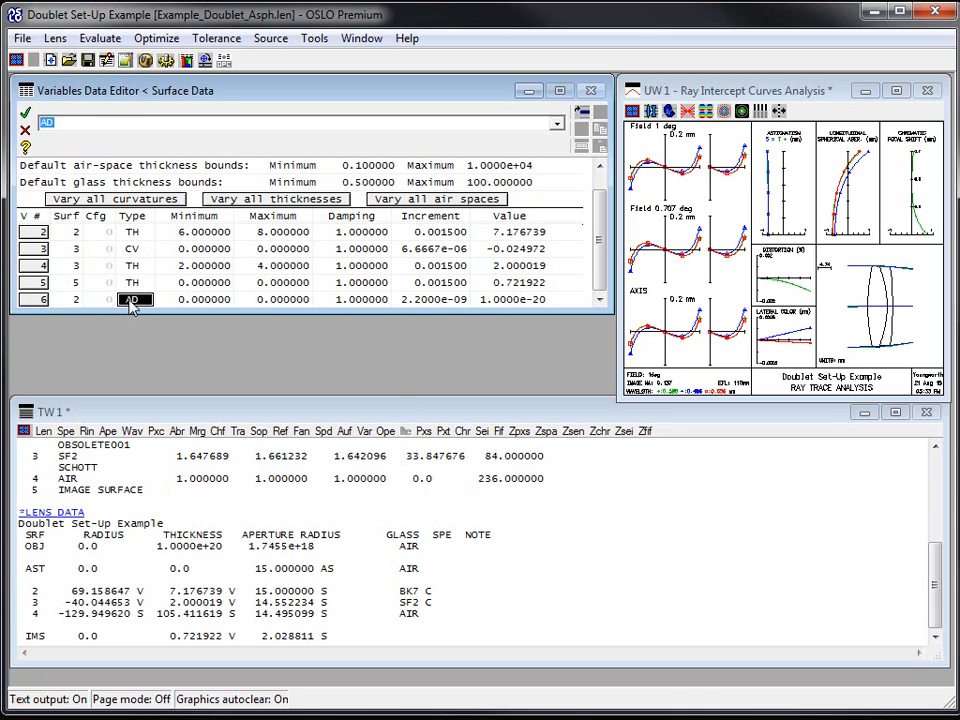
click(135, 299)
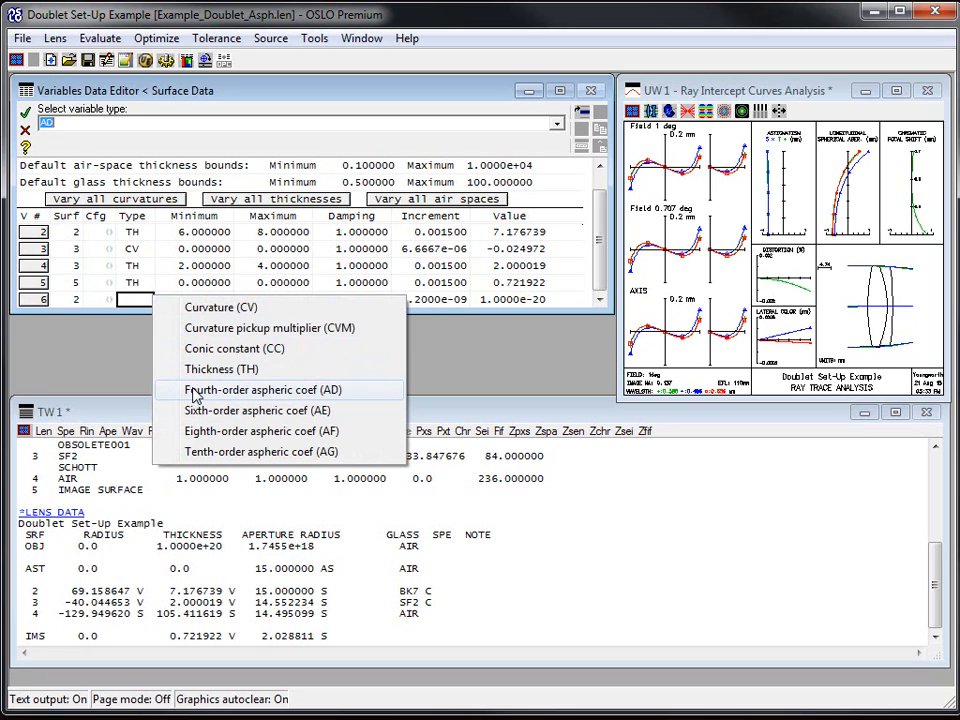
click(260, 390)
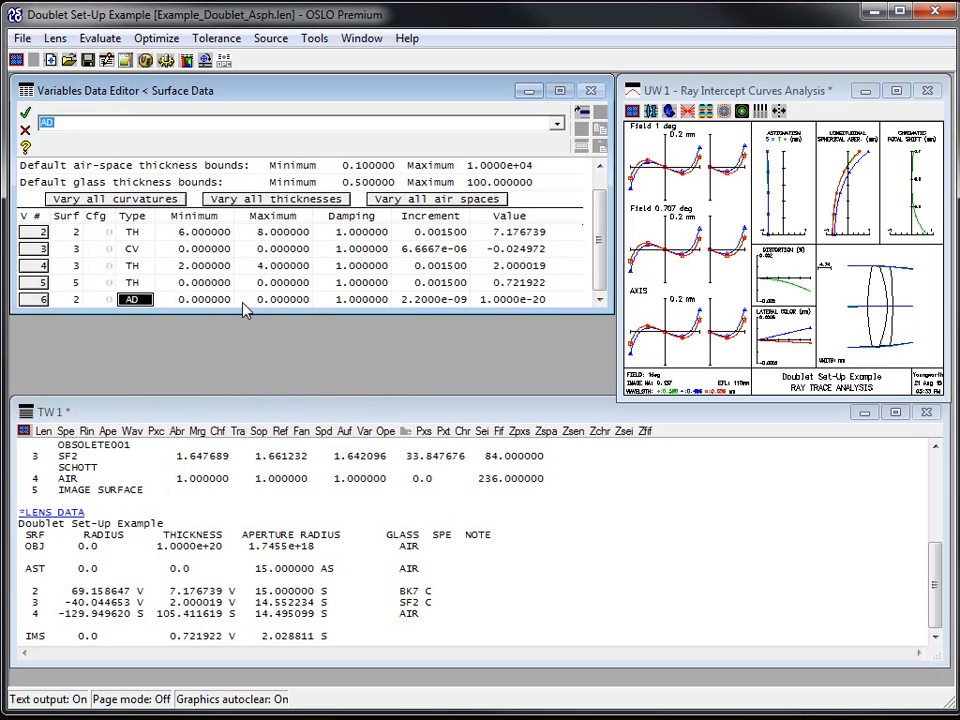
mouse_move(287, 313)
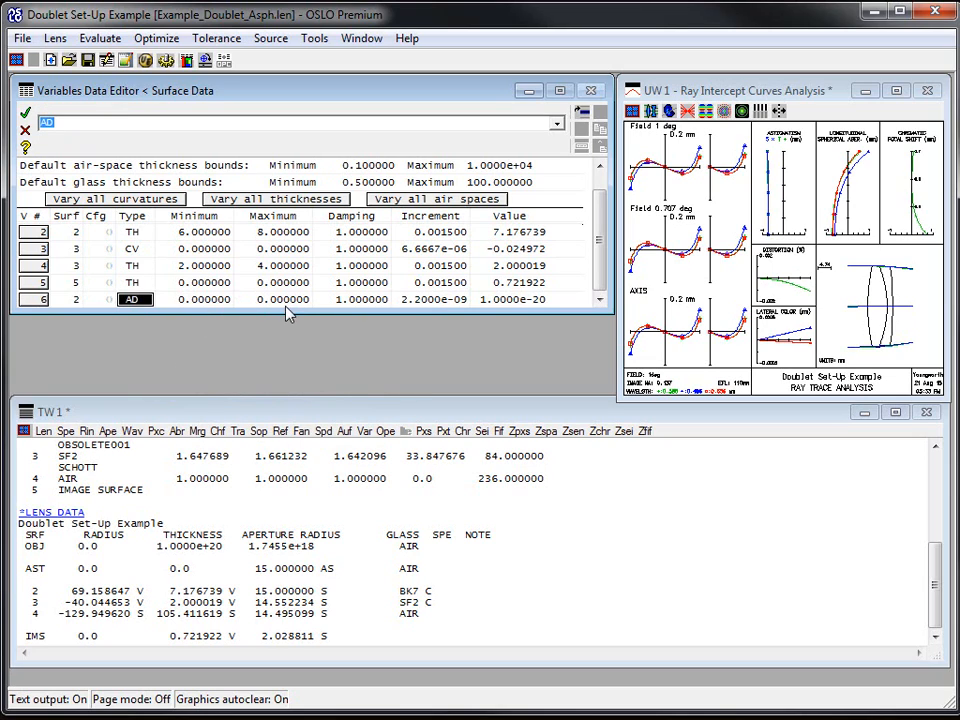
mouse_move(27, 113)
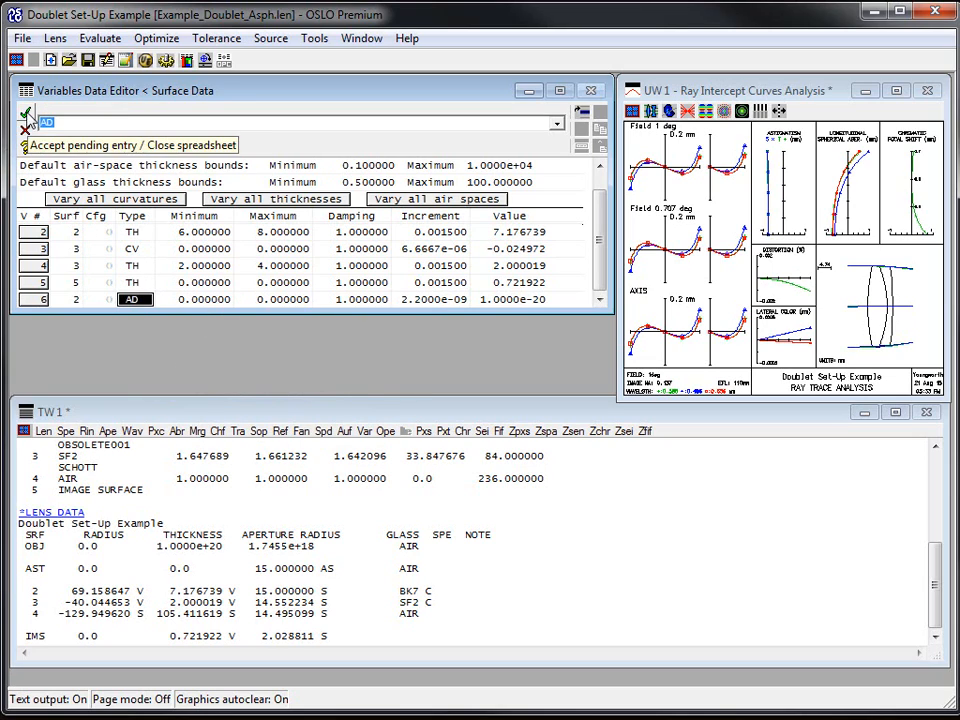
Accept the variables with the green check mark and return to surface data.
click(26, 112)
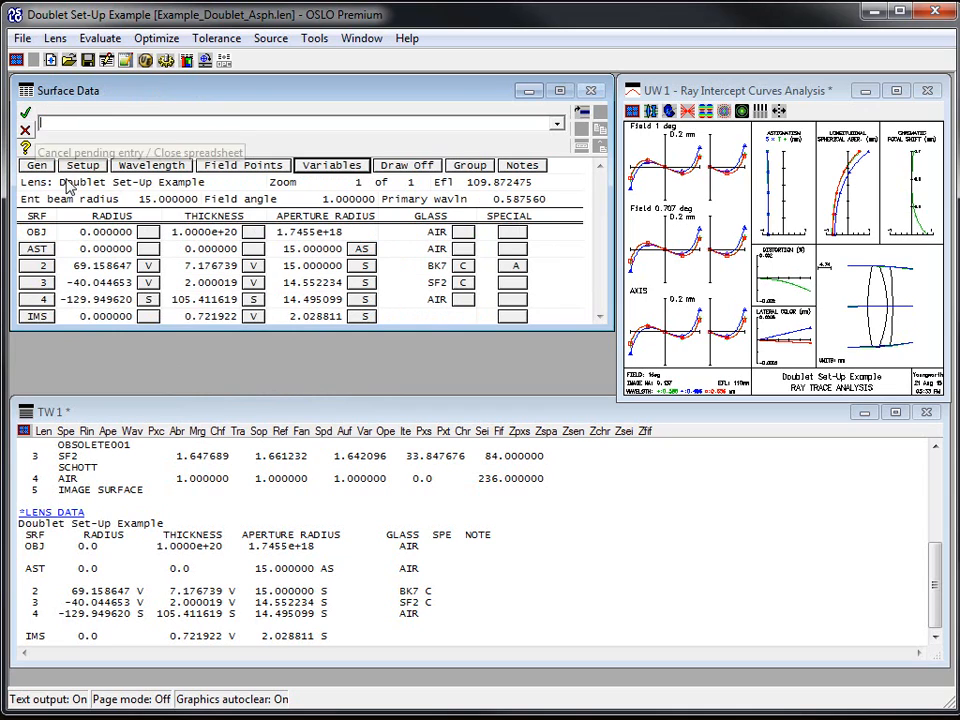
mouse_move(26, 115)
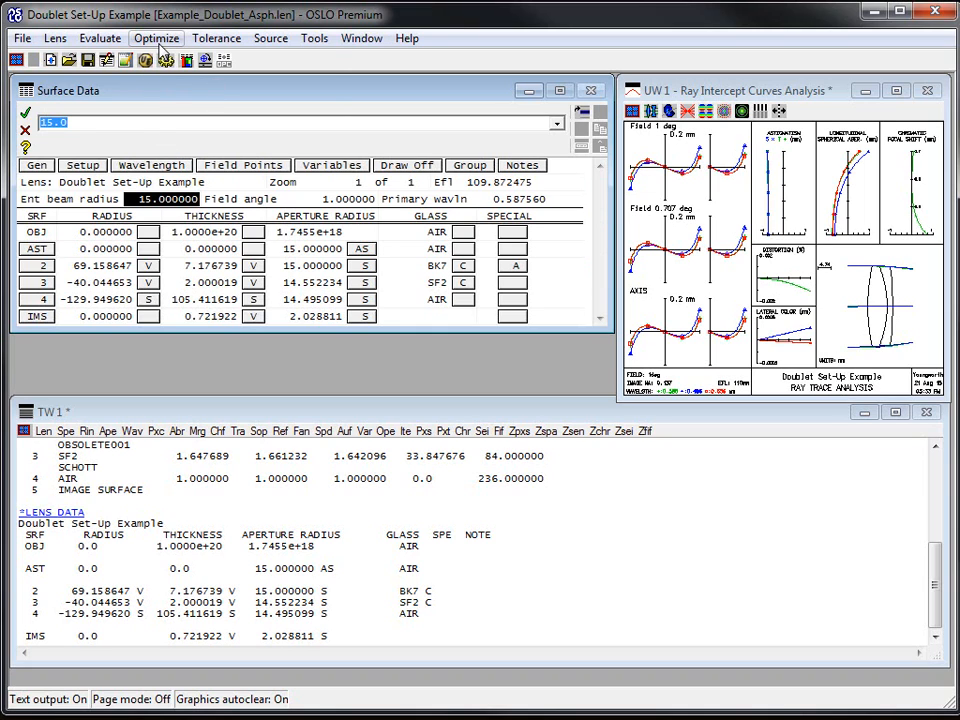
Run a Full, 10-iteration optimization with damping reset, reaching minimum error 0.021608.
click(156, 38)
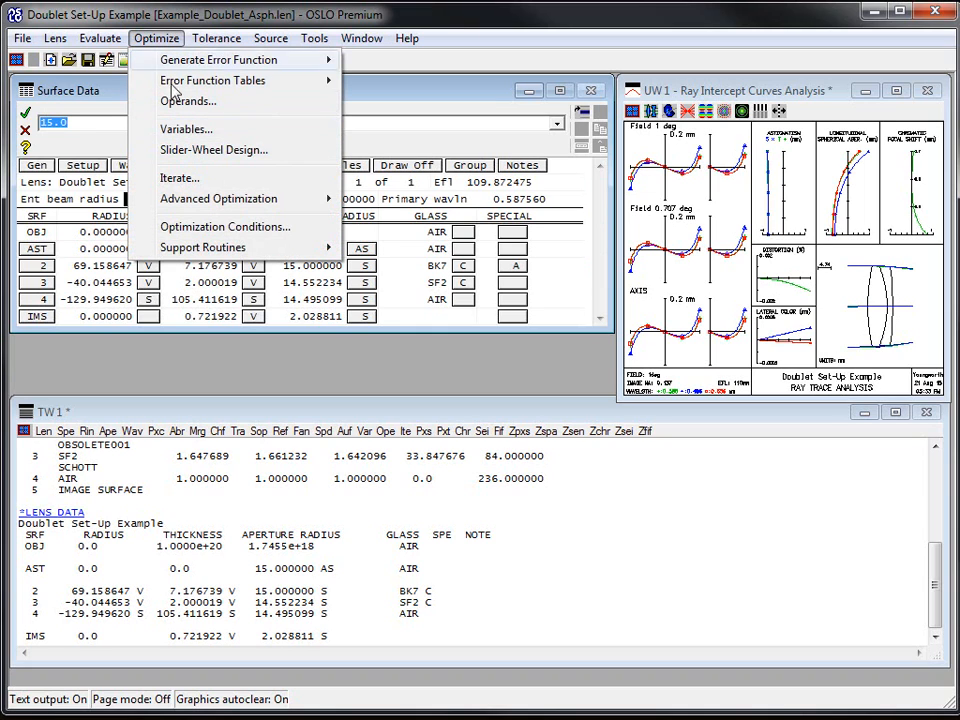
click(180, 177)
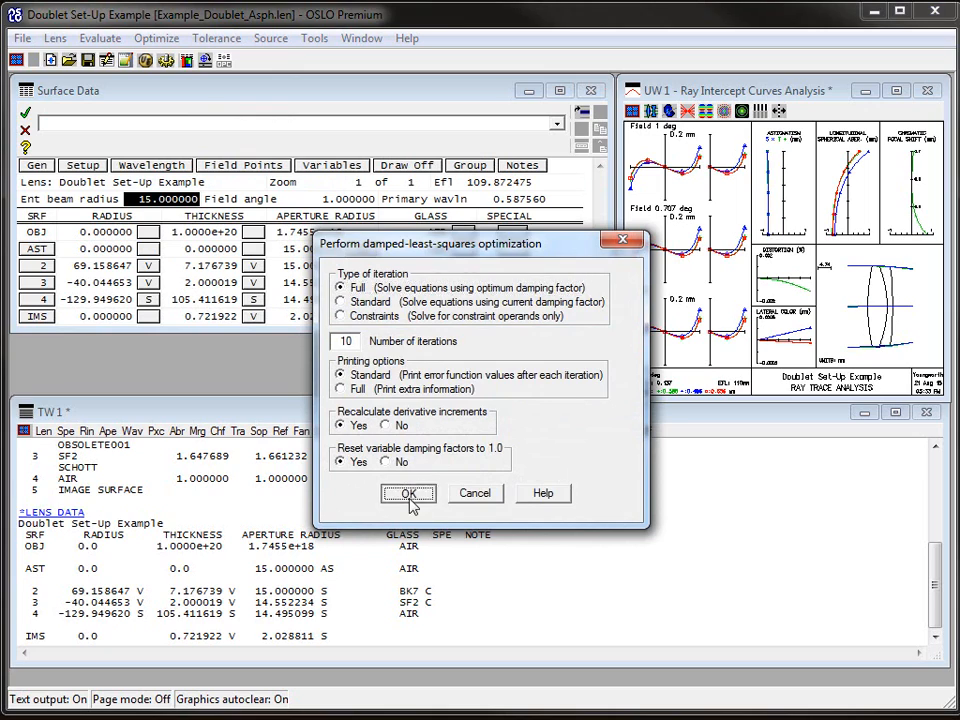
click(409, 493)
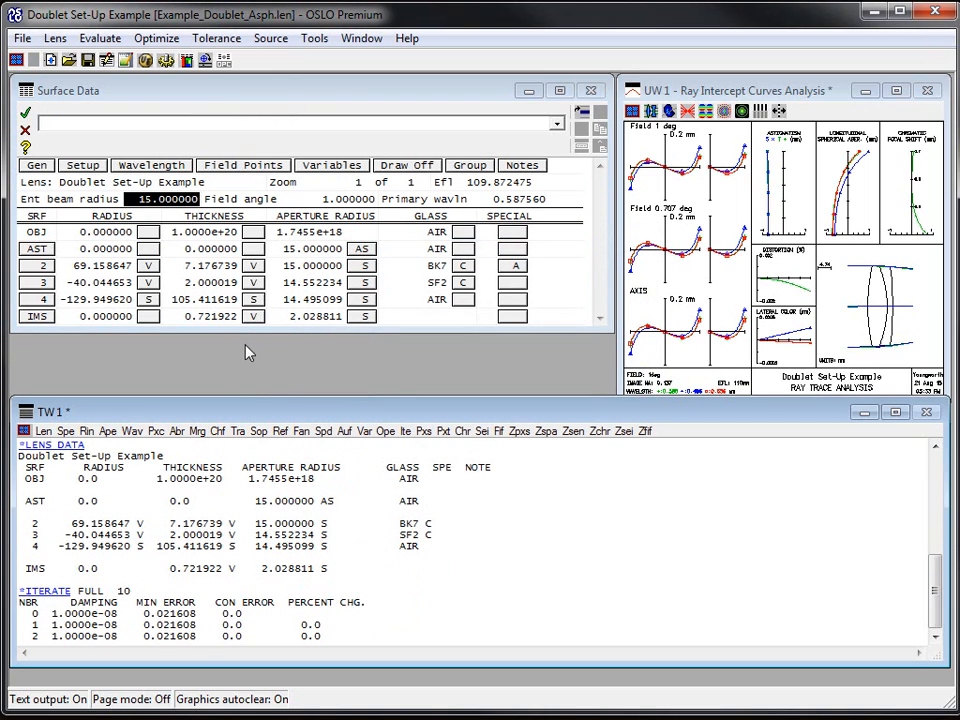
mouse_move(231, 381)
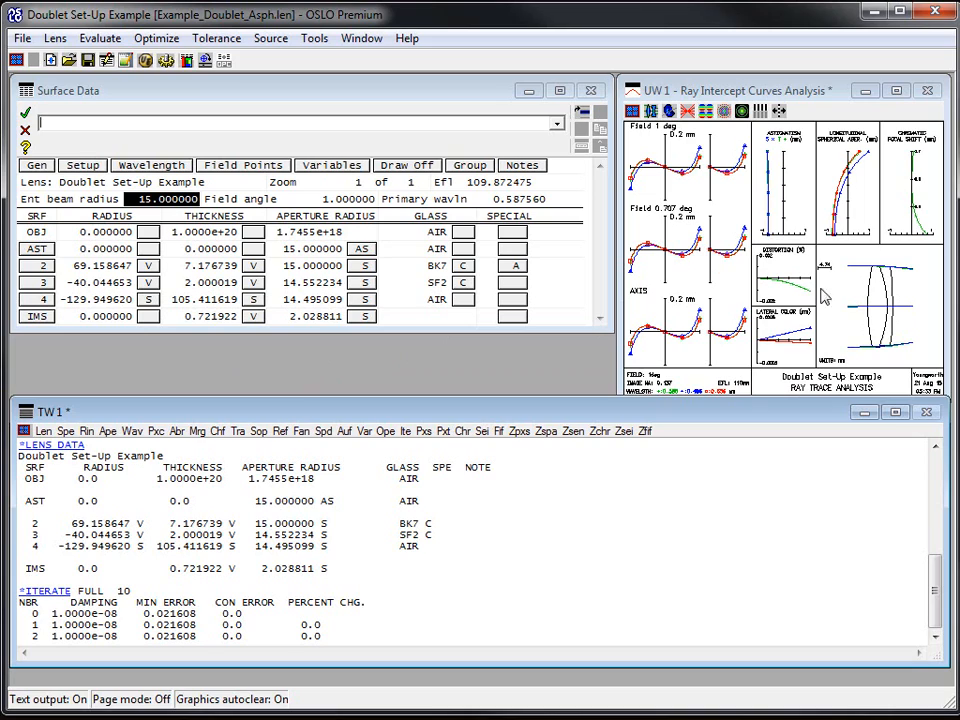
mouse_move(700, 265)
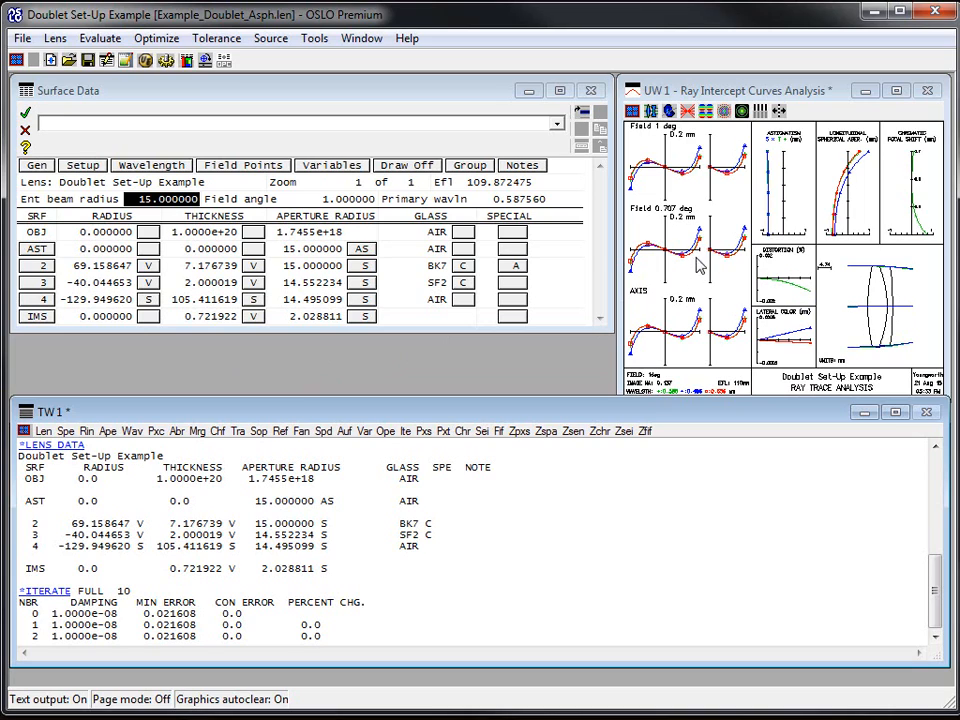
mouse_move(686, 273)
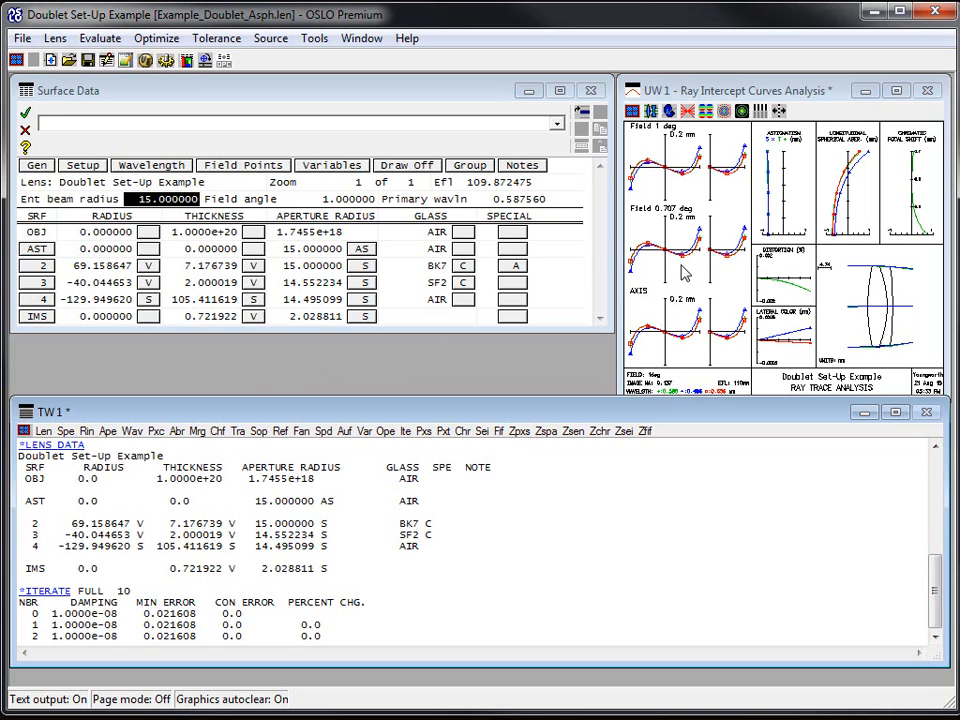
mouse_move(419, 294)
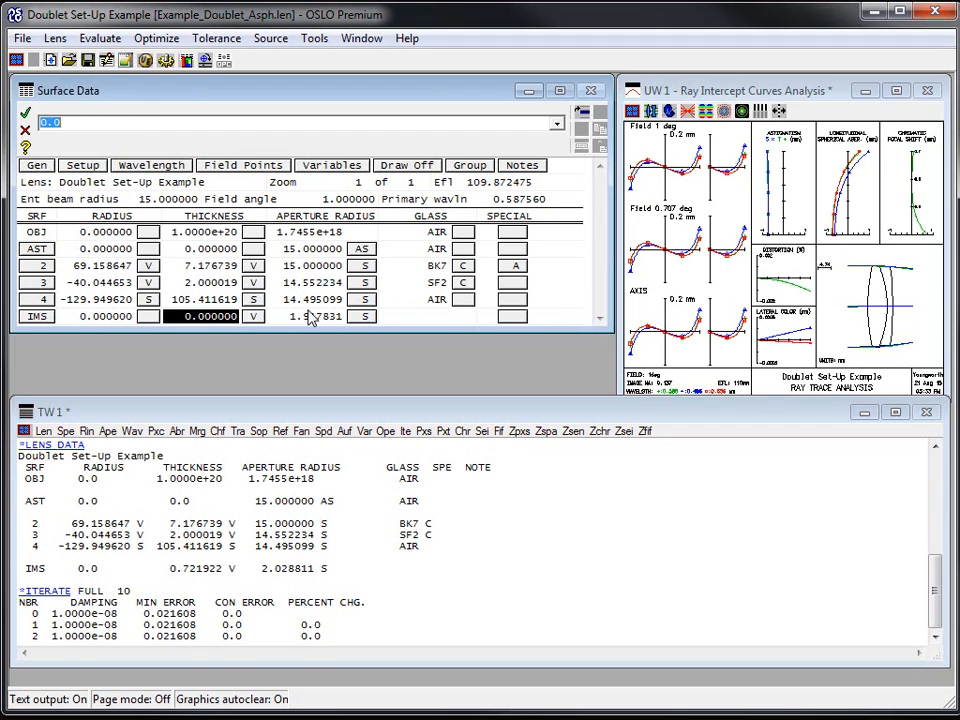
Rerun the Full 10-iteration optimization, now giving minimum error 0.045659.
click(156, 38)
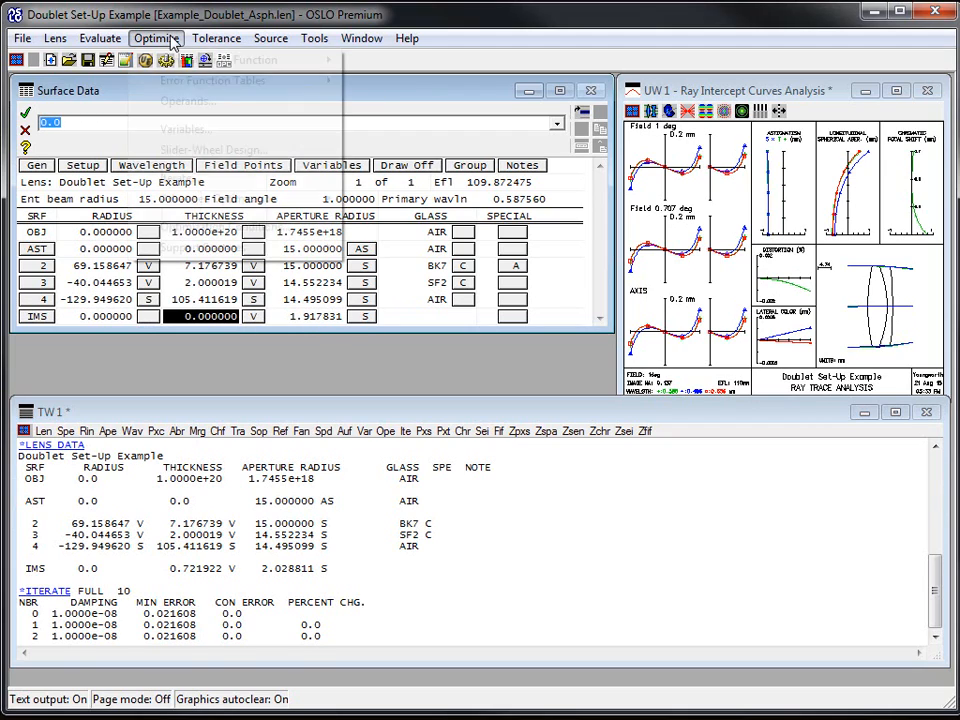
click(156, 38)
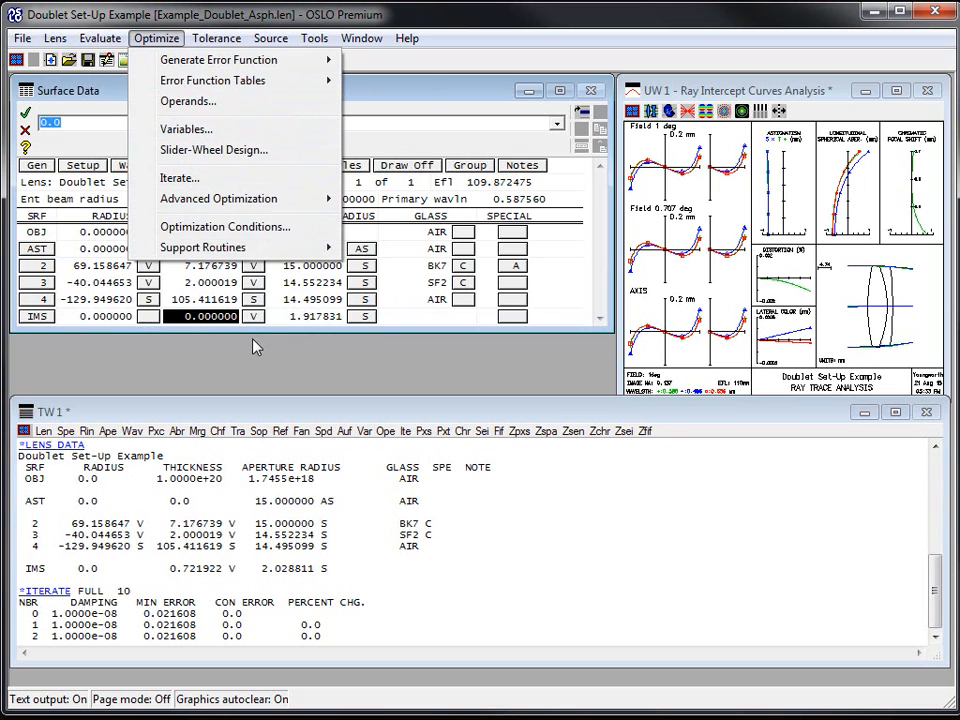
click(180, 177)
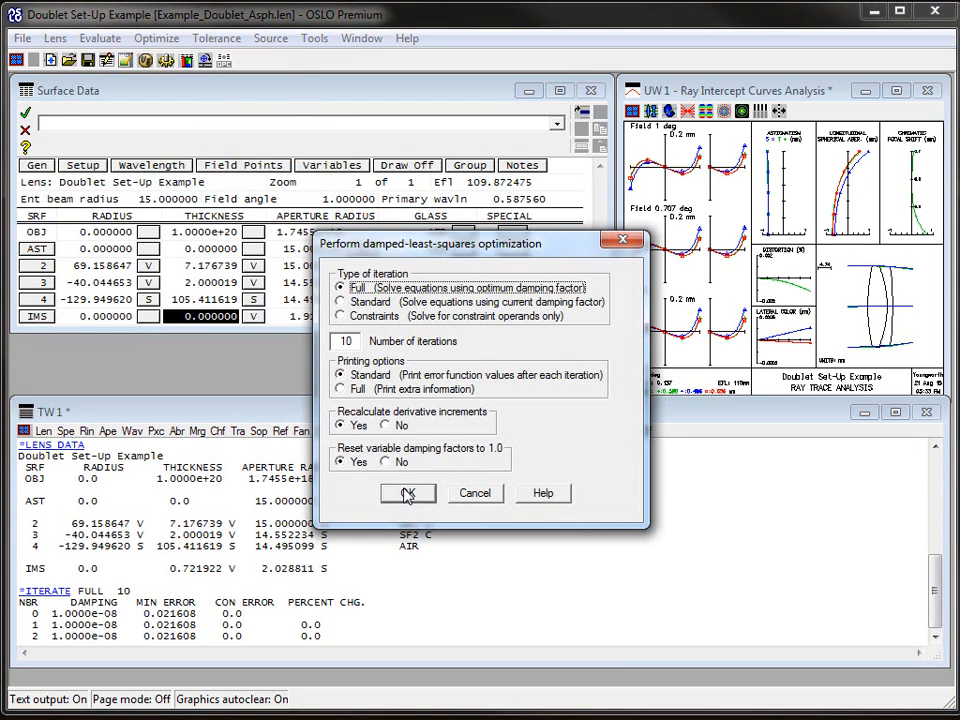
click(407, 493)
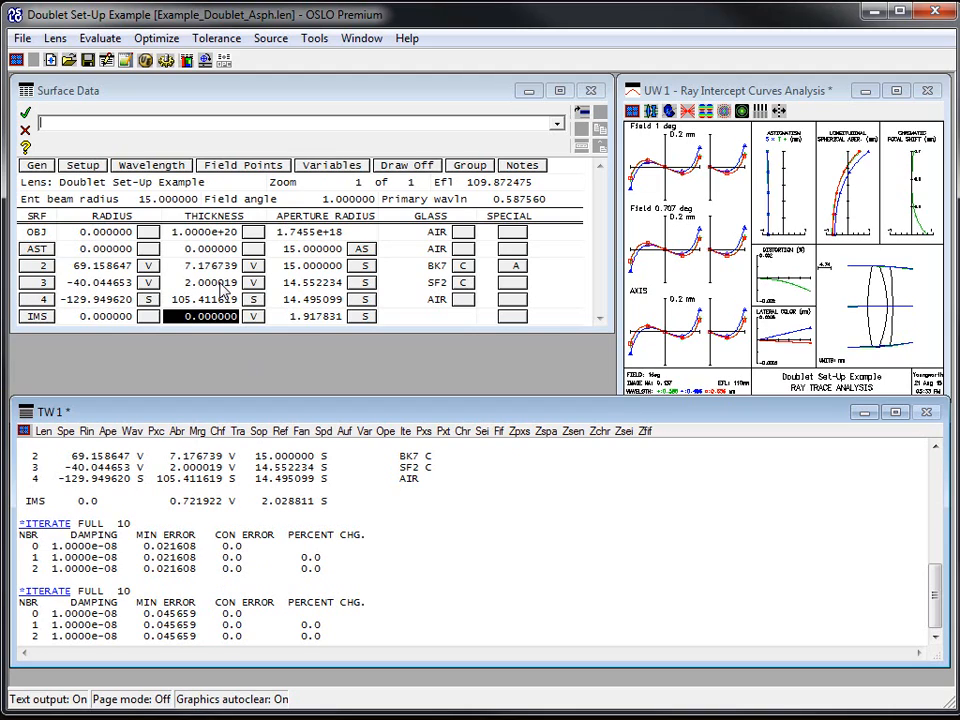
mouse_move(213, 333)
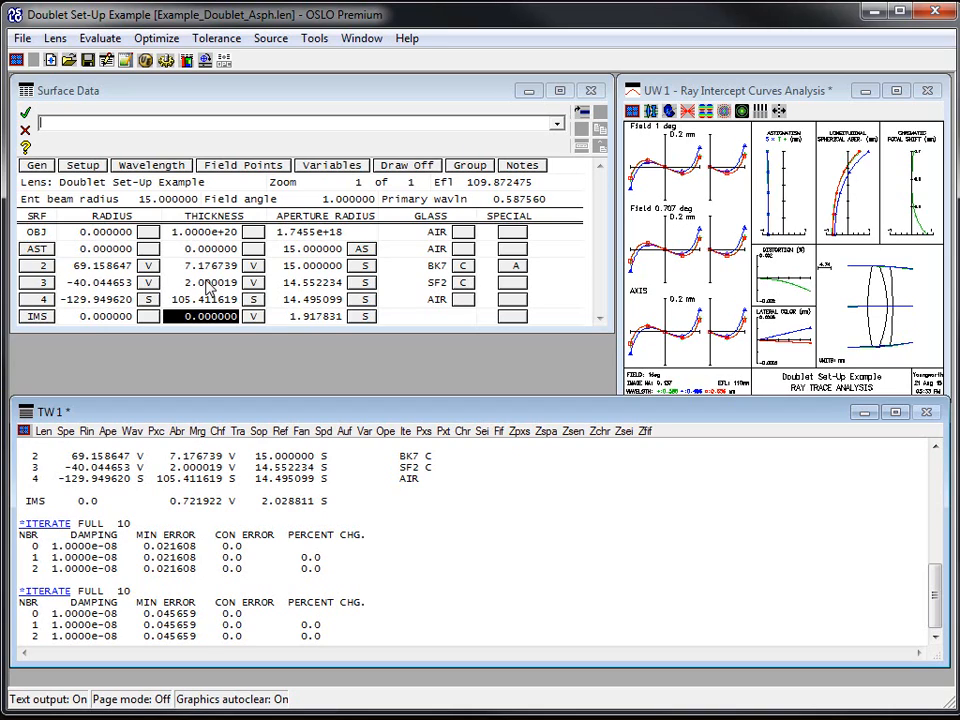
mouse_move(497, 366)
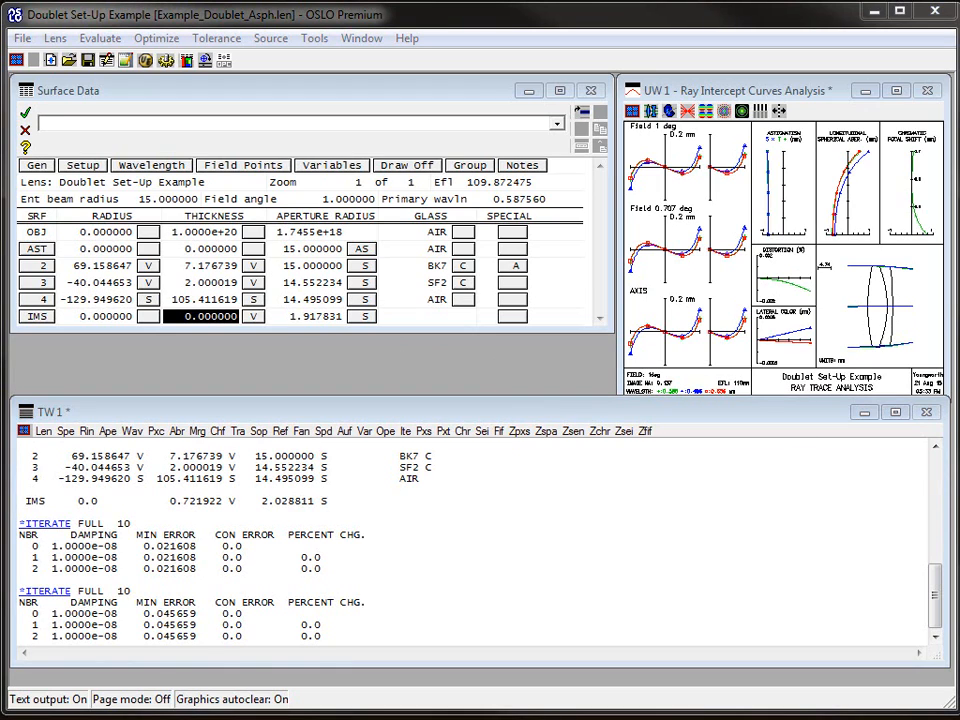
mouse_move(347, 282)
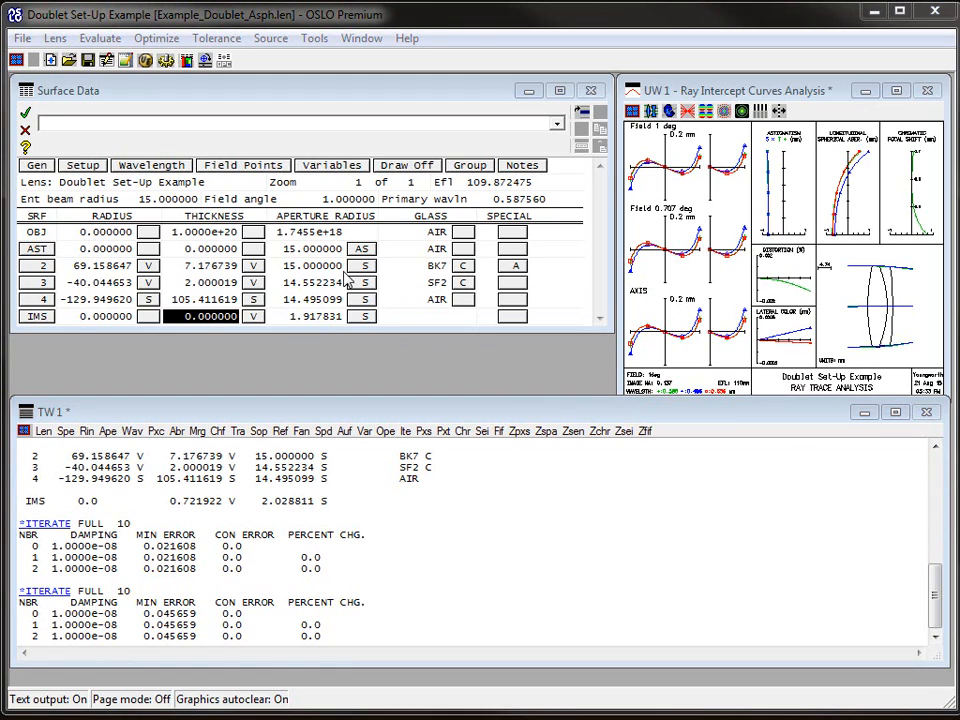
Set damping to 1.0e+20 on the CV and TH variables, leaving AD at 1.0.
click(330, 165)
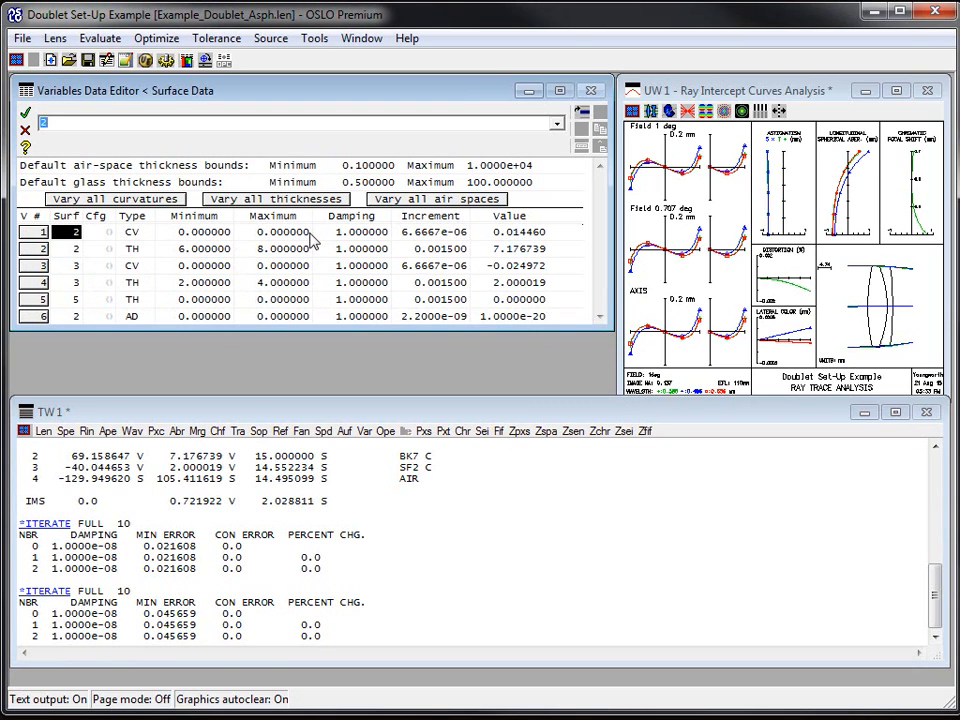
click(360, 231)
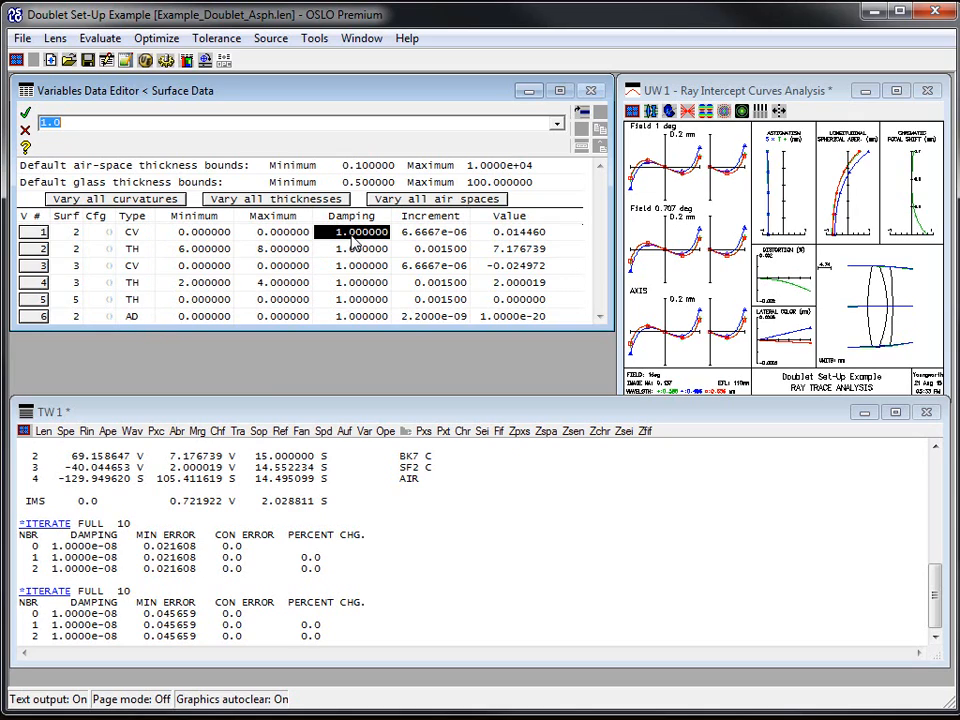
text(1.0e+20)
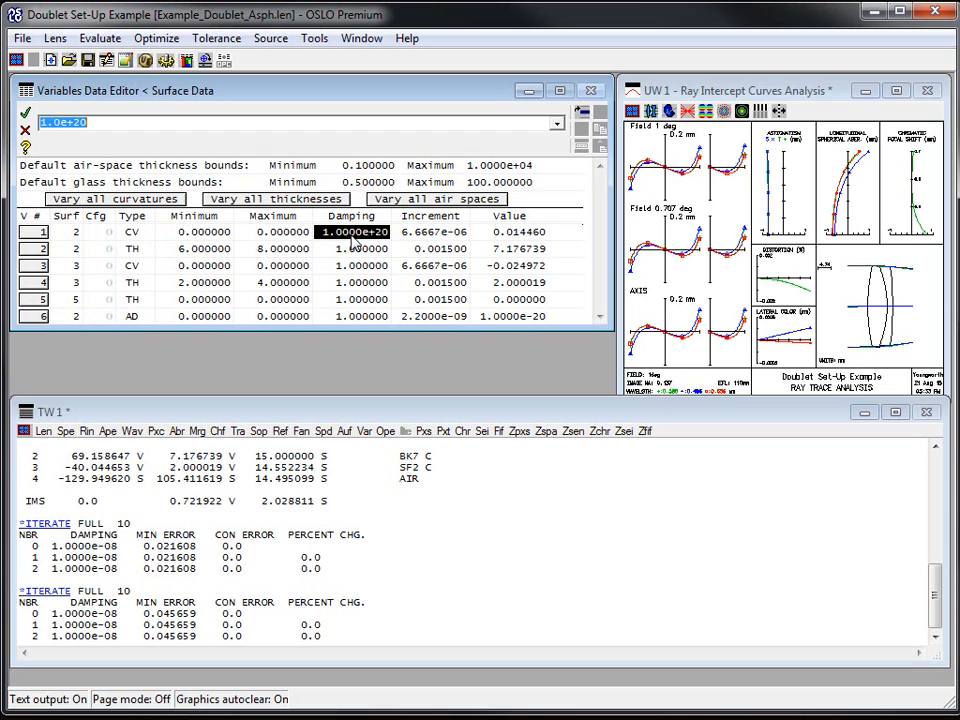
mouse_move(123, 157)
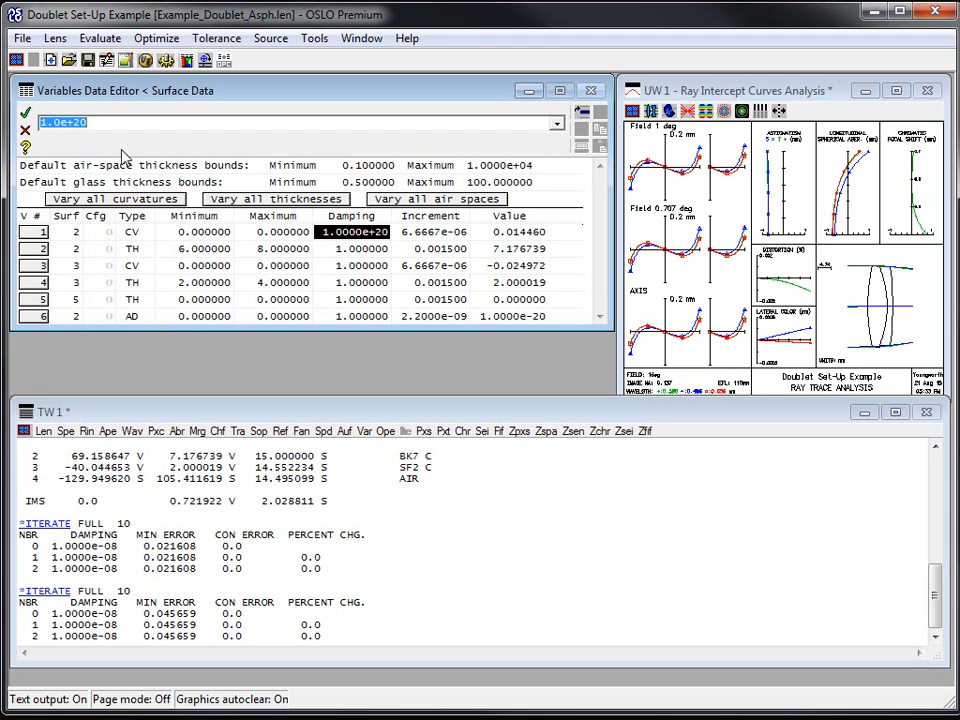
click(353, 248)
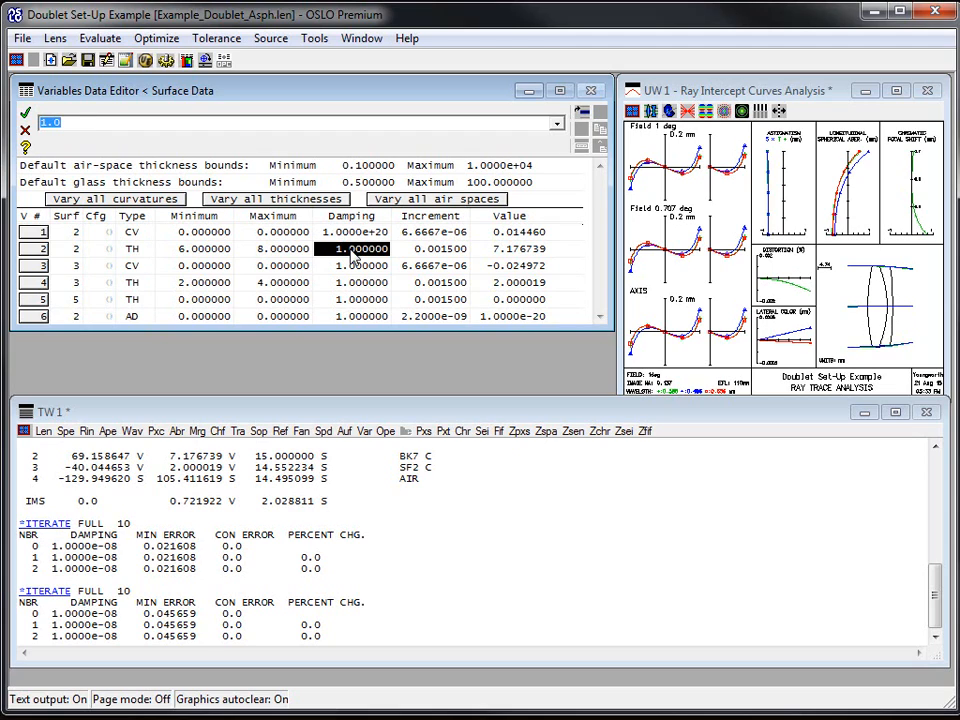
click(360, 282)
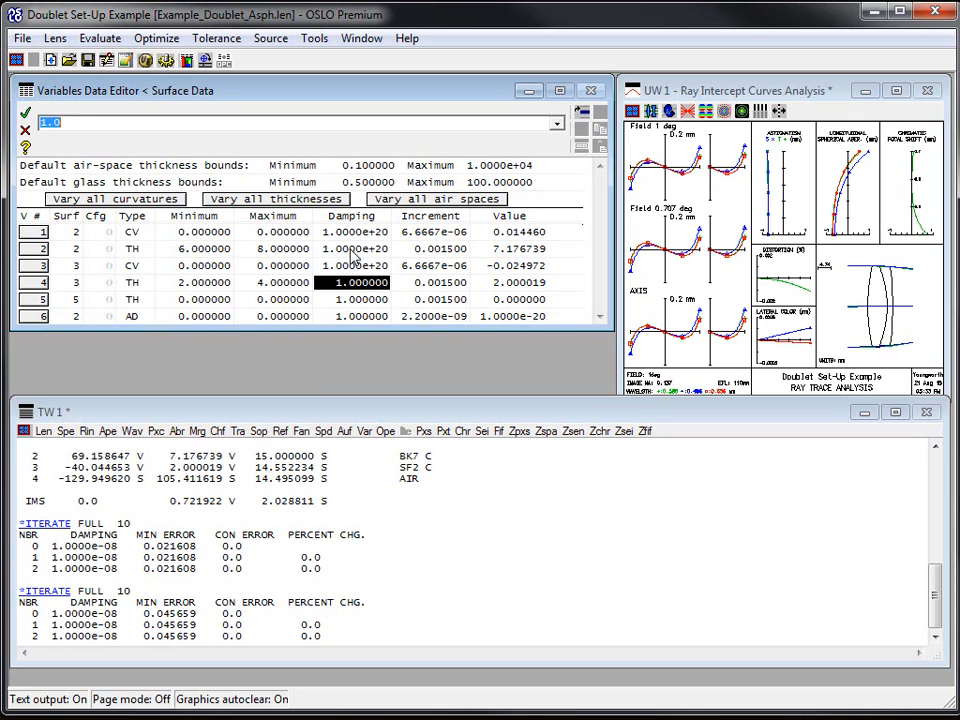
click(355, 265)
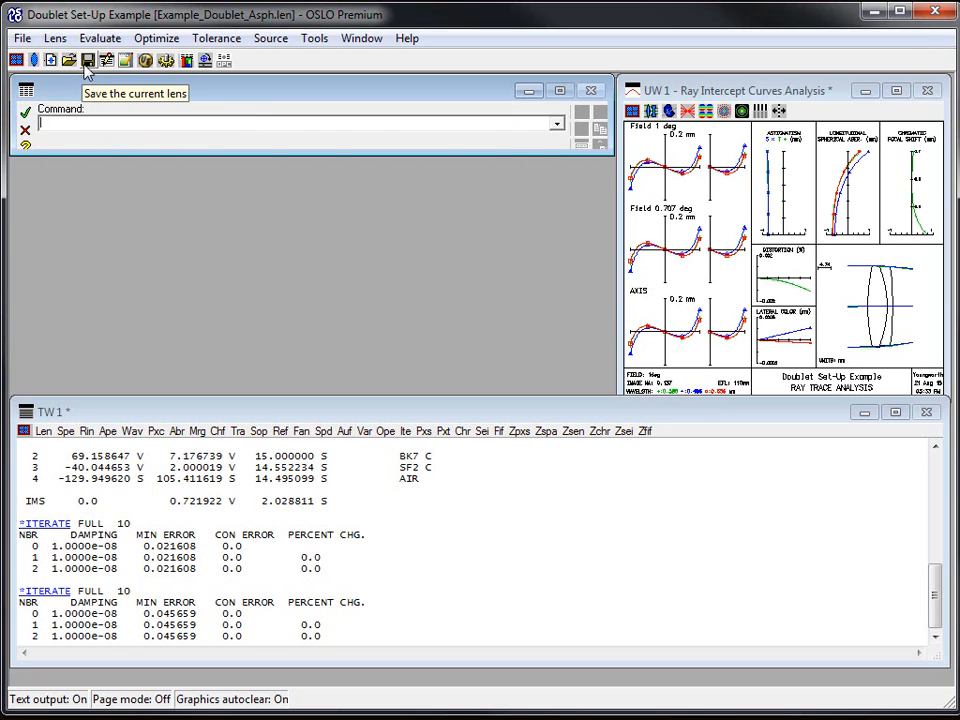
Save the lens, then review surface data and the variables' damping values.
click(87, 60)
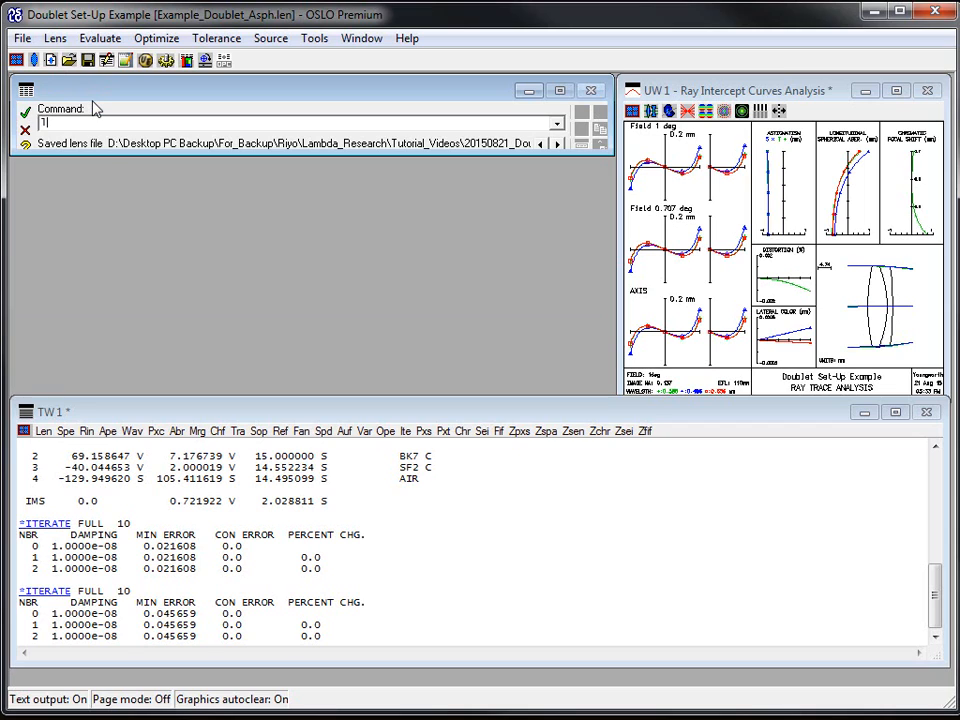
click(126, 60)
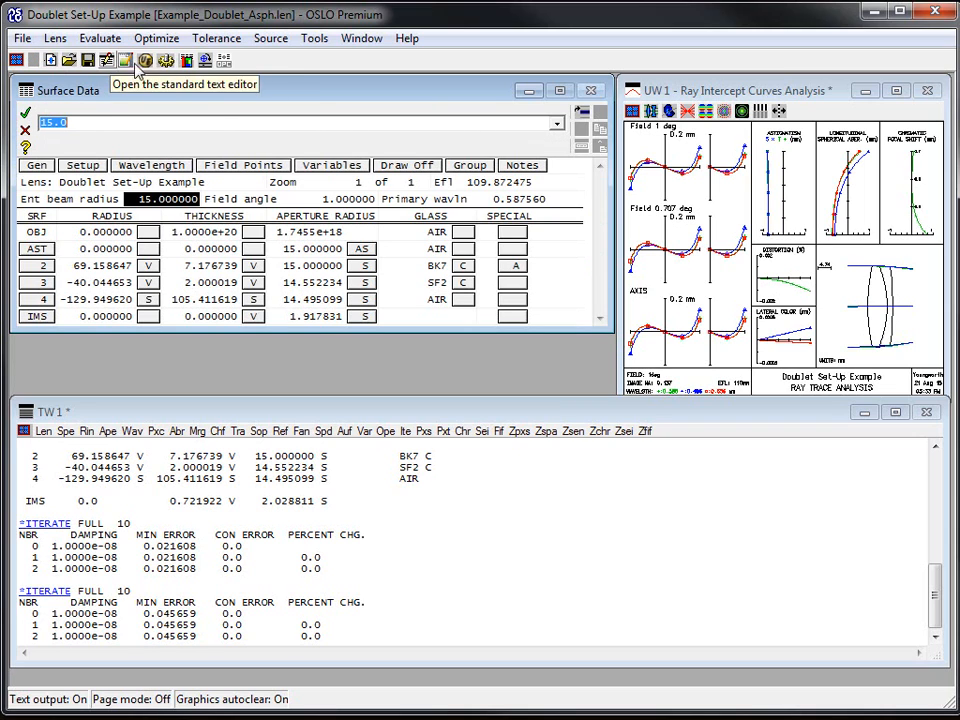
click(331, 165)
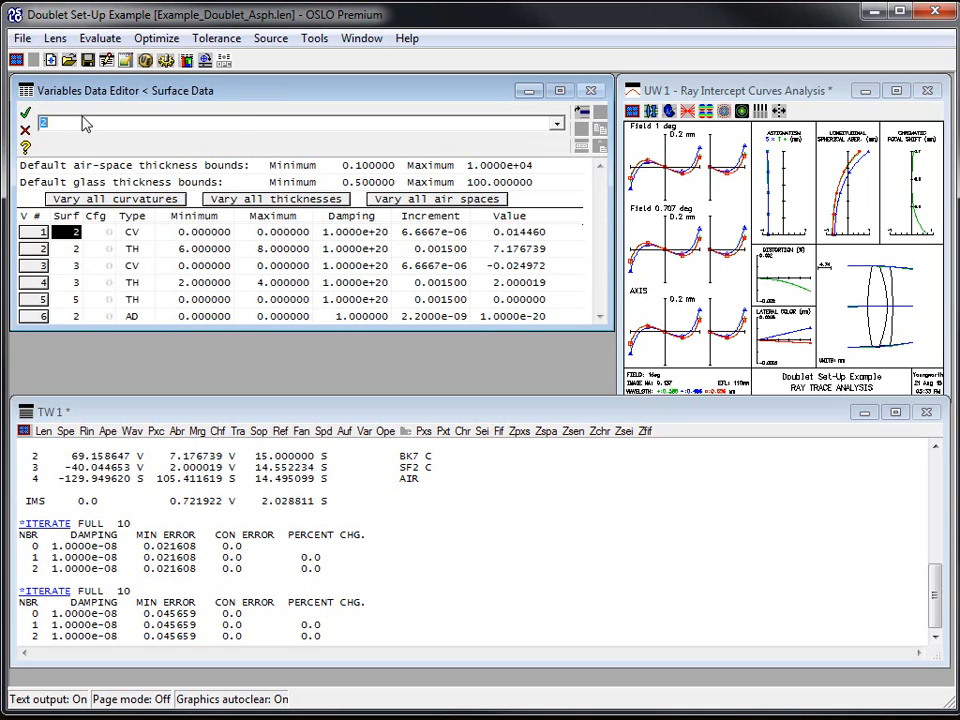
click(25, 128)
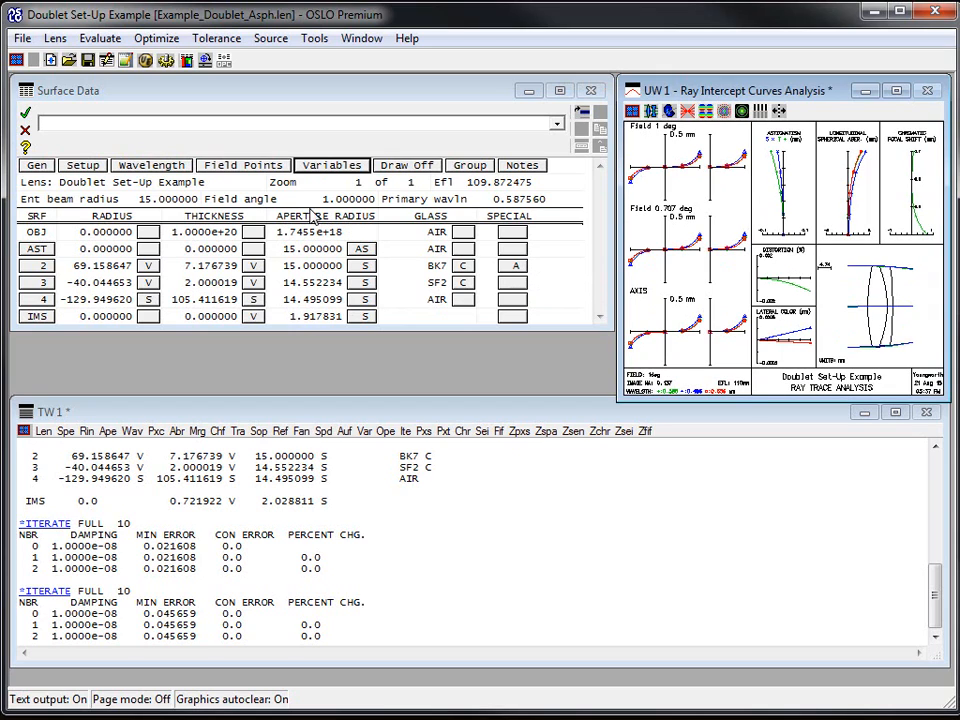
mouse_move(165, 60)
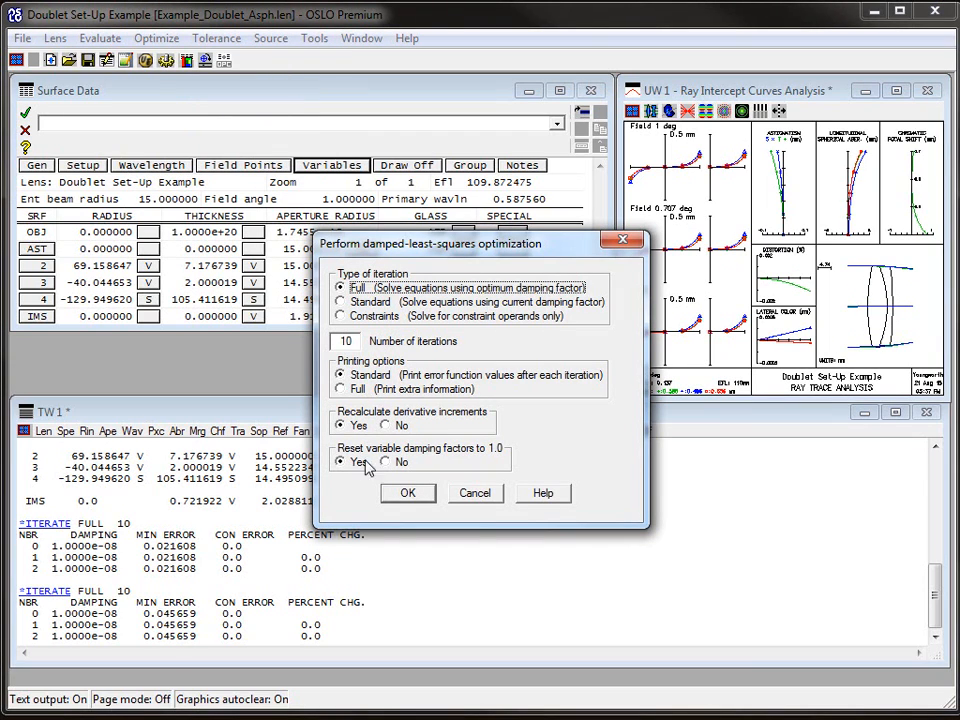
mouse_move(420, 463)
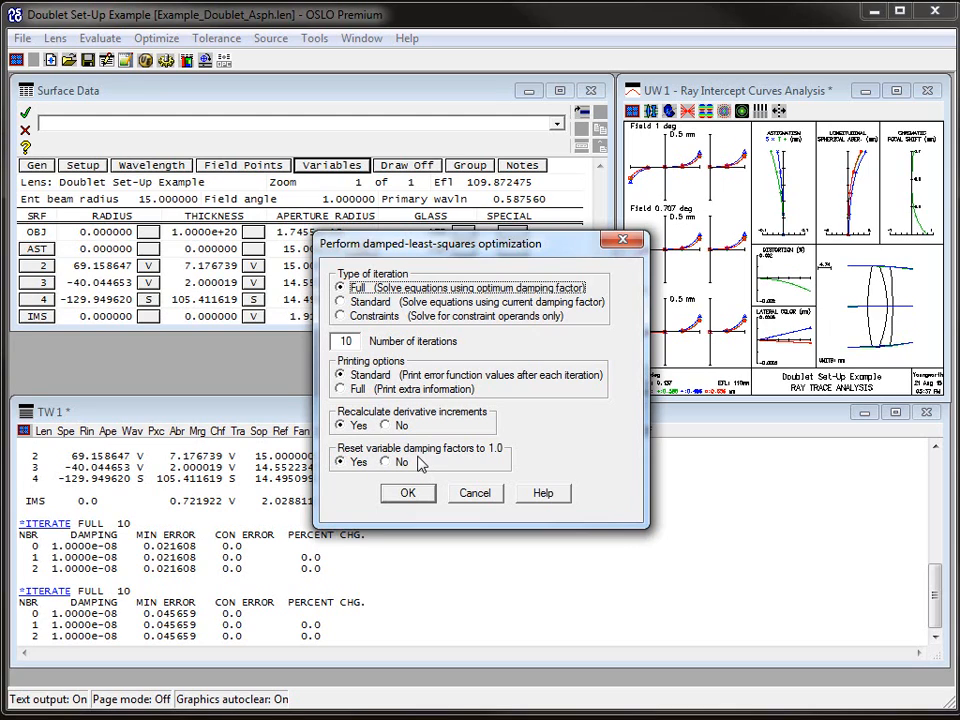
mouse_move(420, 469)
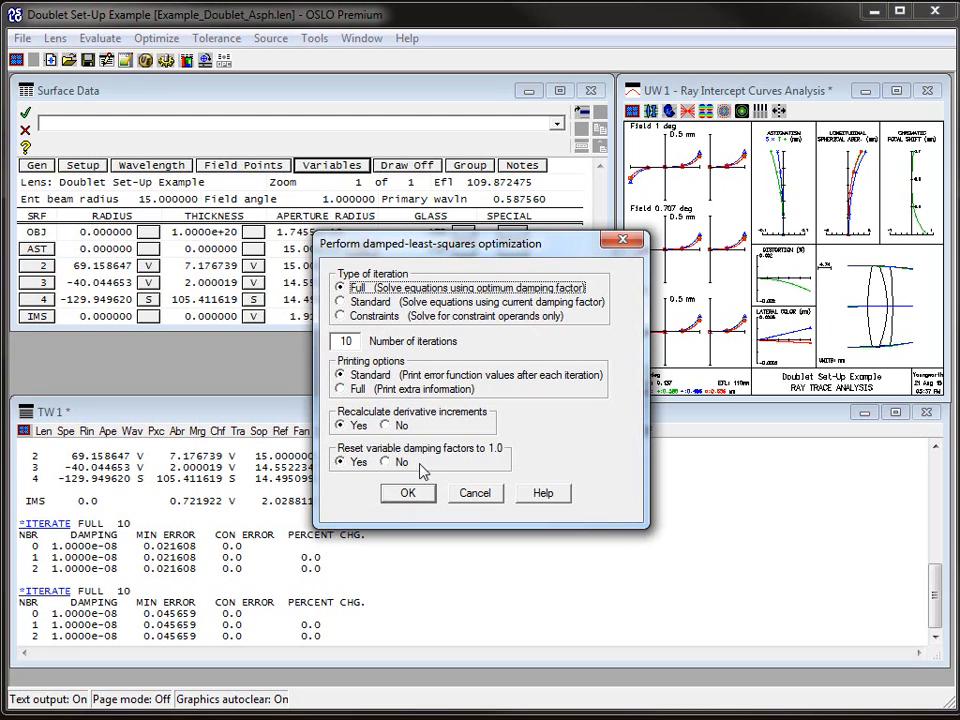
mouse_move(405, 470)
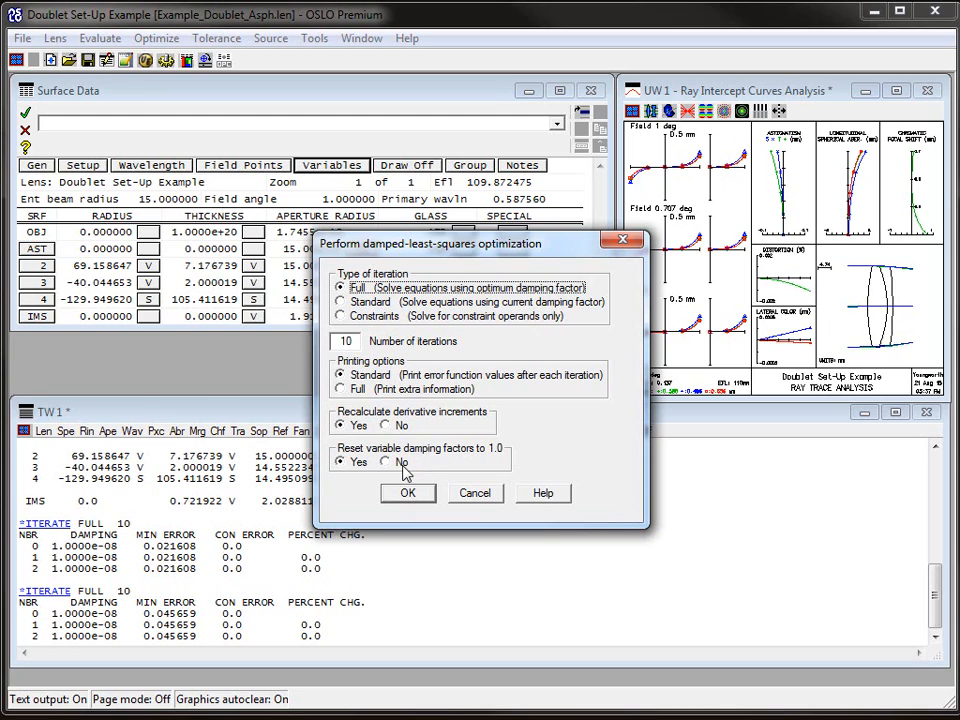
mouse_move(442, 468)
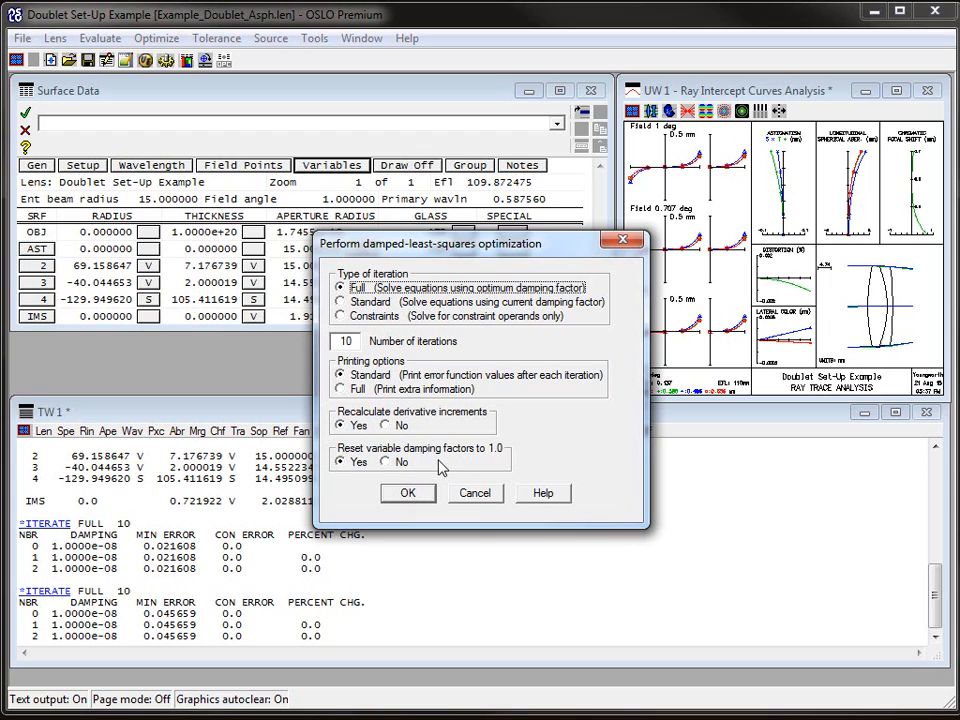
Set Reset variable damping factors to No and reopen the Optimize > Iterate settings.
click(386, 461)
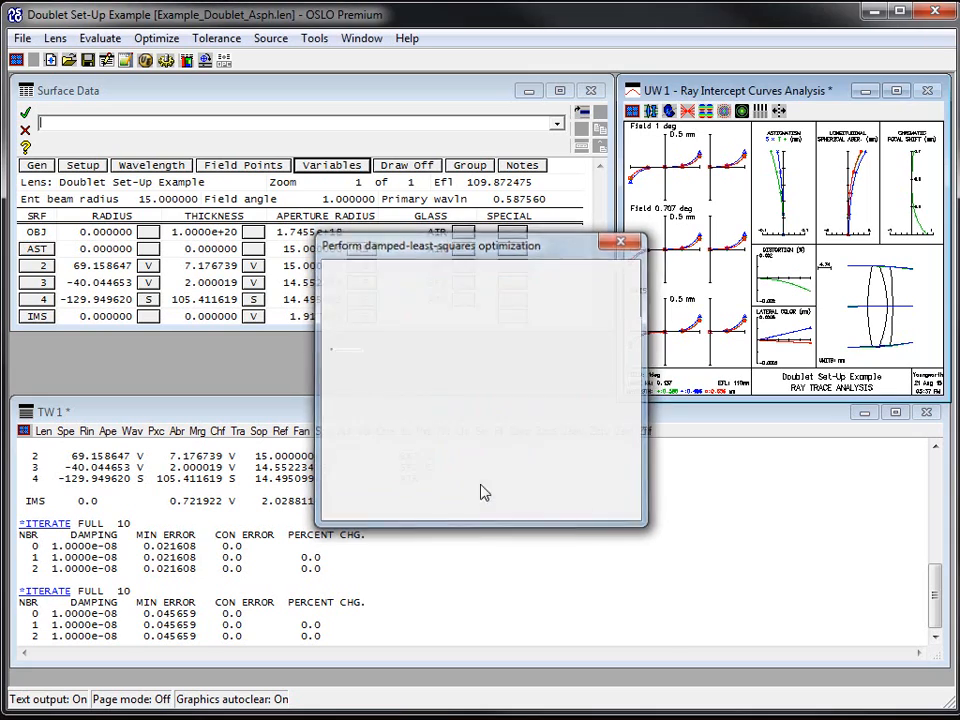
click(156, 38)
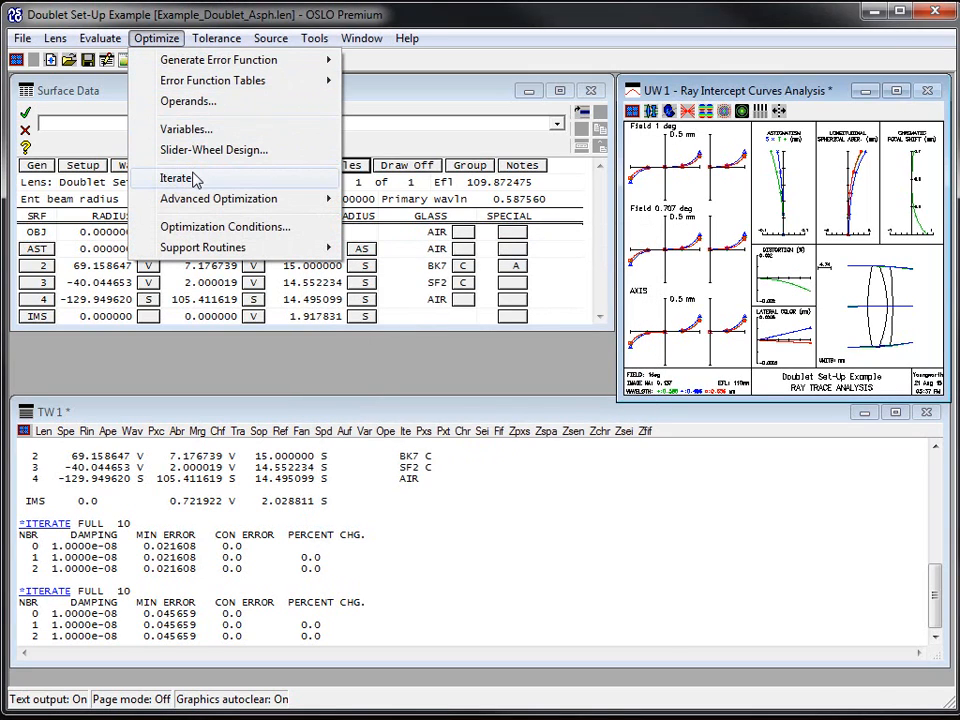
click(177, 177)
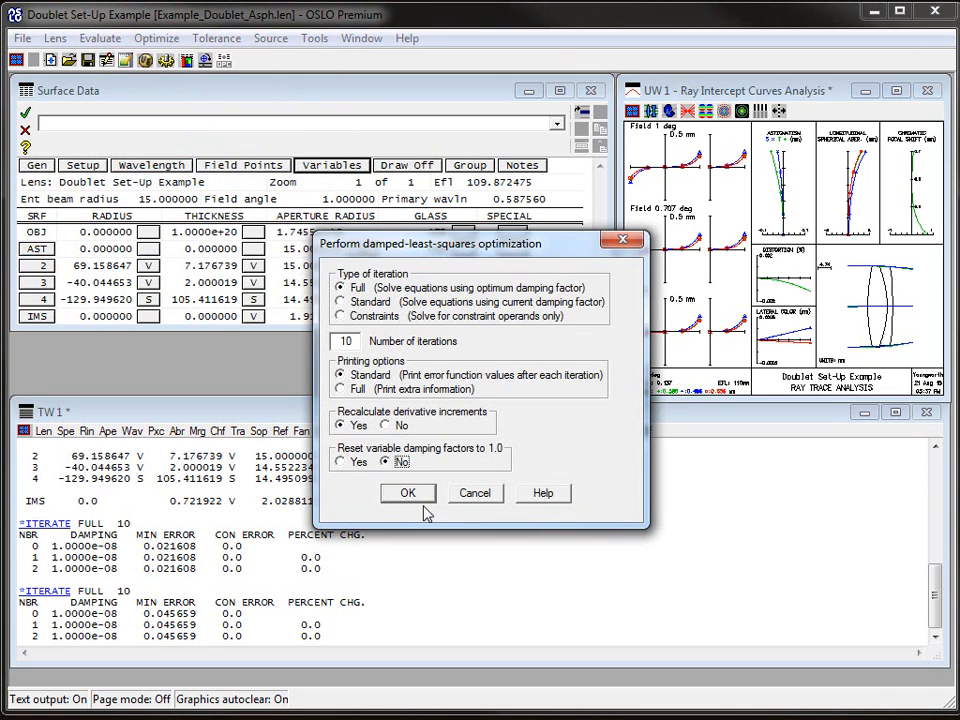
mouse_move(458, 447)
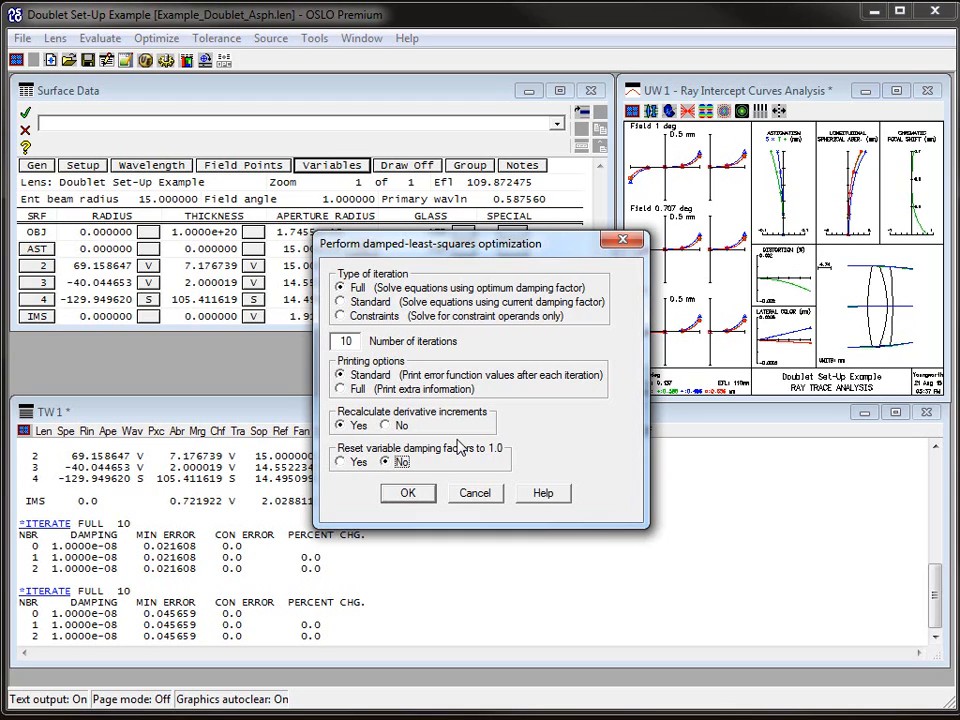
mouse_move(444, 470)
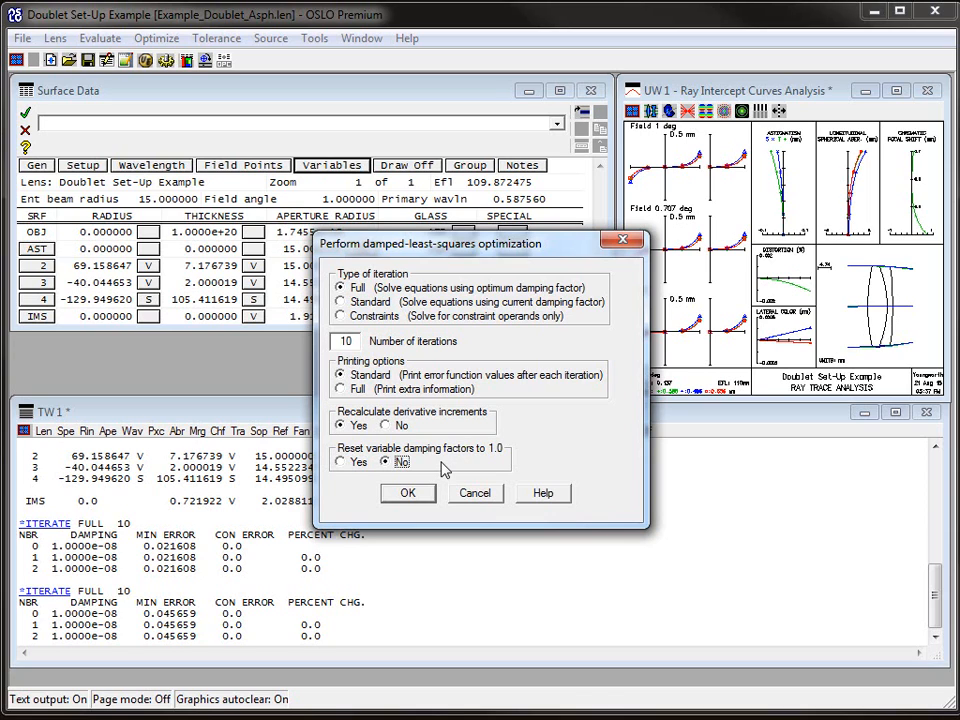
mouse_move(405, 498)
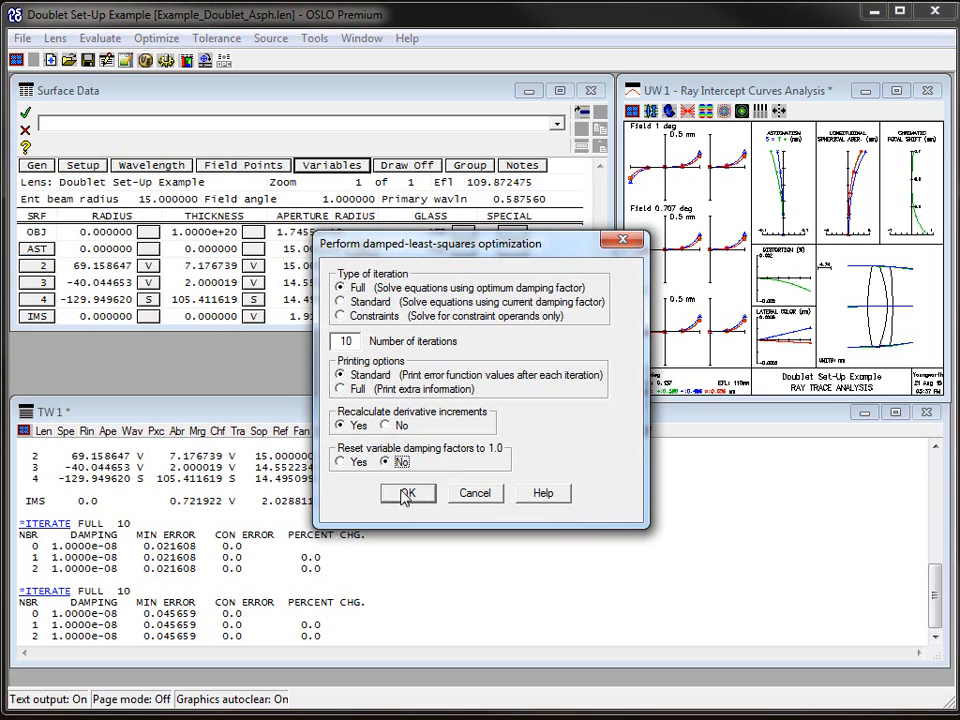
Run the 10-iteration damped optimization, lowering the error function to 0.010960.
click(407, 493)
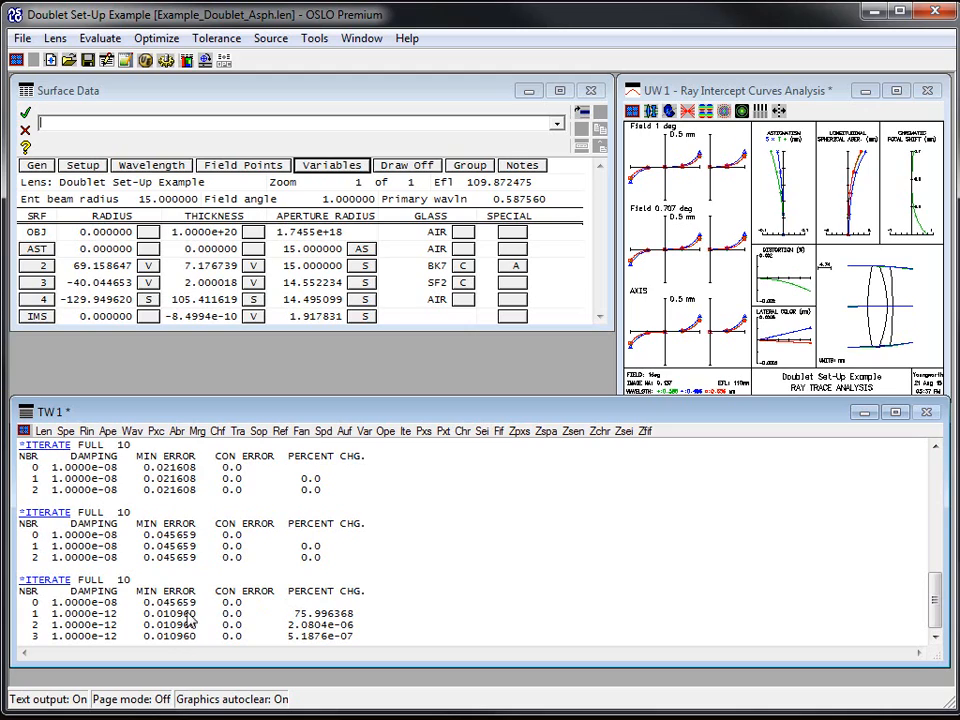
mouse_move(295, 358)
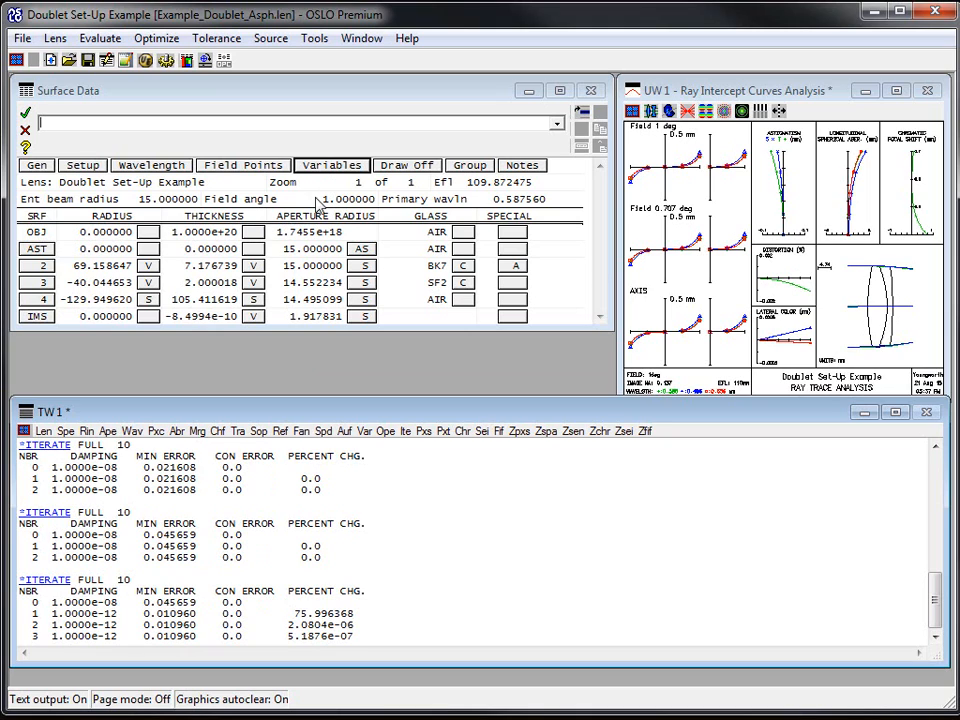
mouse_move(263, 282)
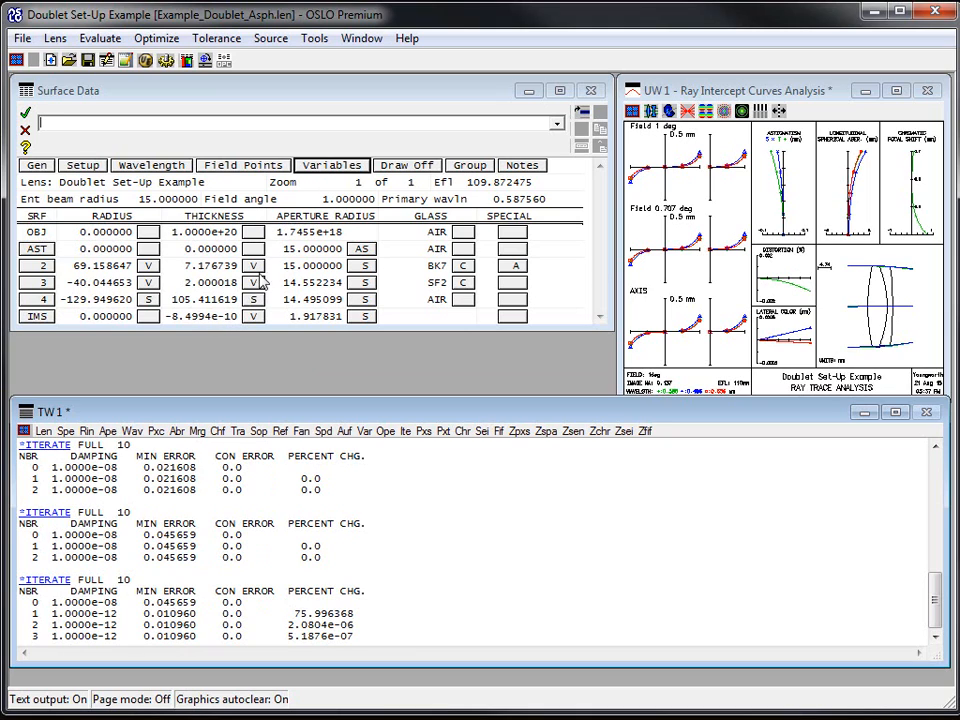
click(331, 164)
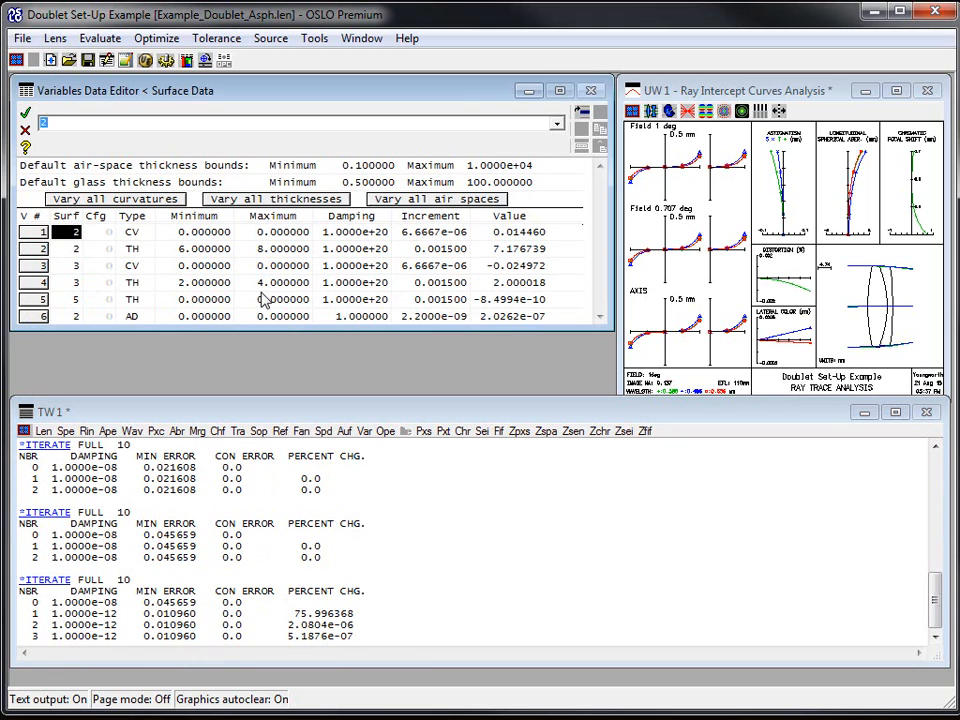
mouse_move(480, 312)
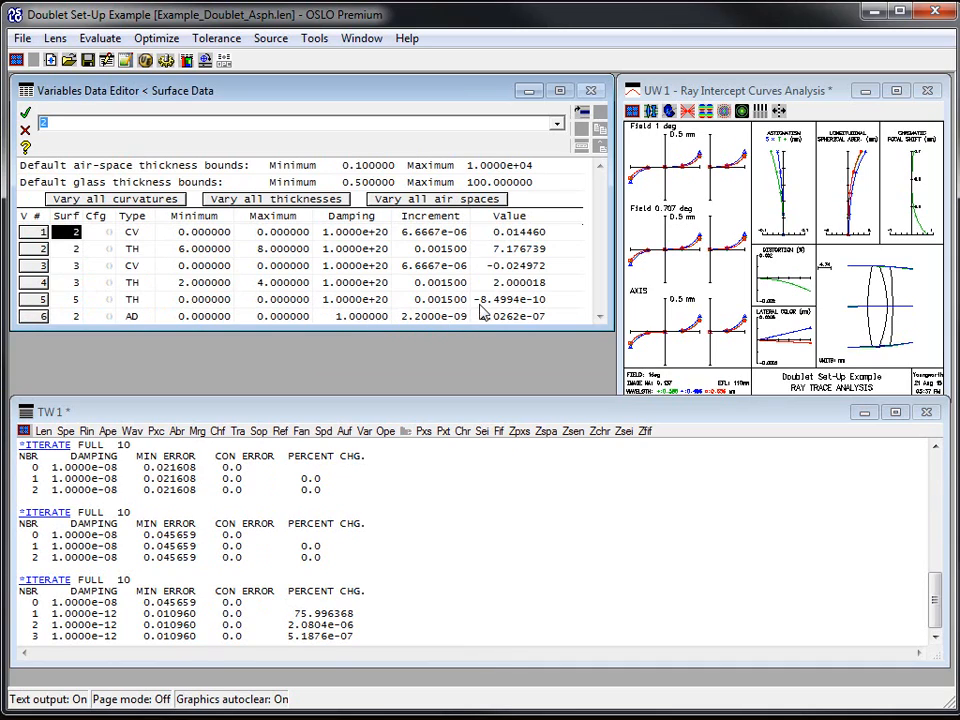
mouse_move(444, 322)
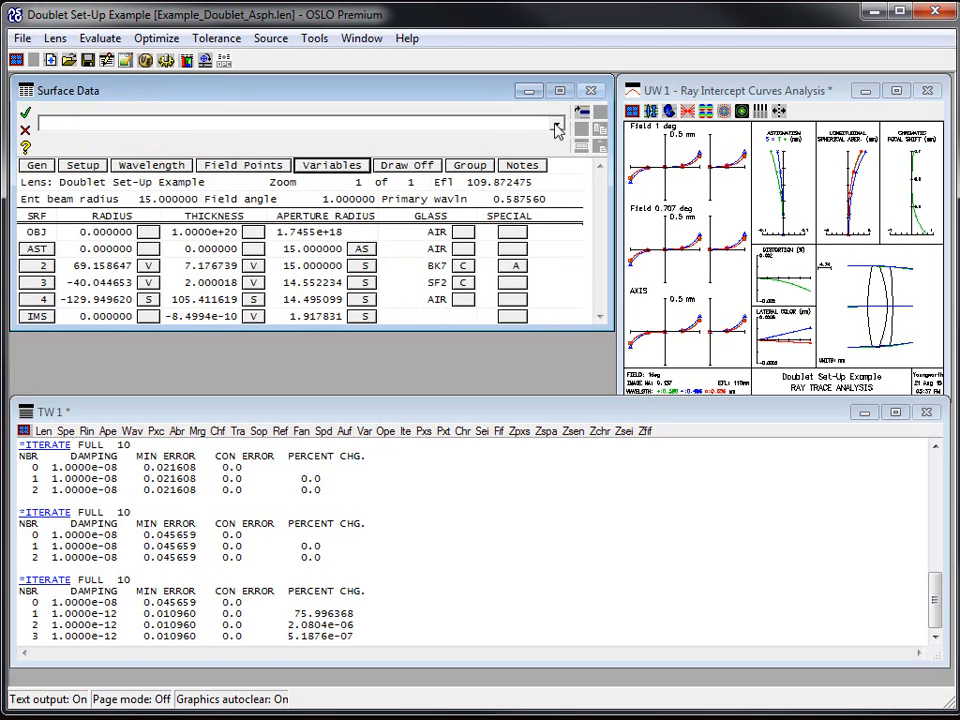
Rerun 'ite ful 10 std y n' from the command history, keeping error at 0.010960.
click(557, 124)
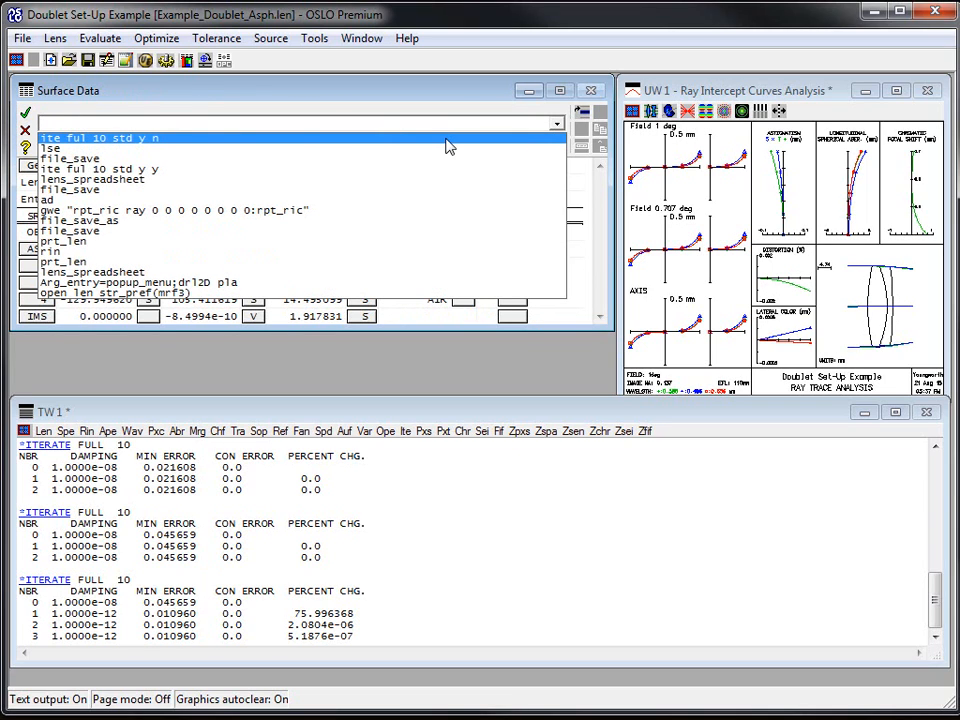
mouse_move(363, 100)
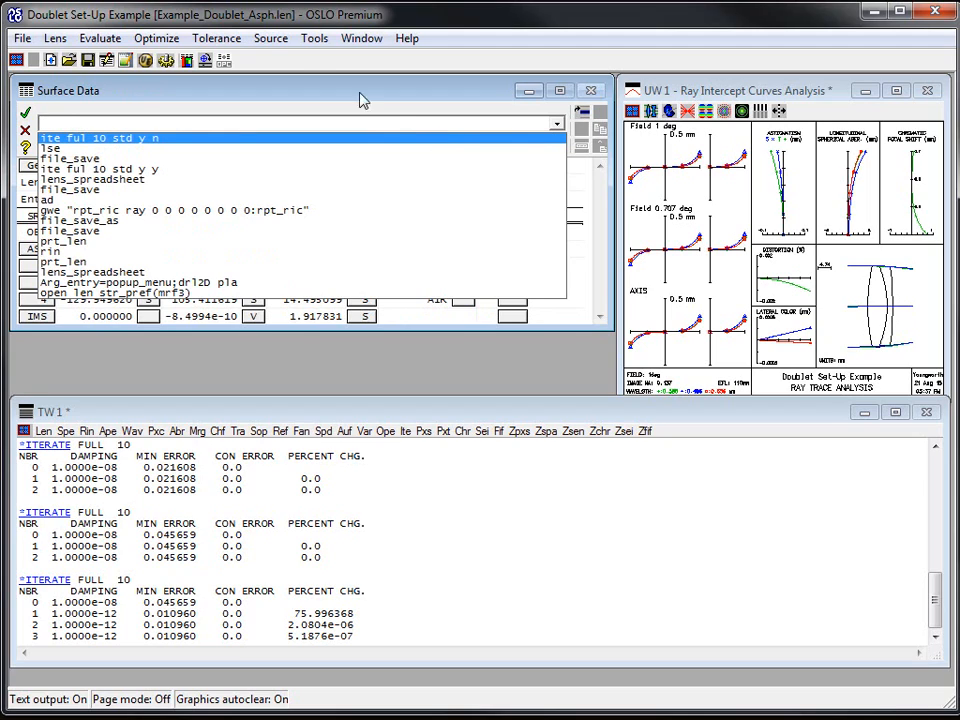
mouse_move(167, 42)
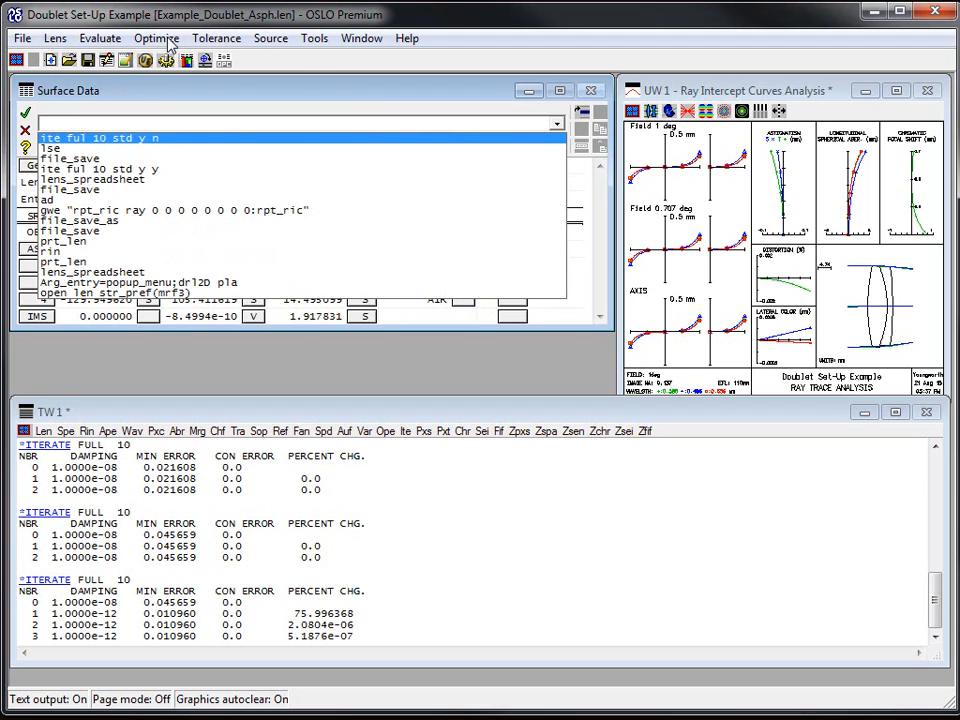
click(100, 138)
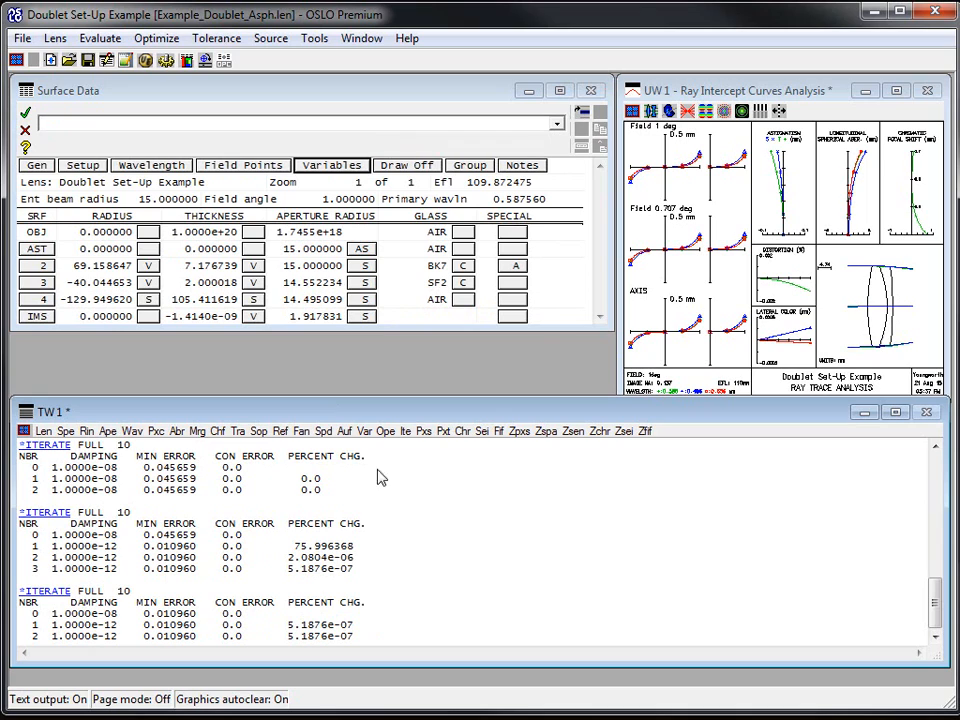
click(556, 123)
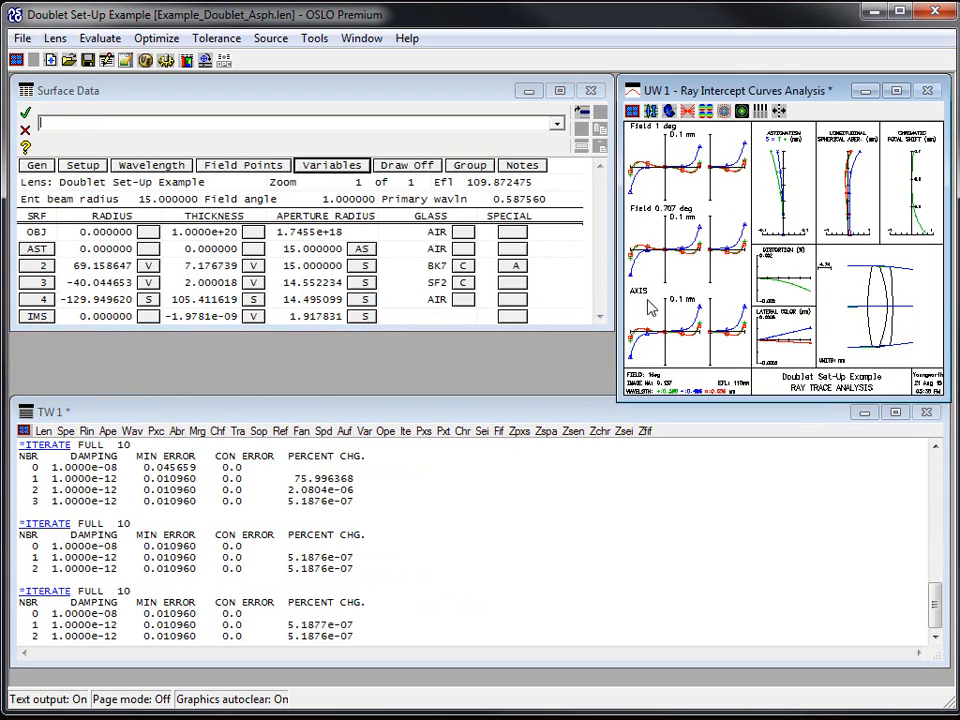
mouse_move(670, 340)
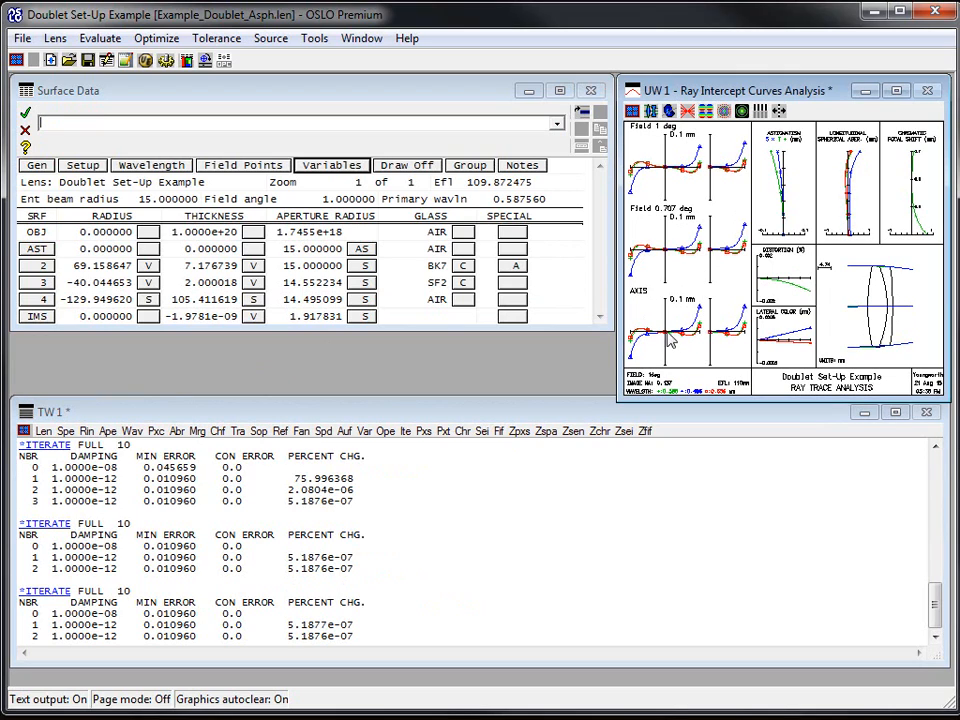
mouse_move(655, 325)
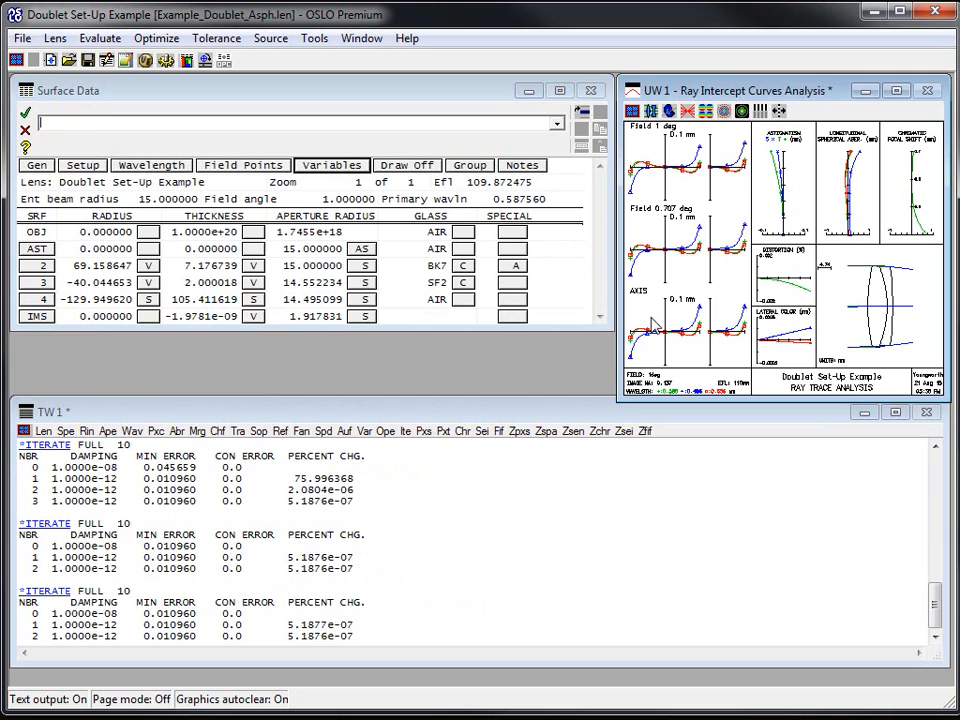
mouse_move(733, 300)
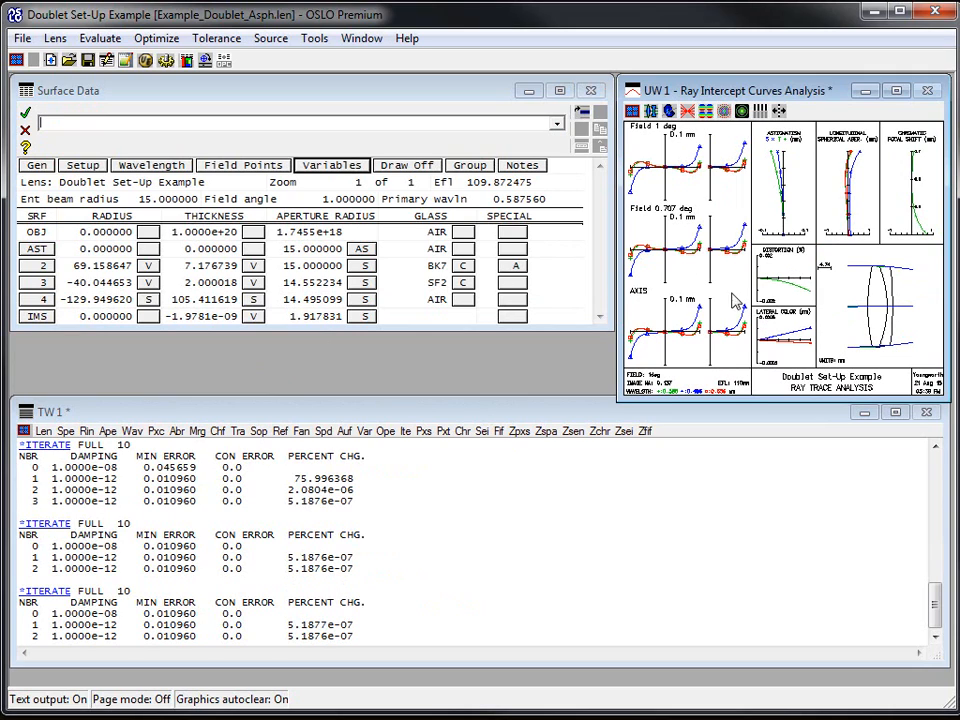
mouse_move(668, 175)
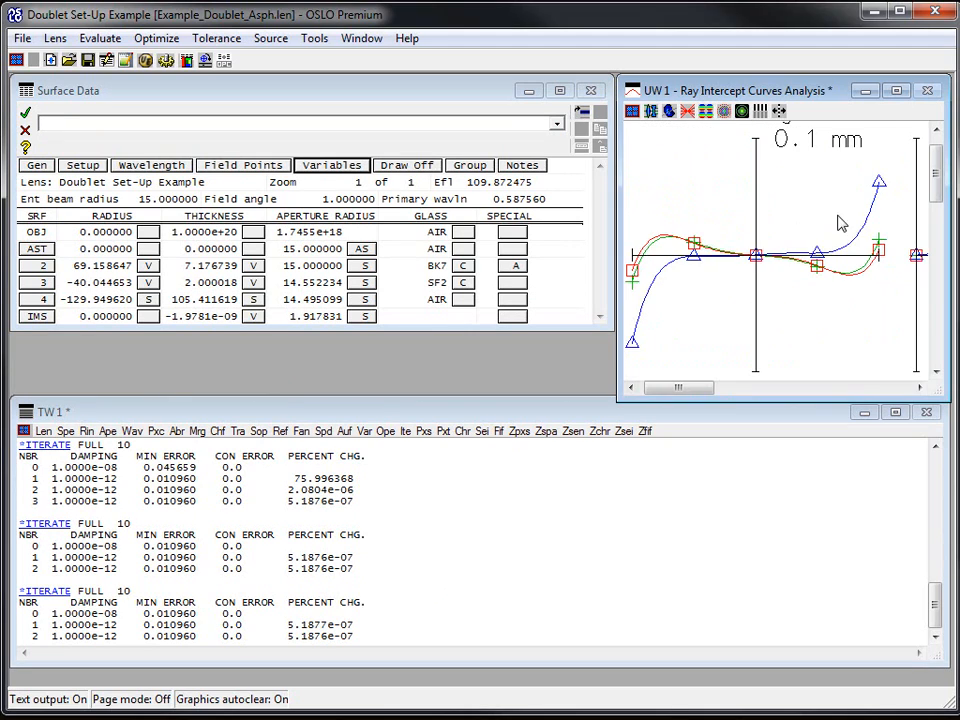
mouse_move(790, 300)
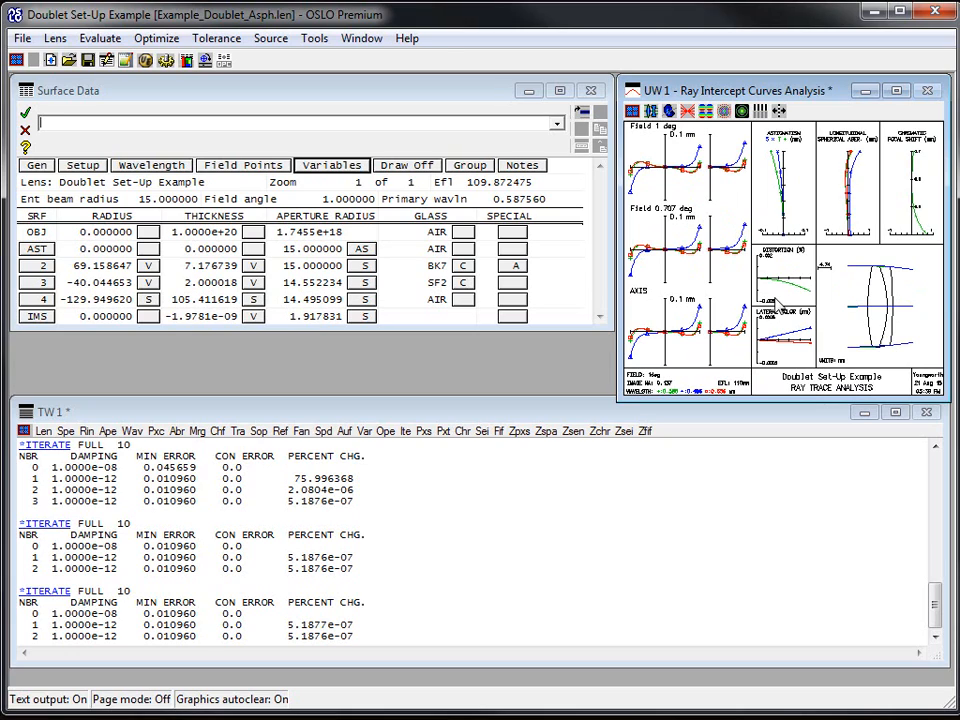
mouse_move(733, 291)
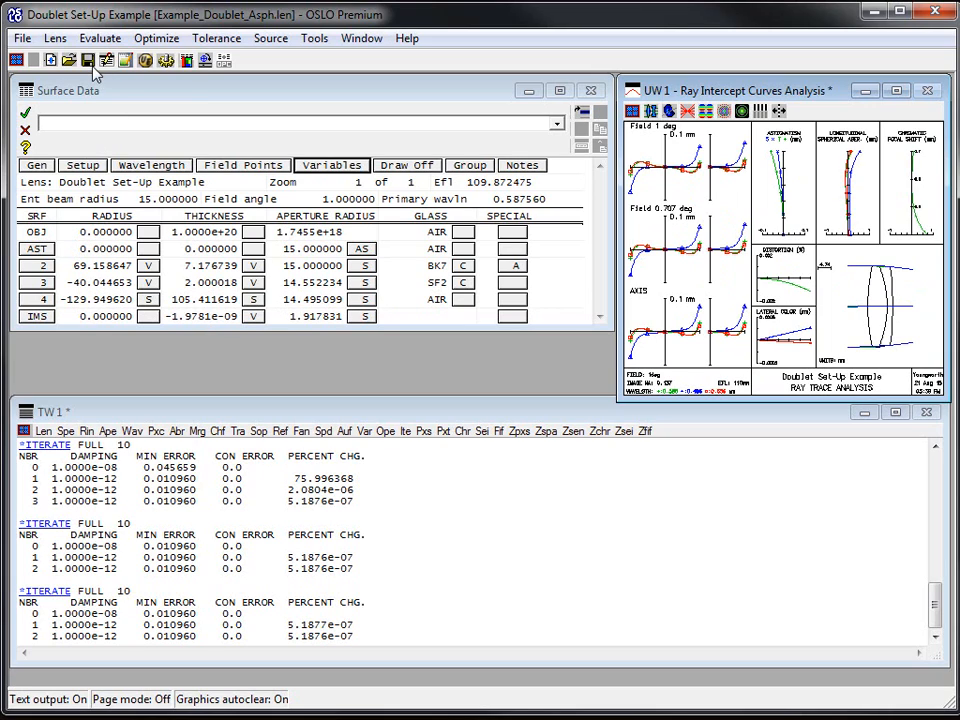
mouse_move(88, 61)
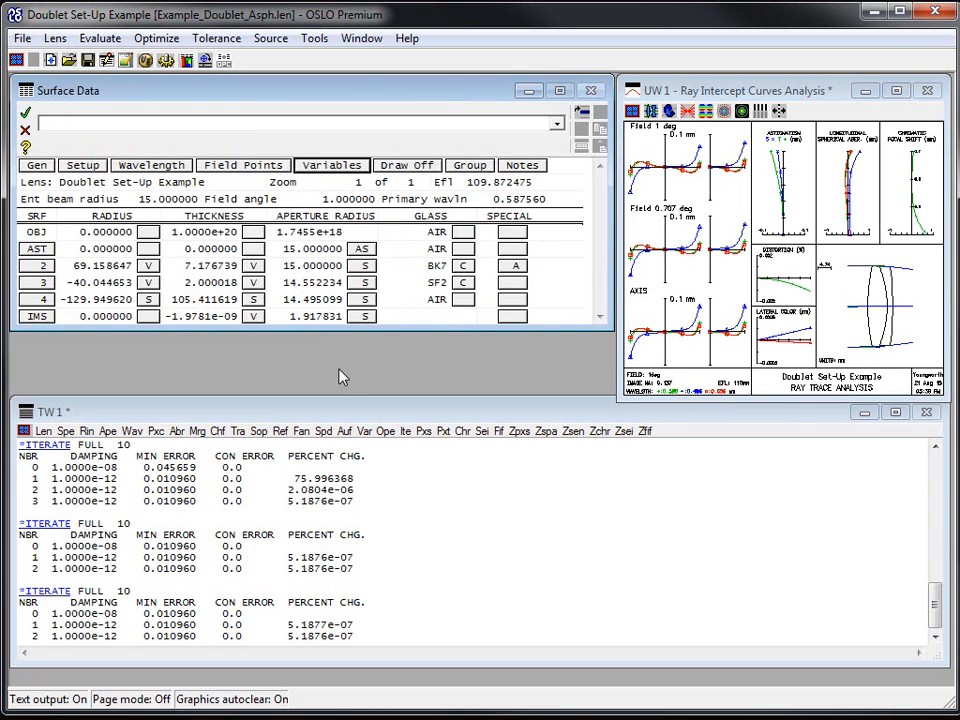
text(ite)
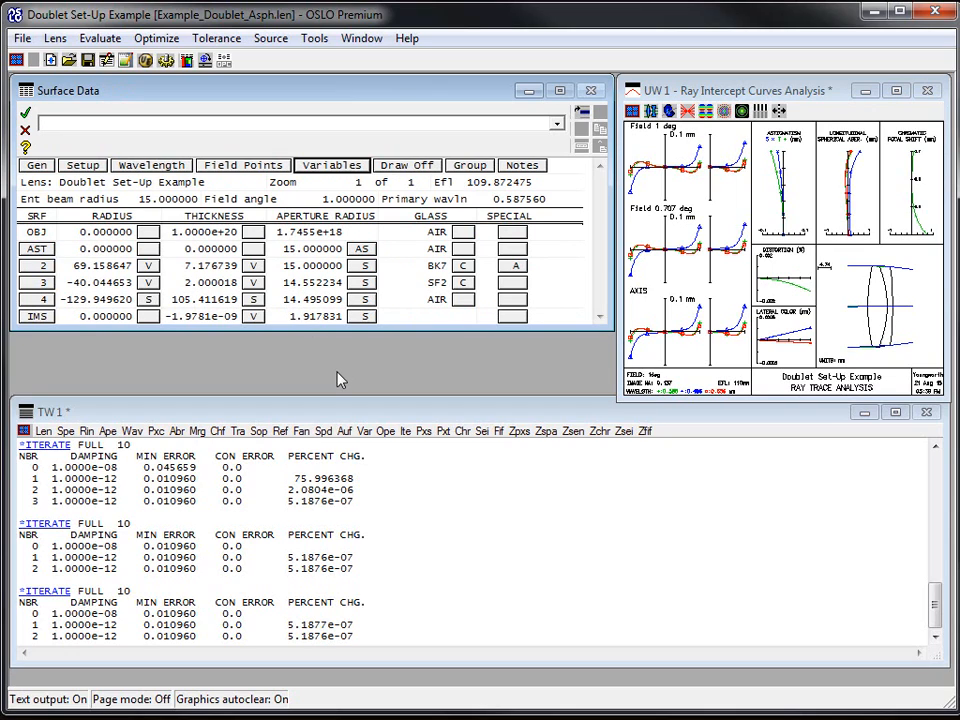
Run a full Iterate with variable damping factors reset to 1, error holding at 0.010960.
click(156, 38)
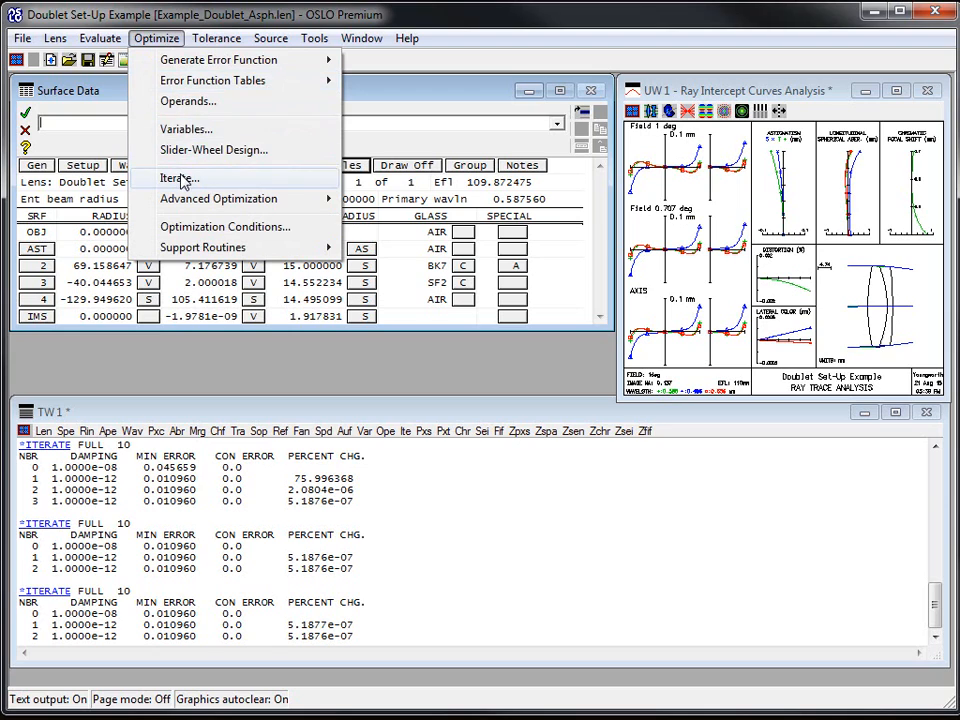
click(179, 178)
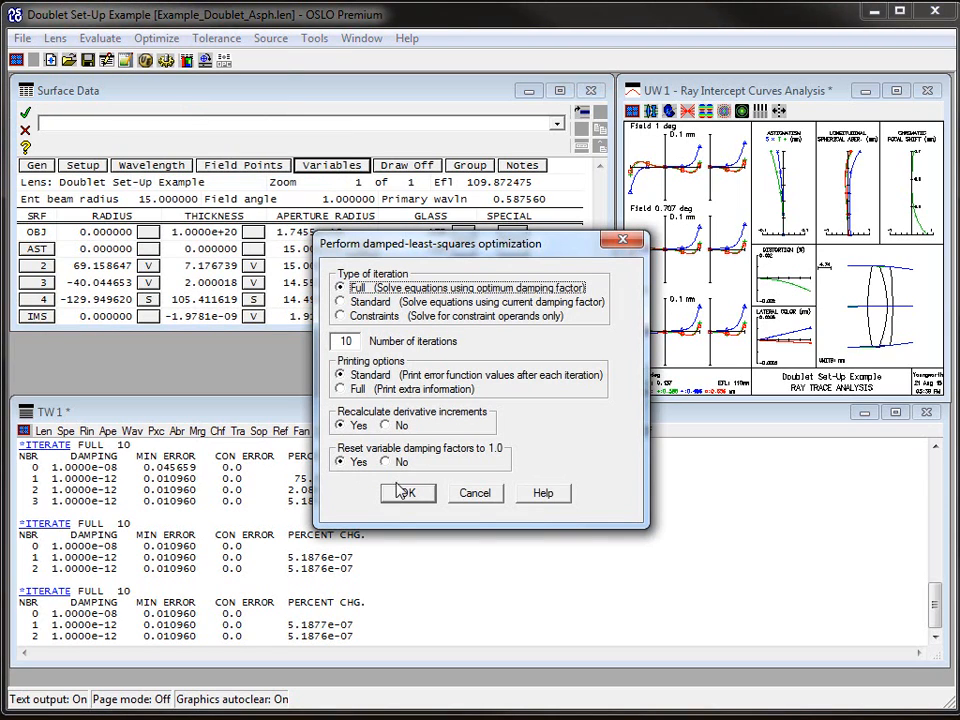
click(407, 492)
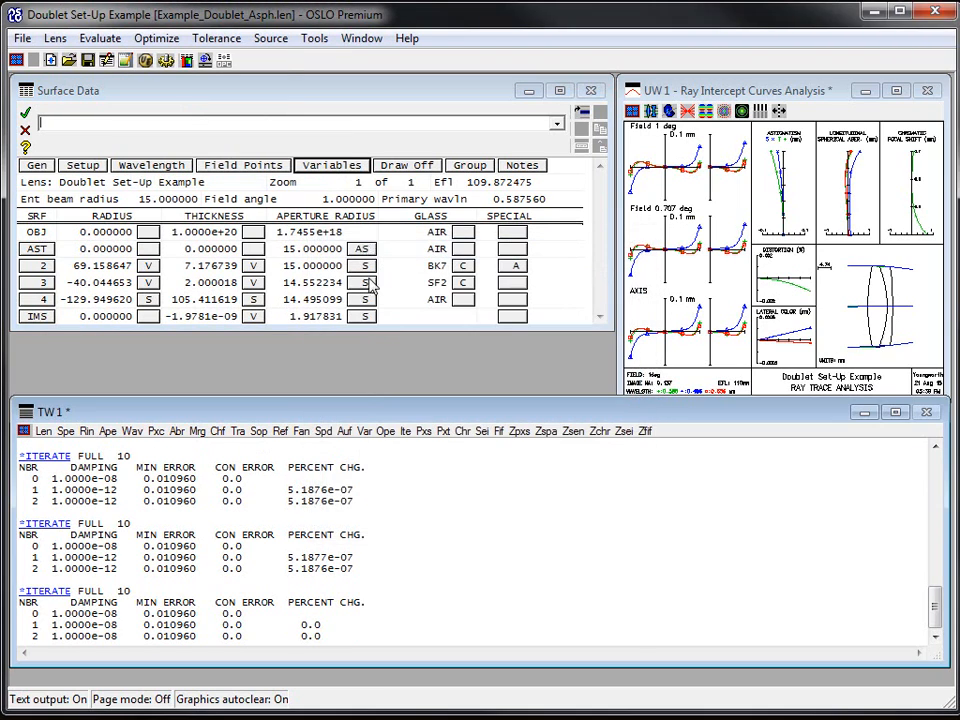
click(331, 165)
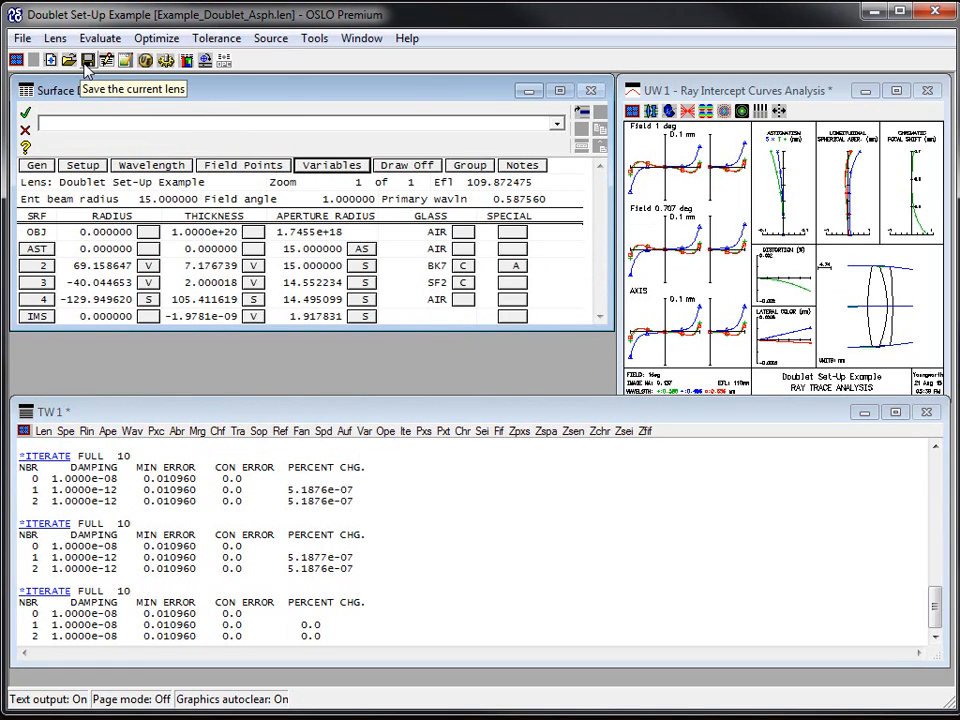
Save the optimized doublet to Example_Doublet_Asph.len.
click(88, 60)
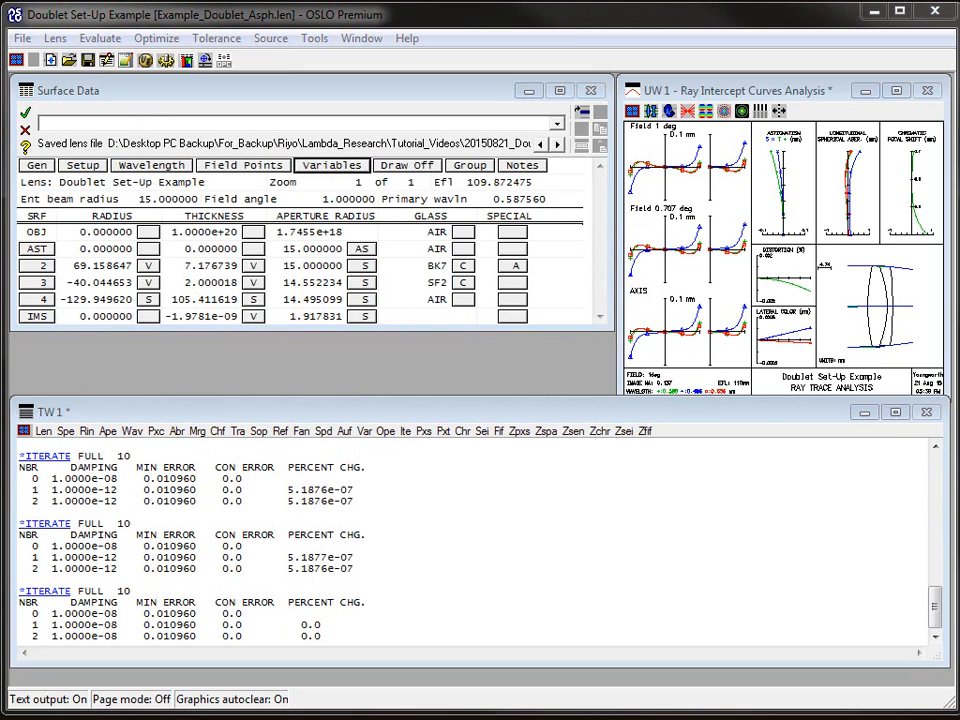
mouse_move(785, 355)
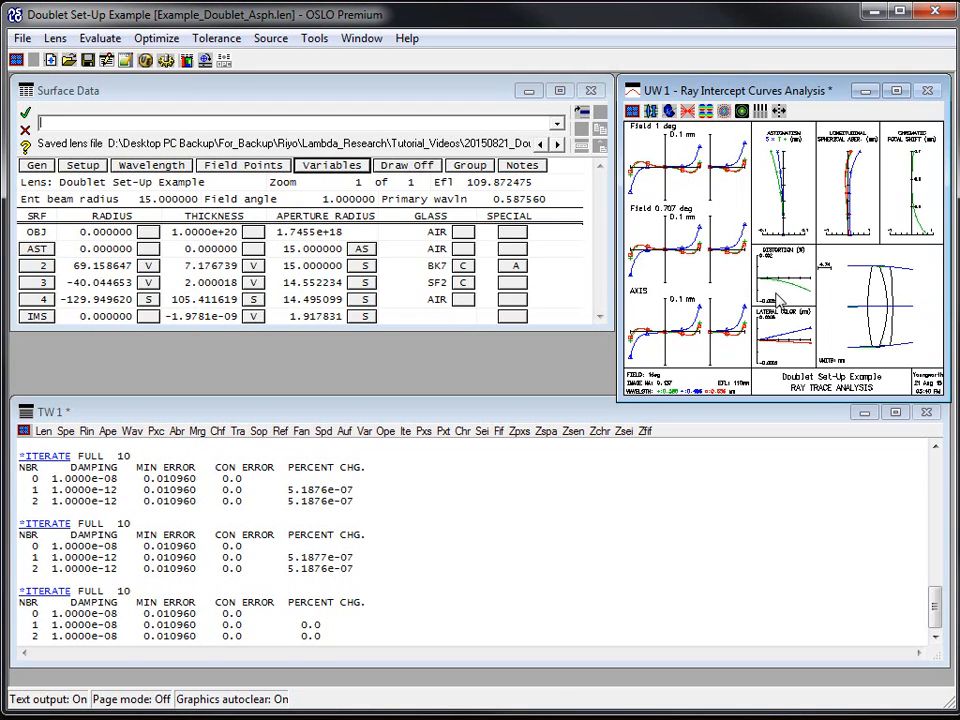
mouse_move(873, 358)
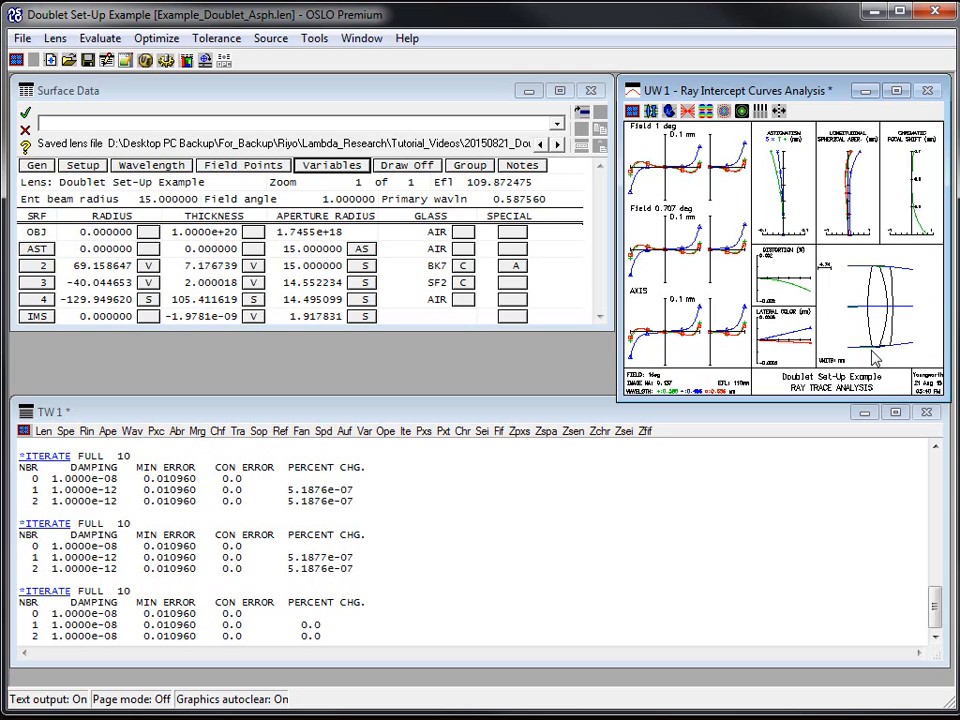
mouse_move(865, 275)
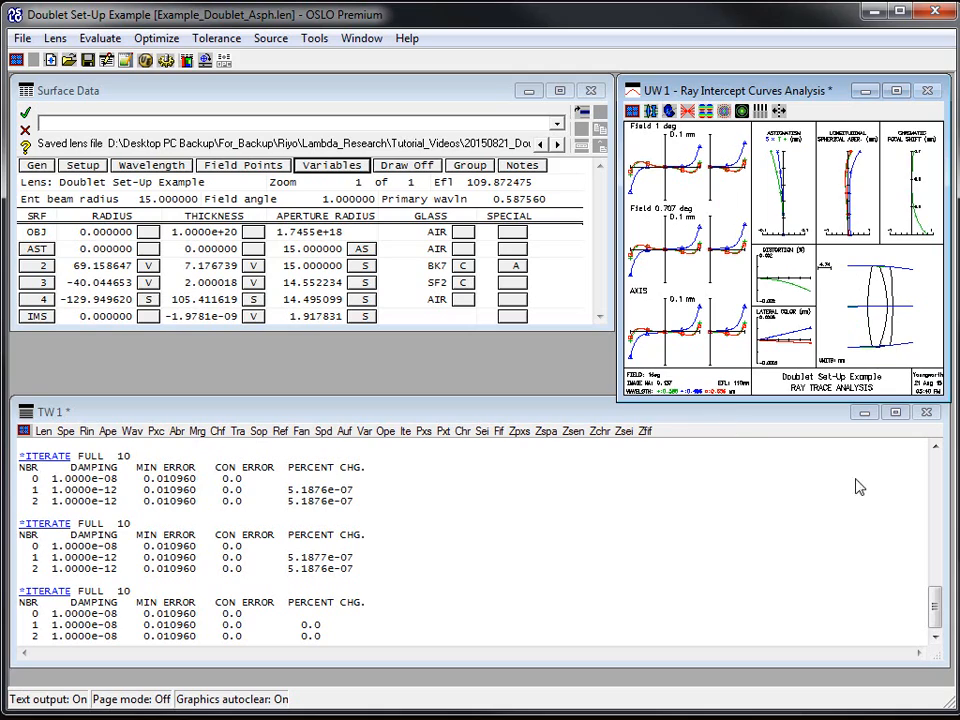
mouse_move(873, 328)
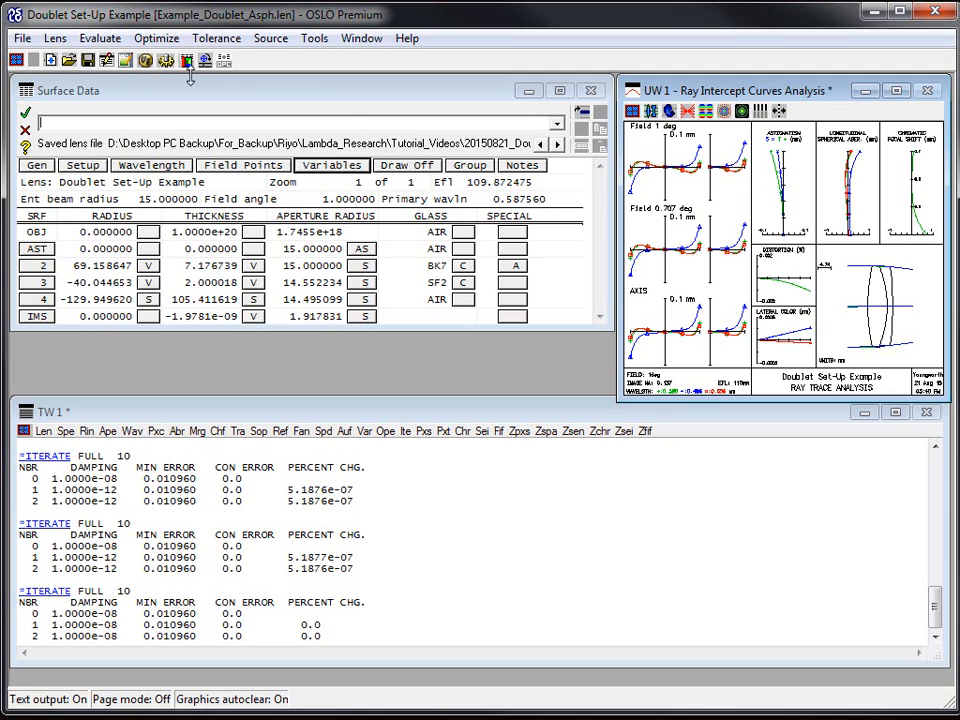
mouse_move(322, 90)
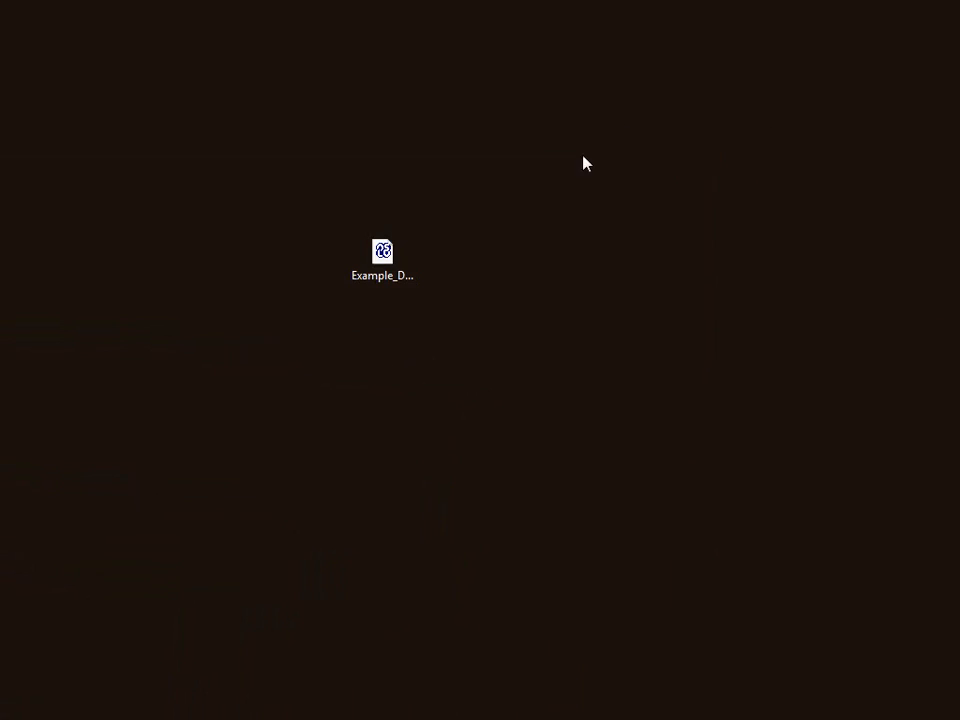
Open Example_Doublet_Basic.len from the desktop in Notepad.
right_click(382, 258)
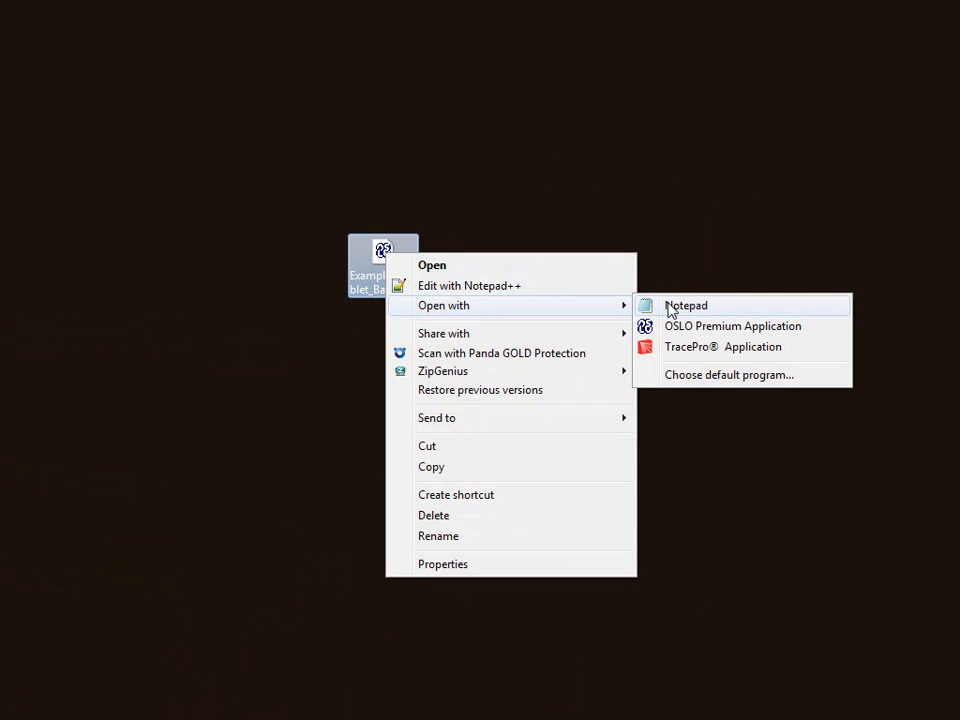
click(685, 305)
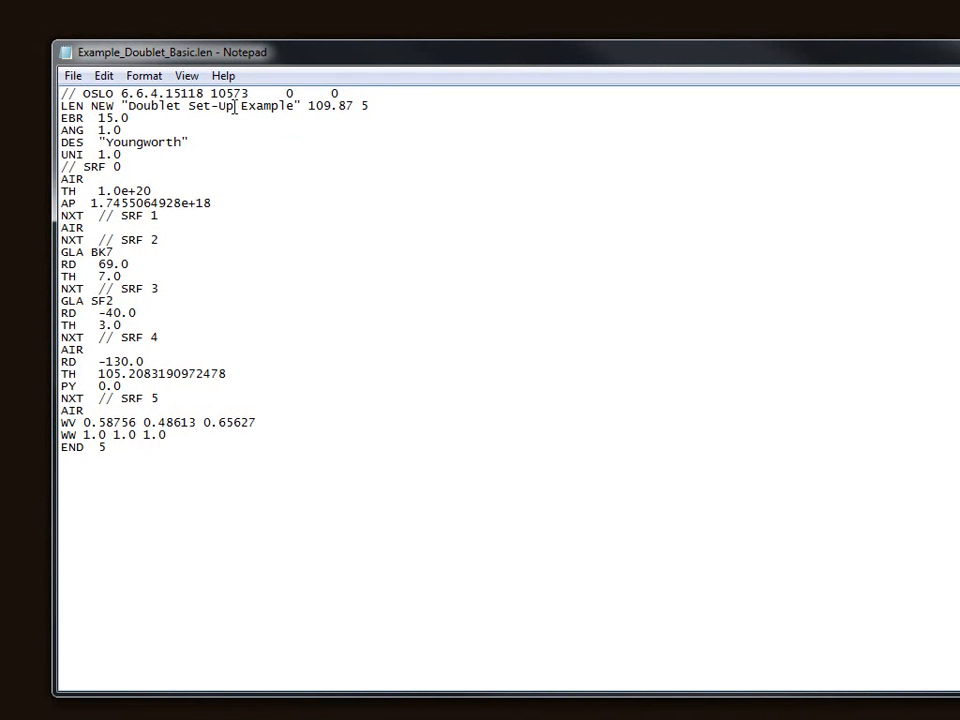